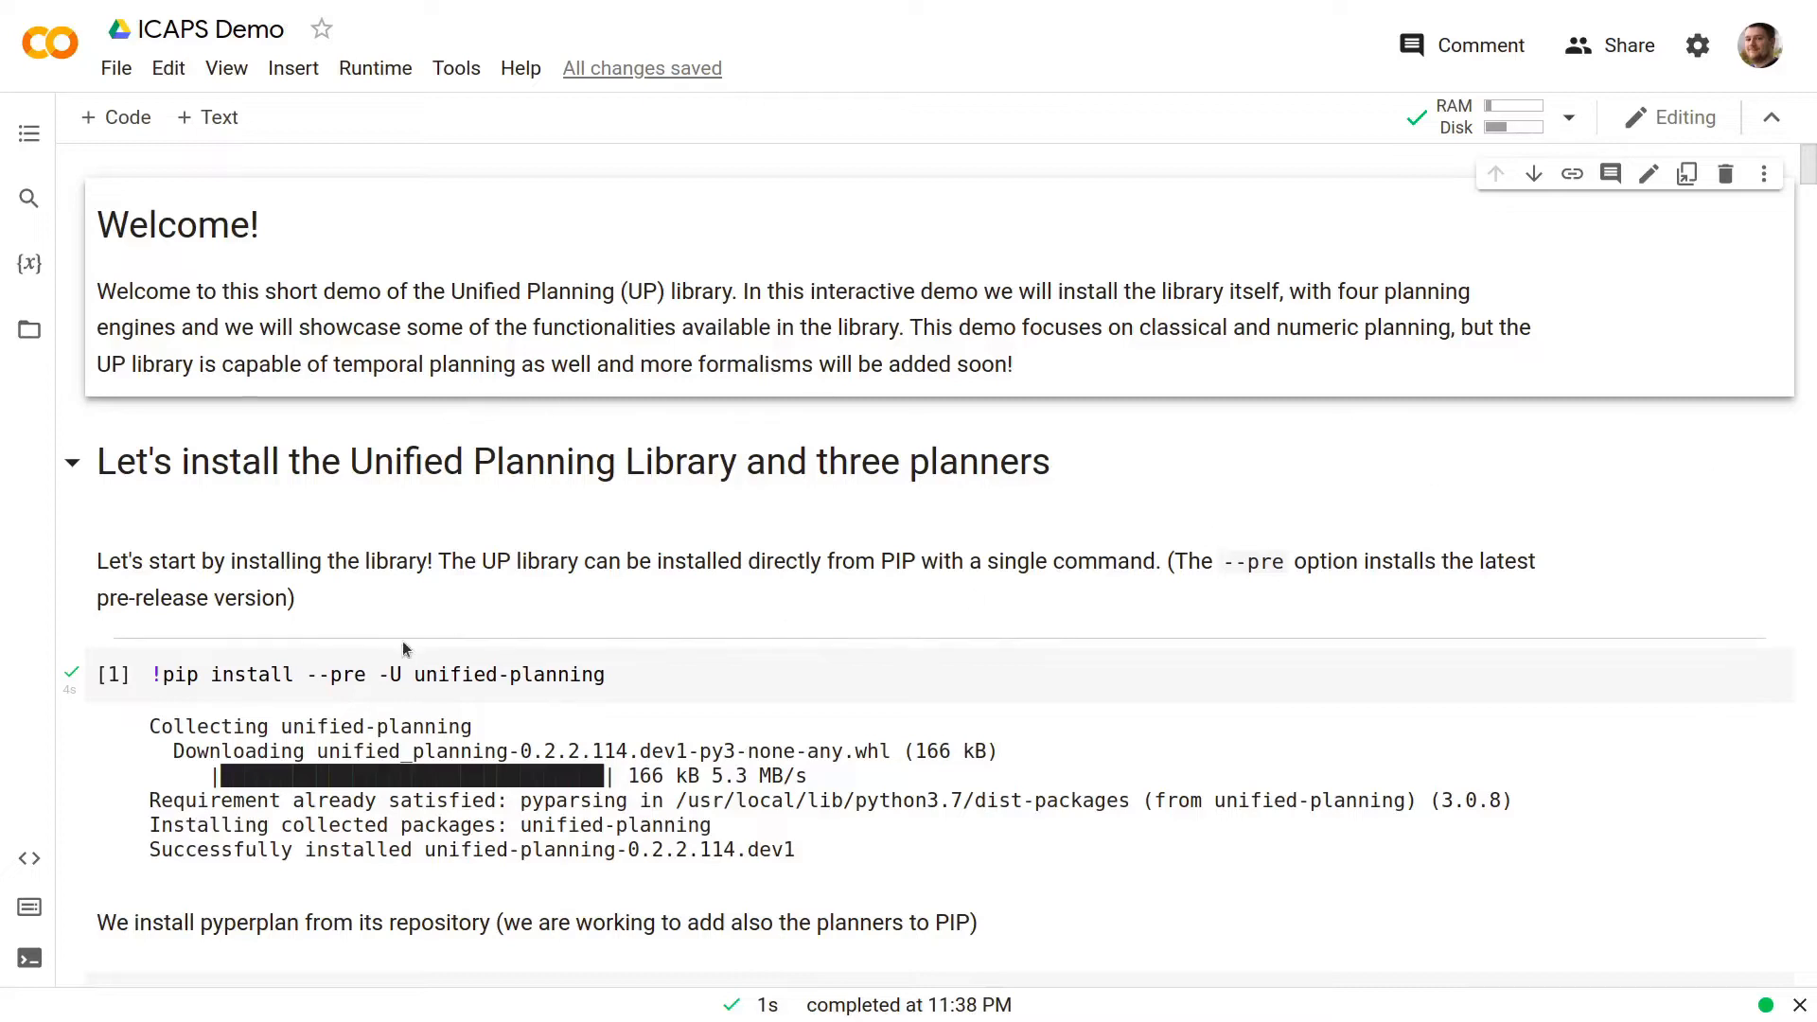
- Scroll through the pyperplan, Fast-Downward, ENHSP and Tamer install outputs to 'Creating a simple robot moving problem'
{"action": "scroll", "scroll_direction": "down", "scroll_amount": 3}
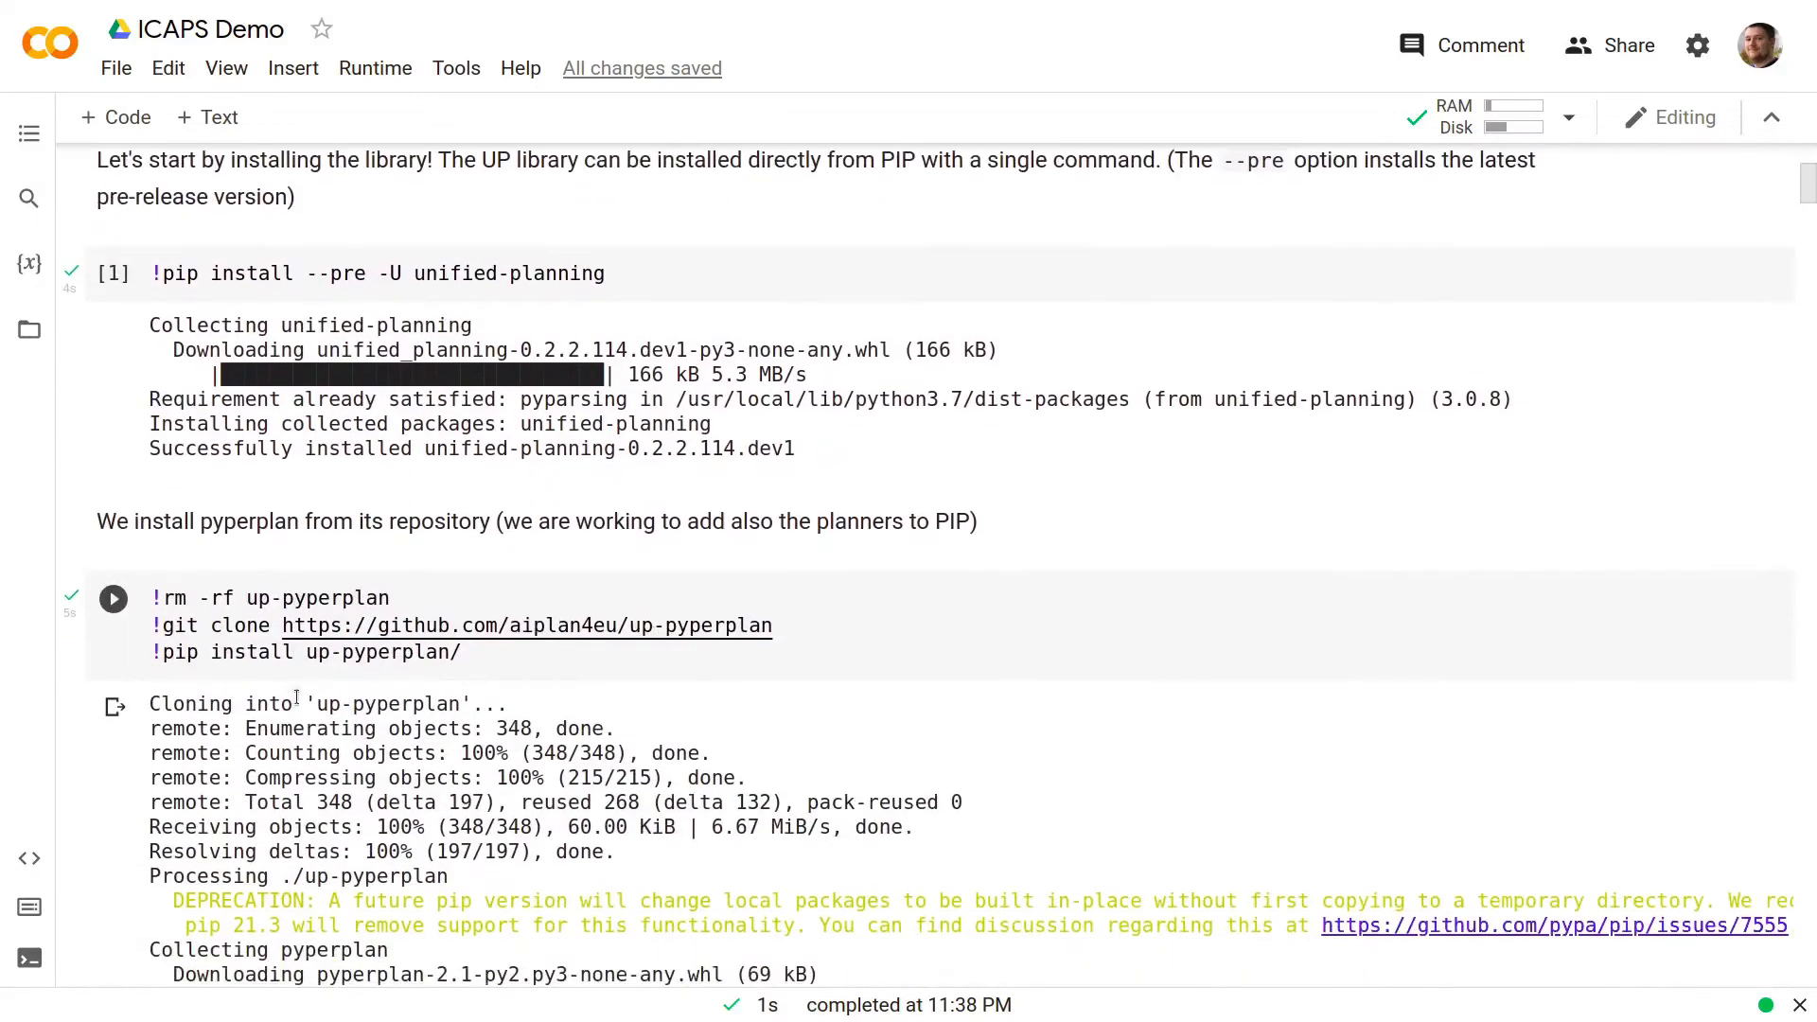
{"action": "left_click", "coordinate": [113, 598]}
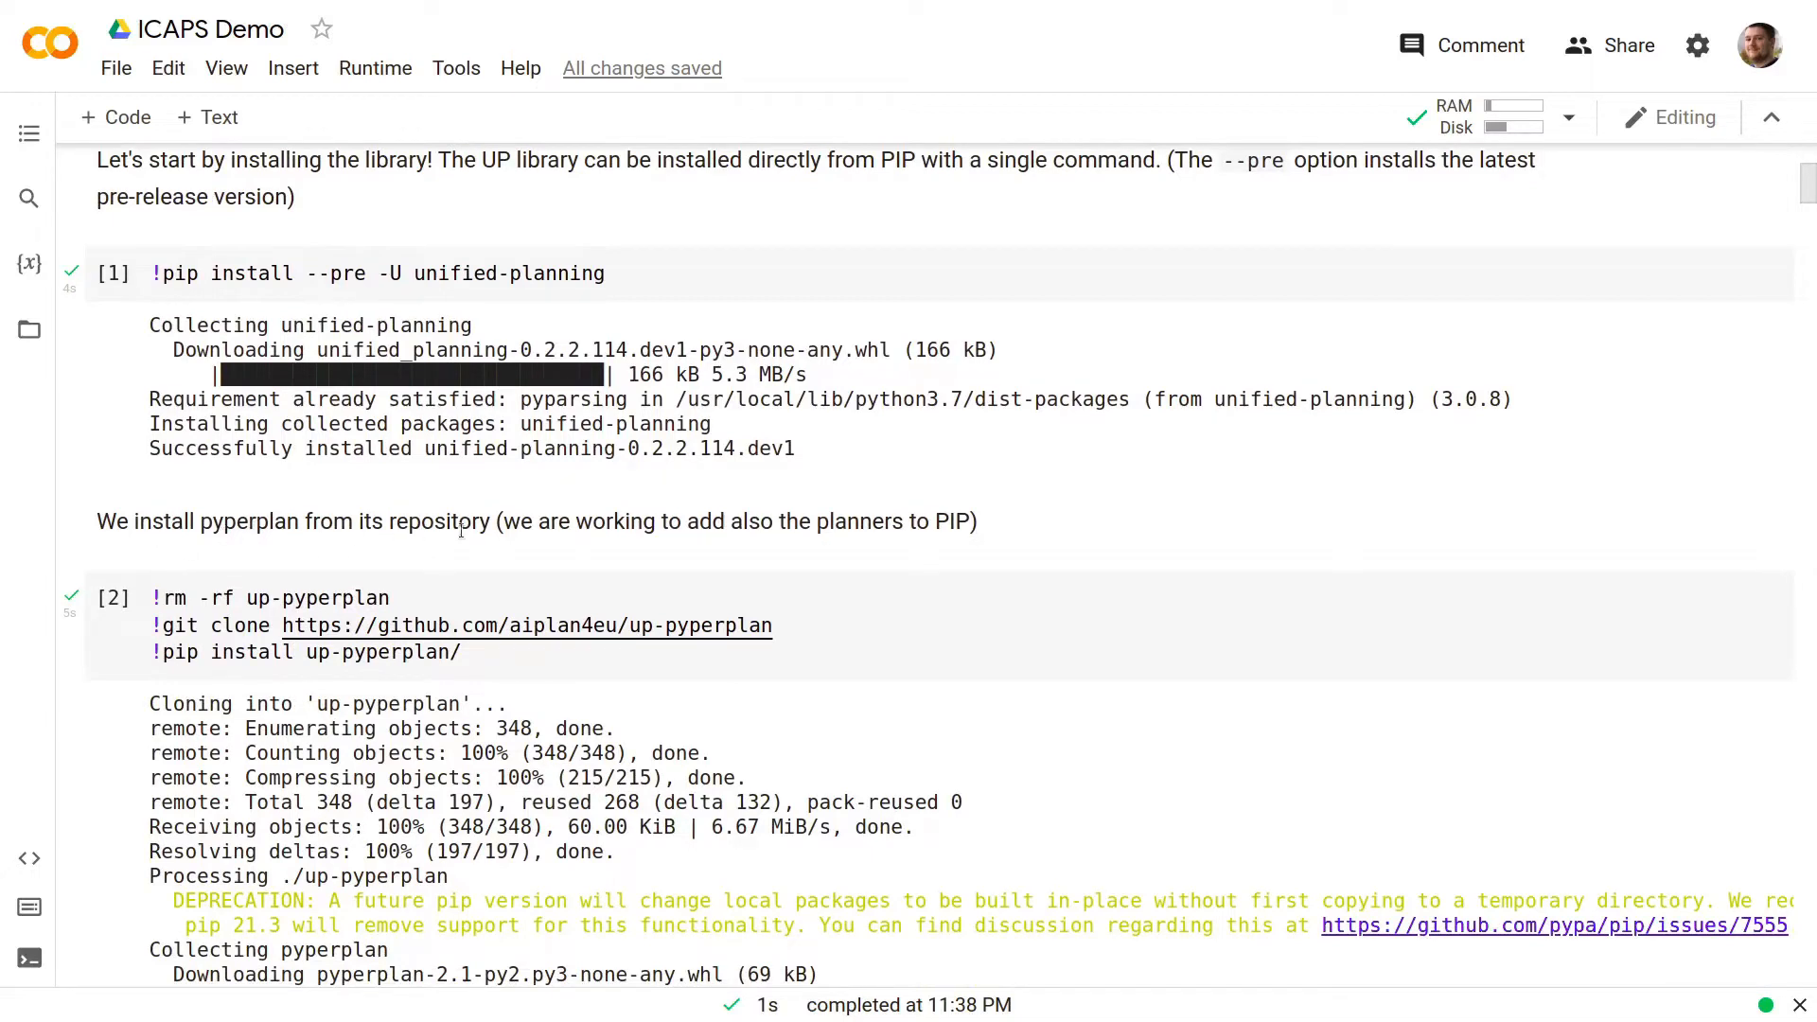
{"action": "scroll", "scroll_direction": "down", "scroll_amount": 3}
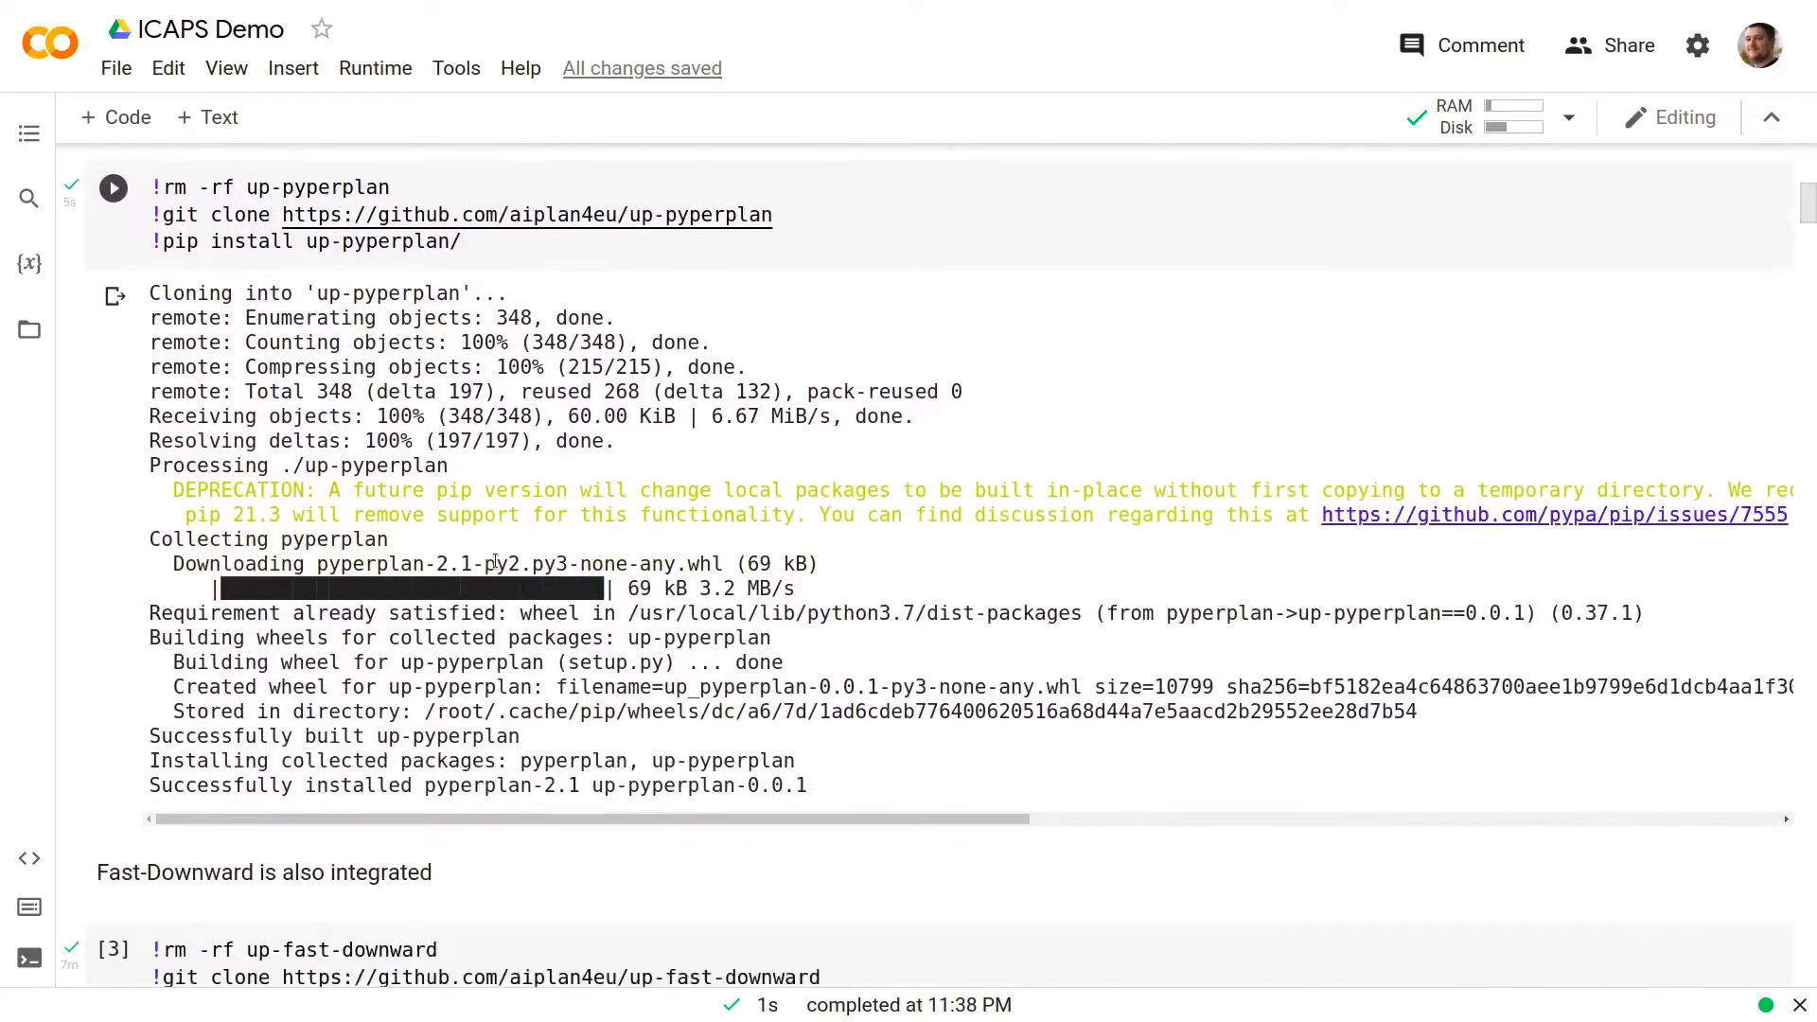
{"action": "scroll", "scroll_direction": "down", "scroll_amount": 3}
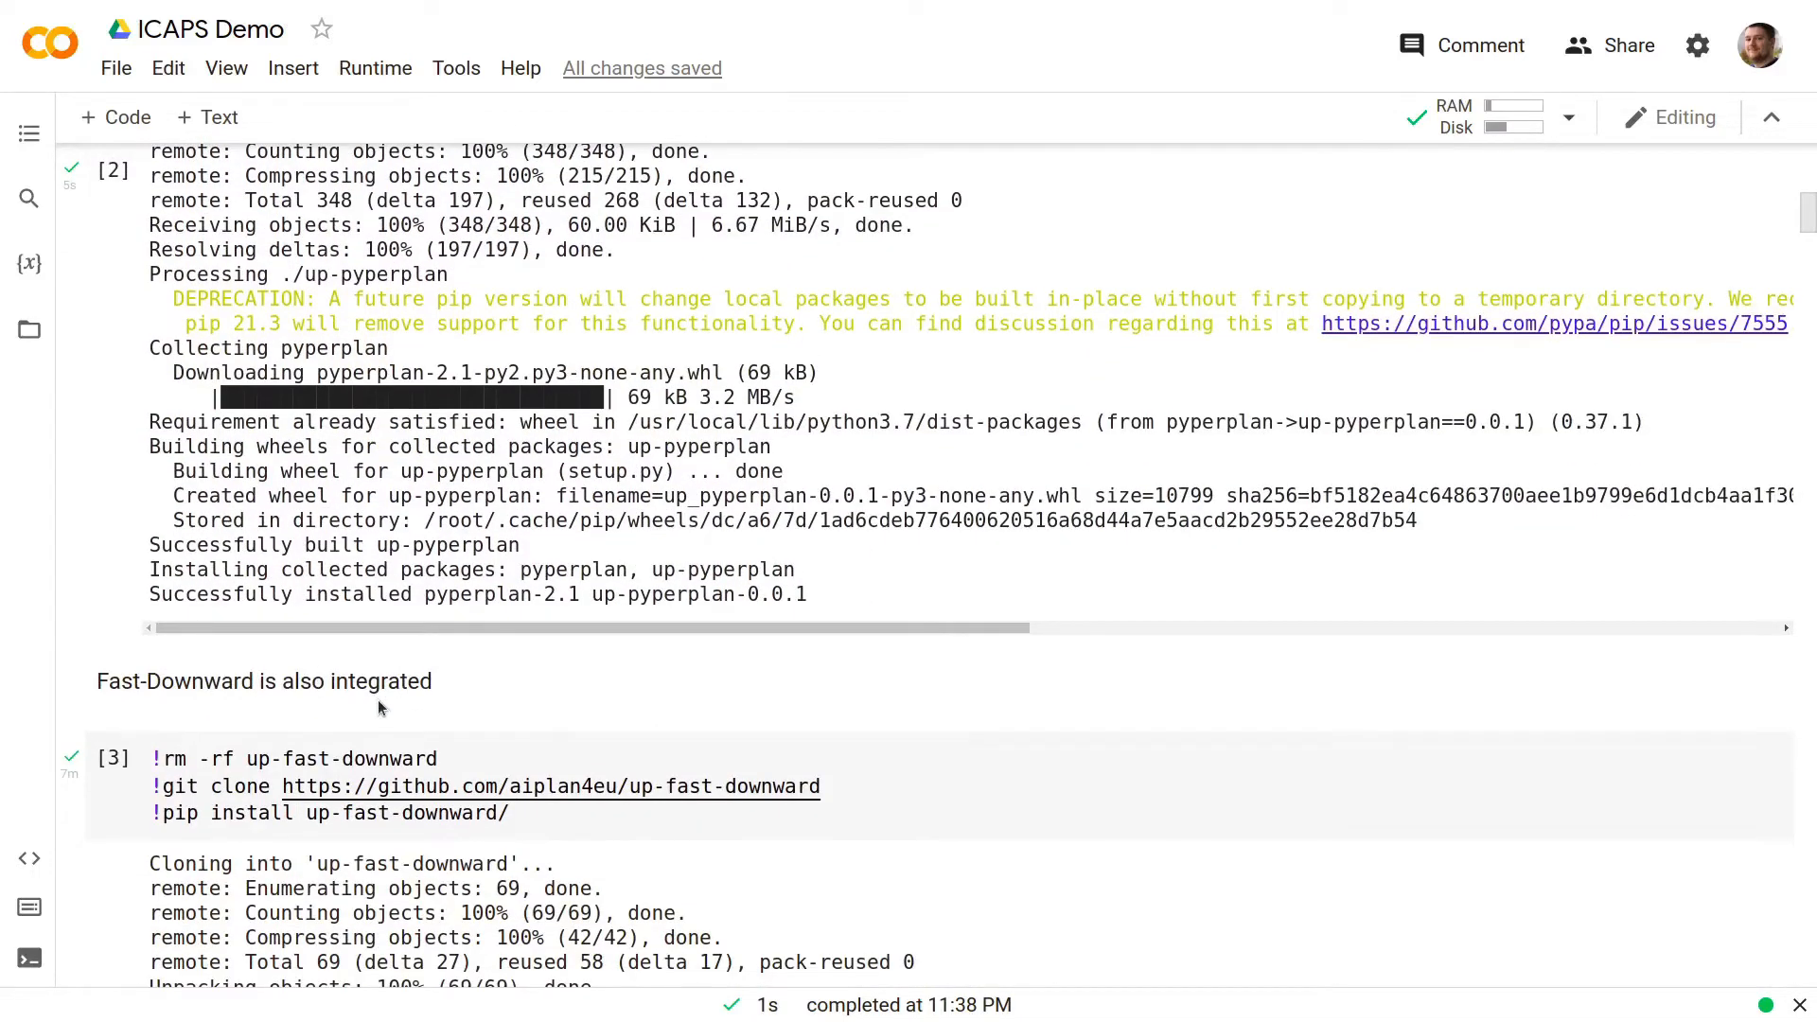
{"action": "scroll", "scroll_direction": "down", "scroll_amount": 3}
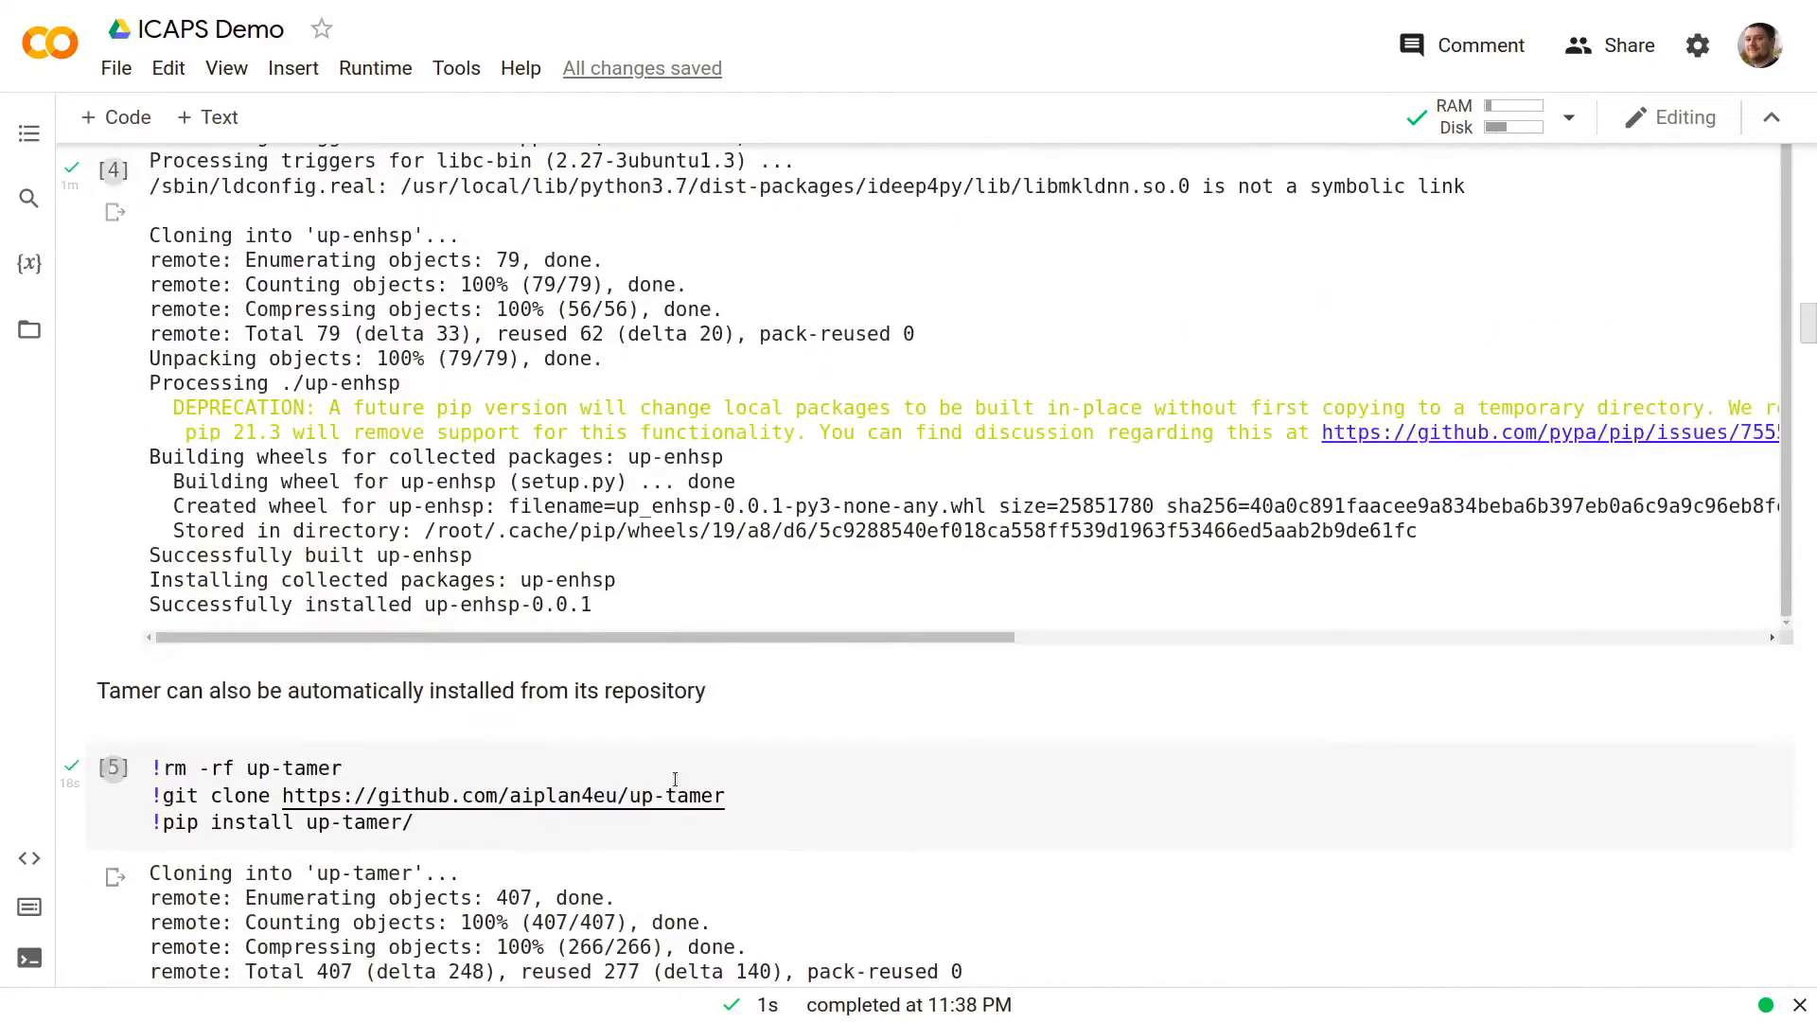
{"action": "scroll", "scroll_direction": "down", "scroll_amount": 3}
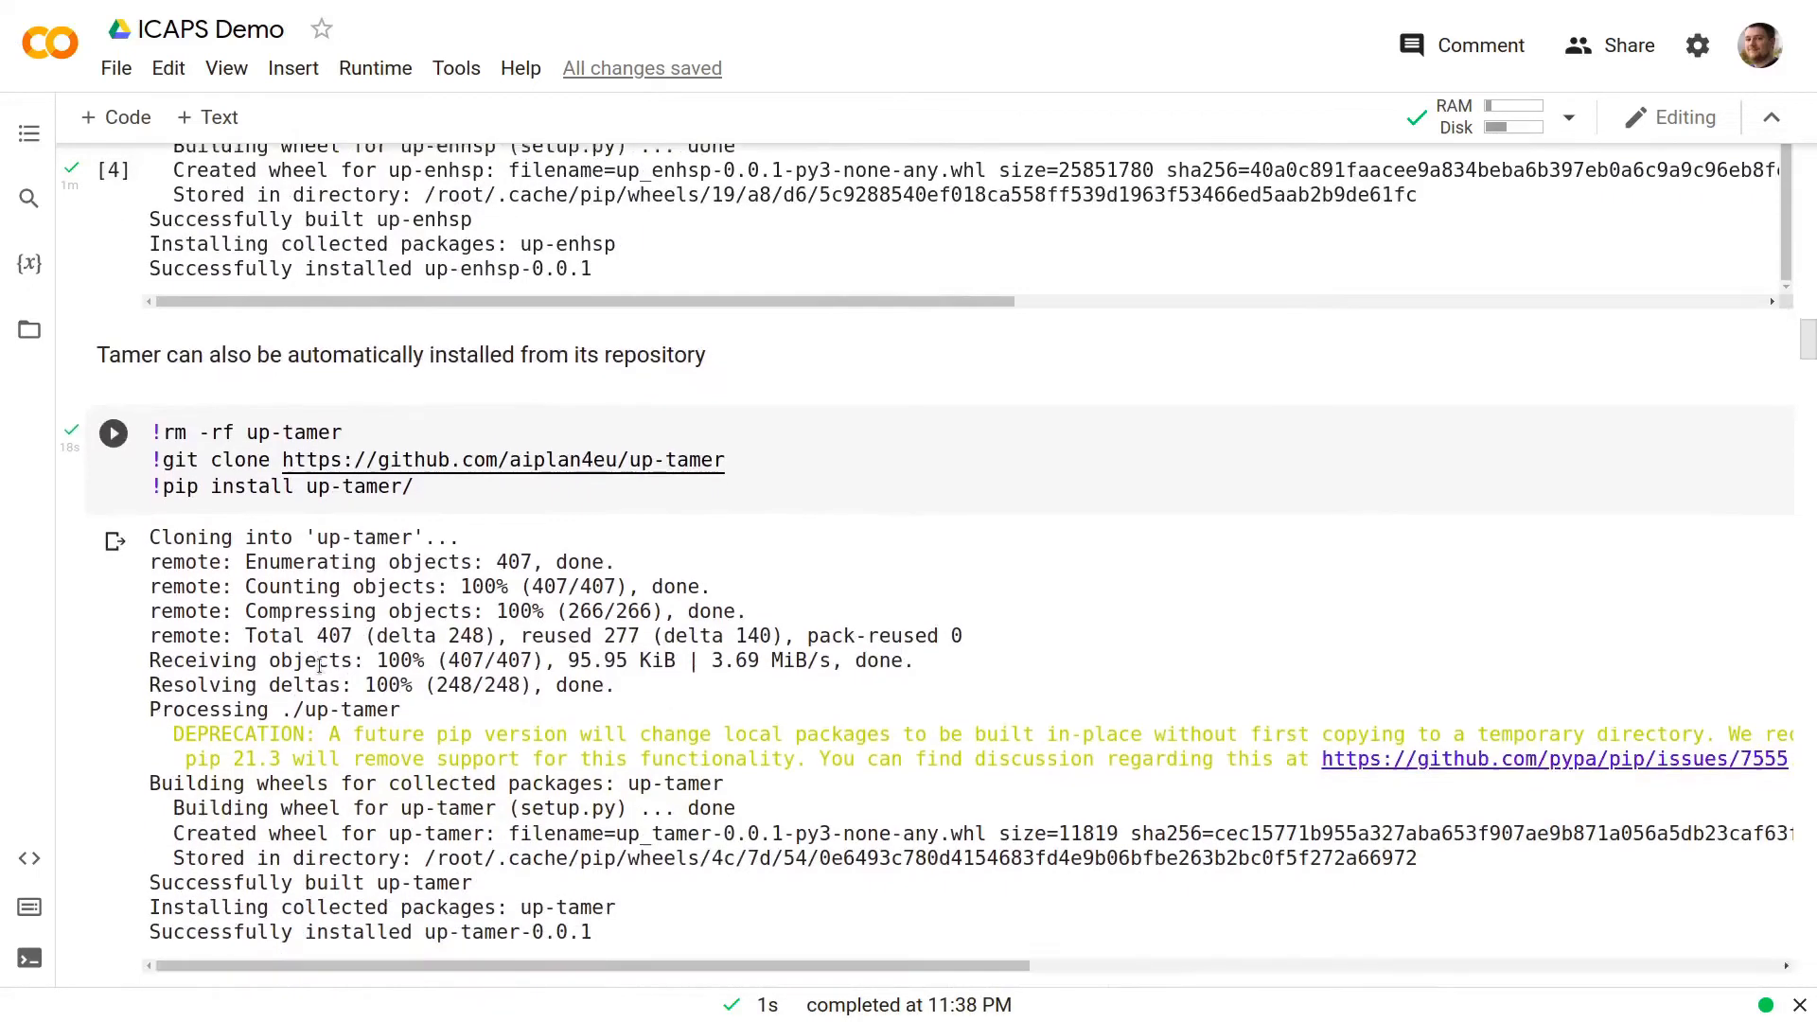
{"action": "scroll", "scroll_direction": "down", "scroll_amount": 3}
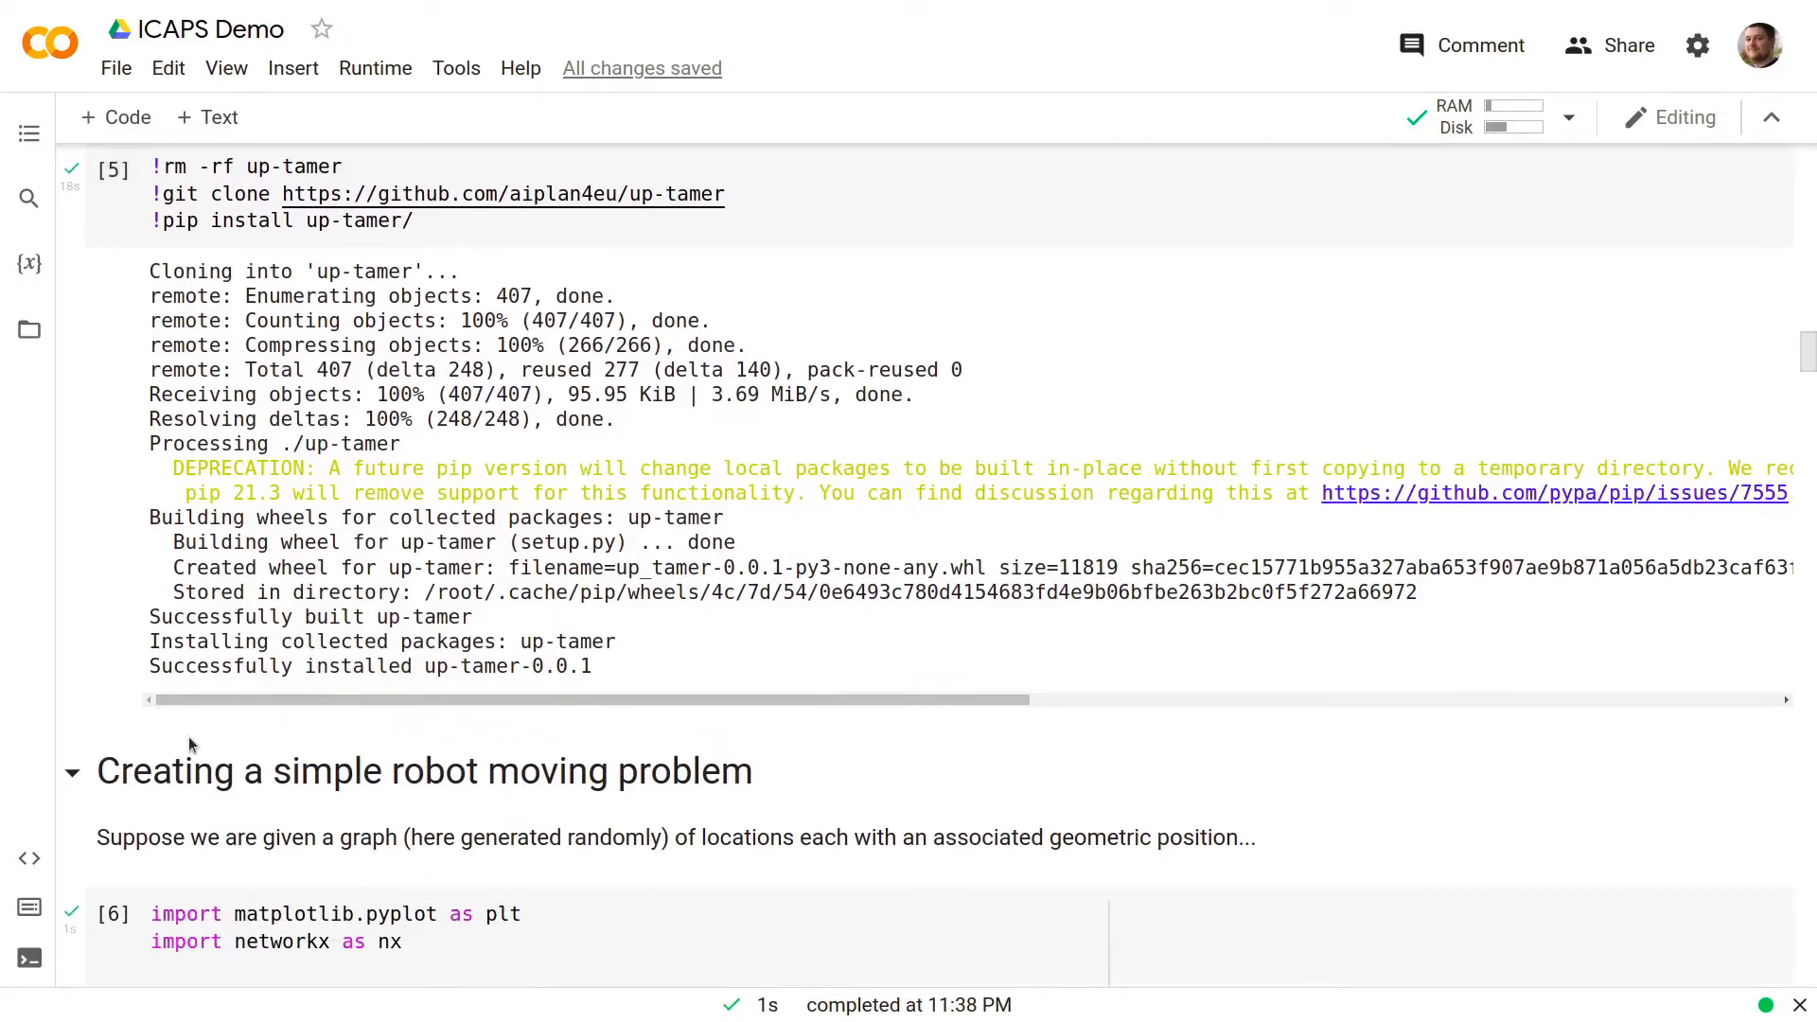
- Scroll past the 15-location graph plot to the INIT loc_0 / DEST loc_10 cell
{"action": "scroll", "scroll_direction": "down", "scroll_amount": 3}
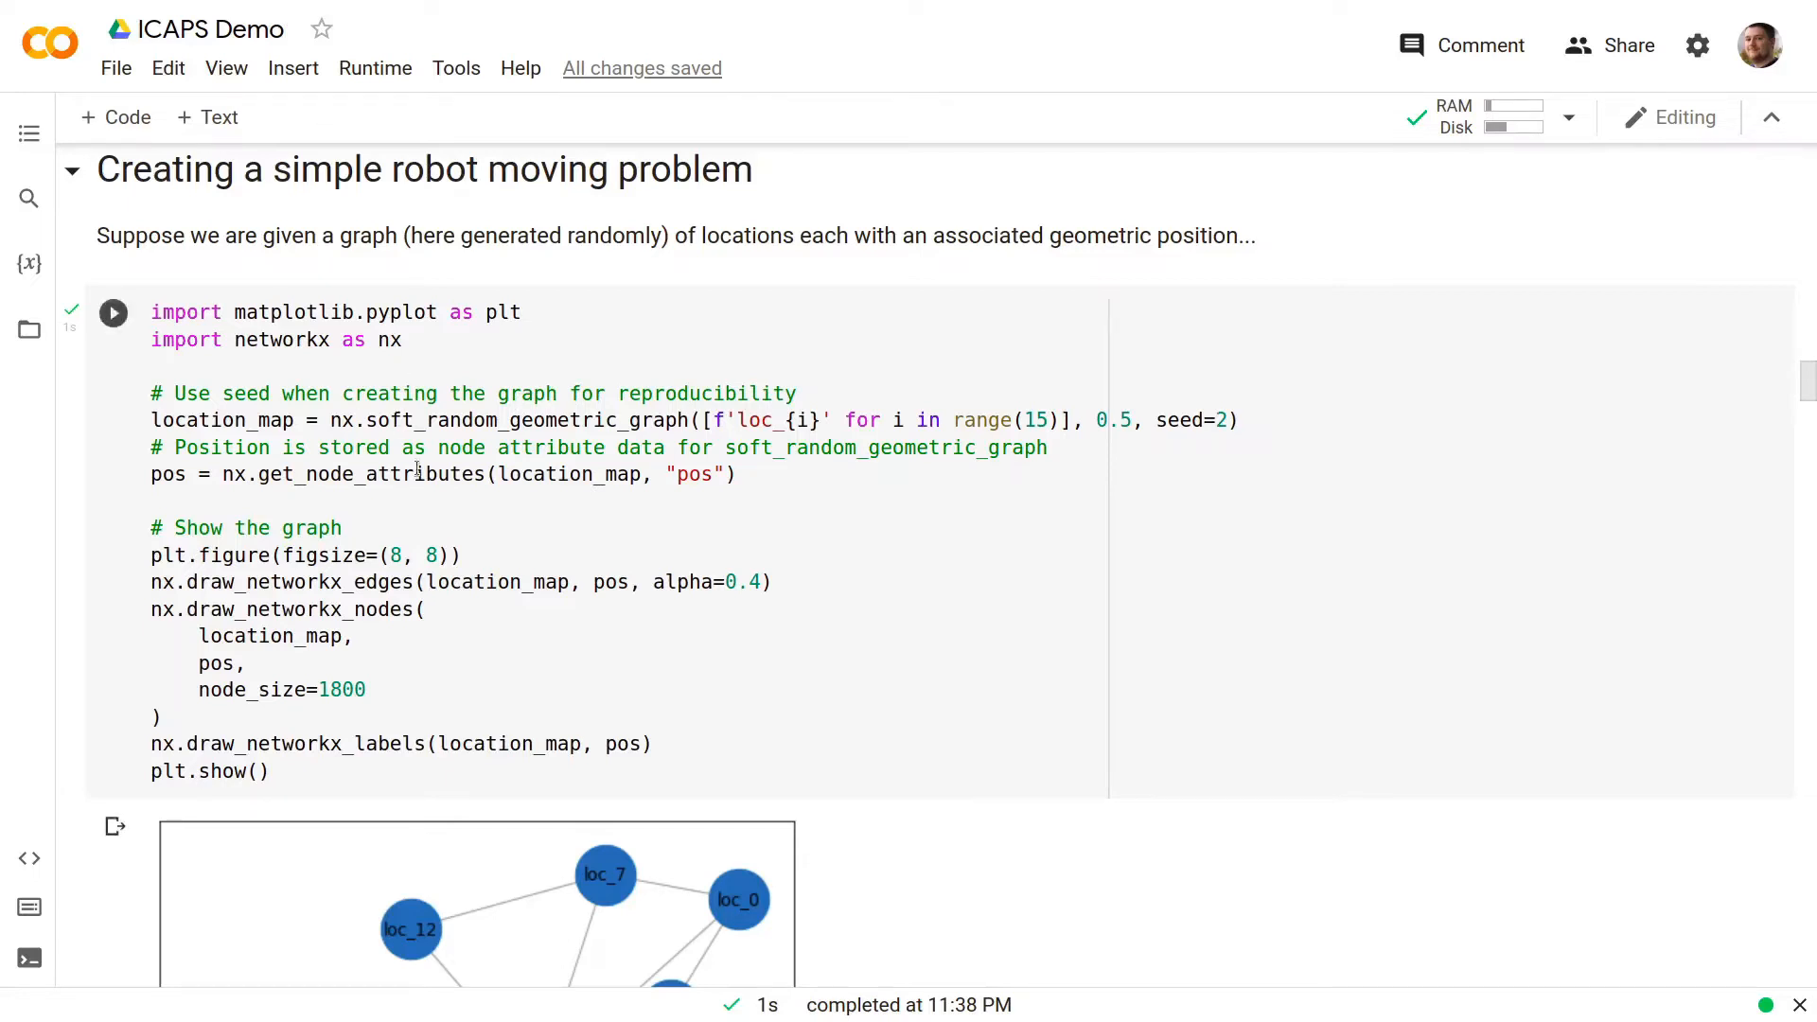
{"action": "scroll", "scroll_direction": "down", "scroll_amount": 3}
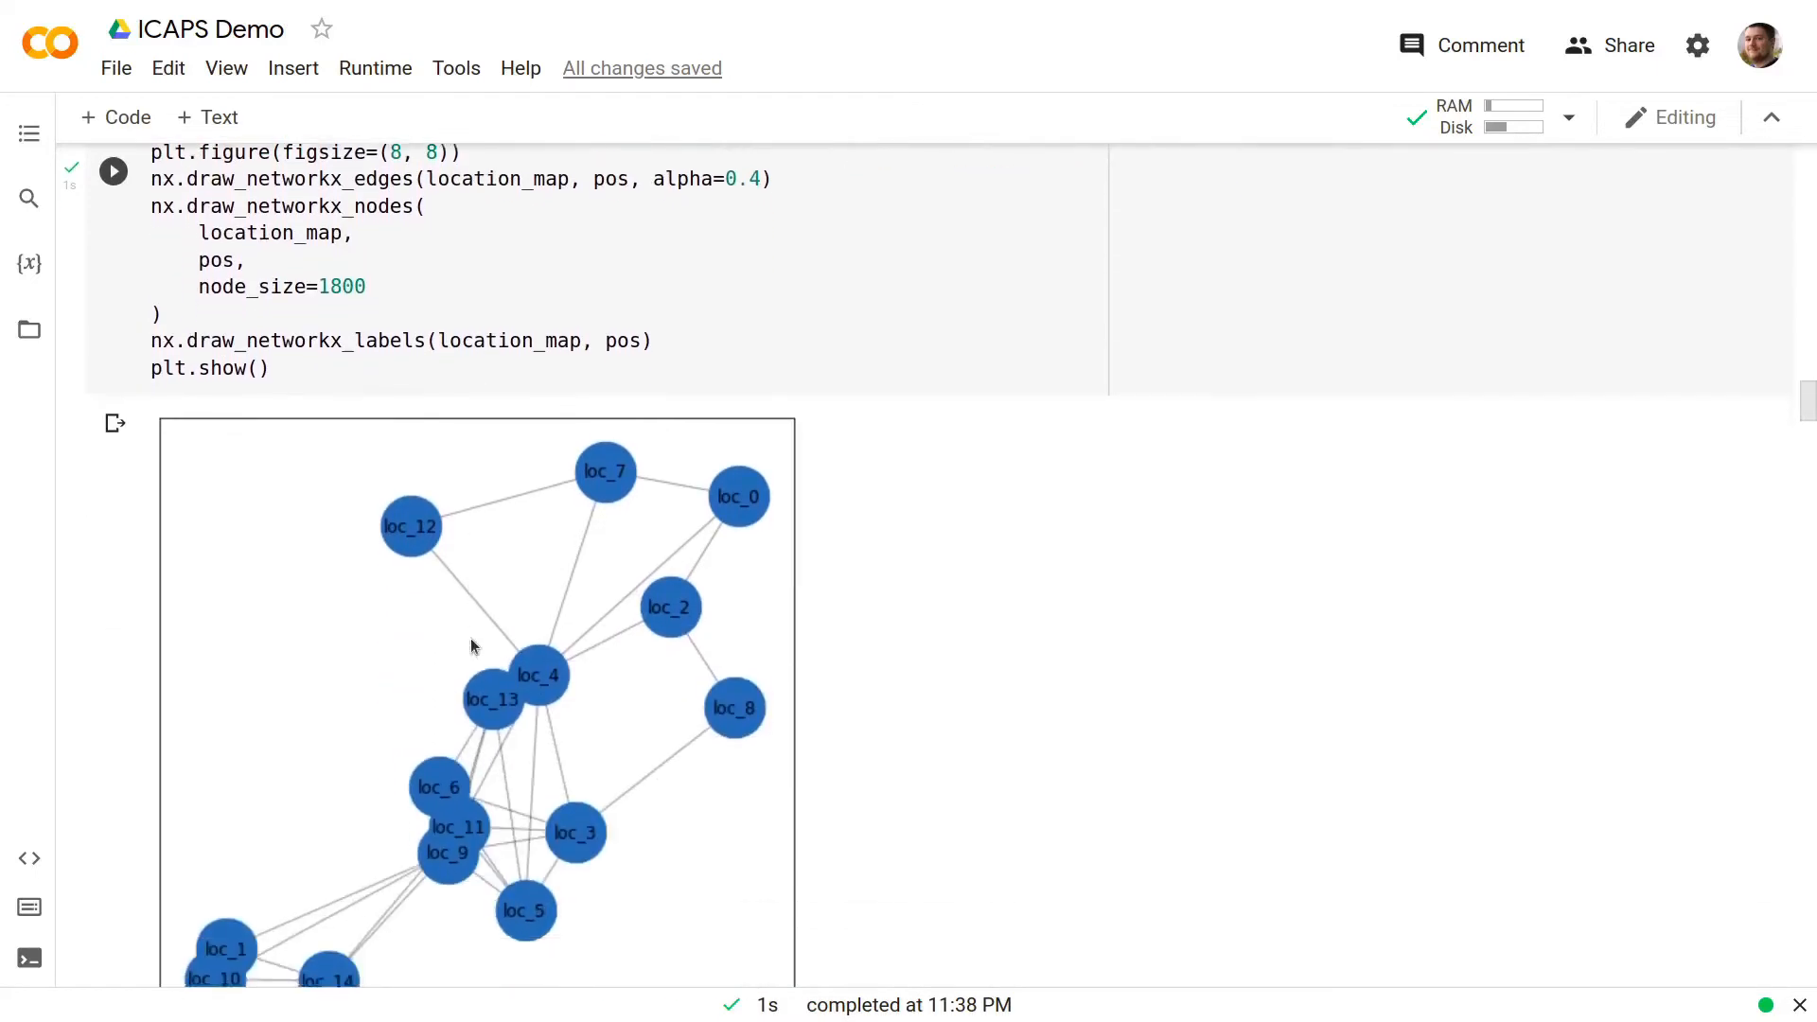
{"action": "scroll", "scroll_direction": "down", "scroll_amount": 3}
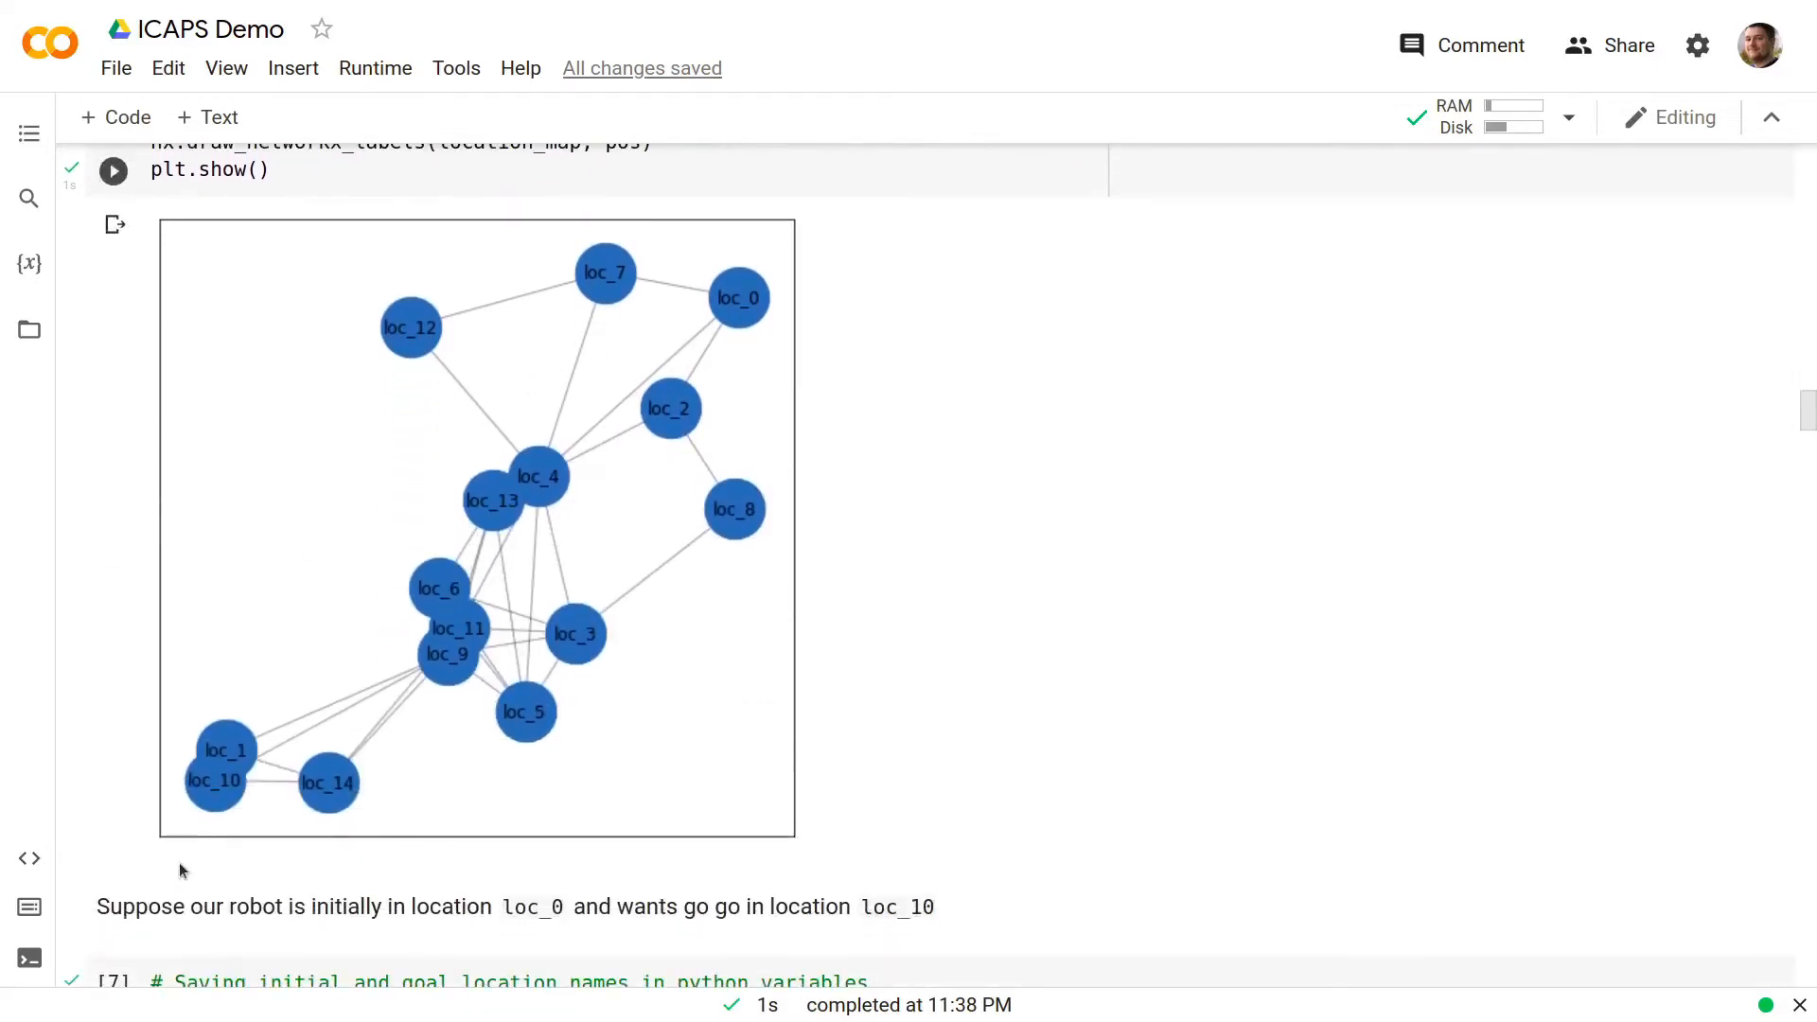
{"action": "mouse_move", "coordinate": [775, 332]}
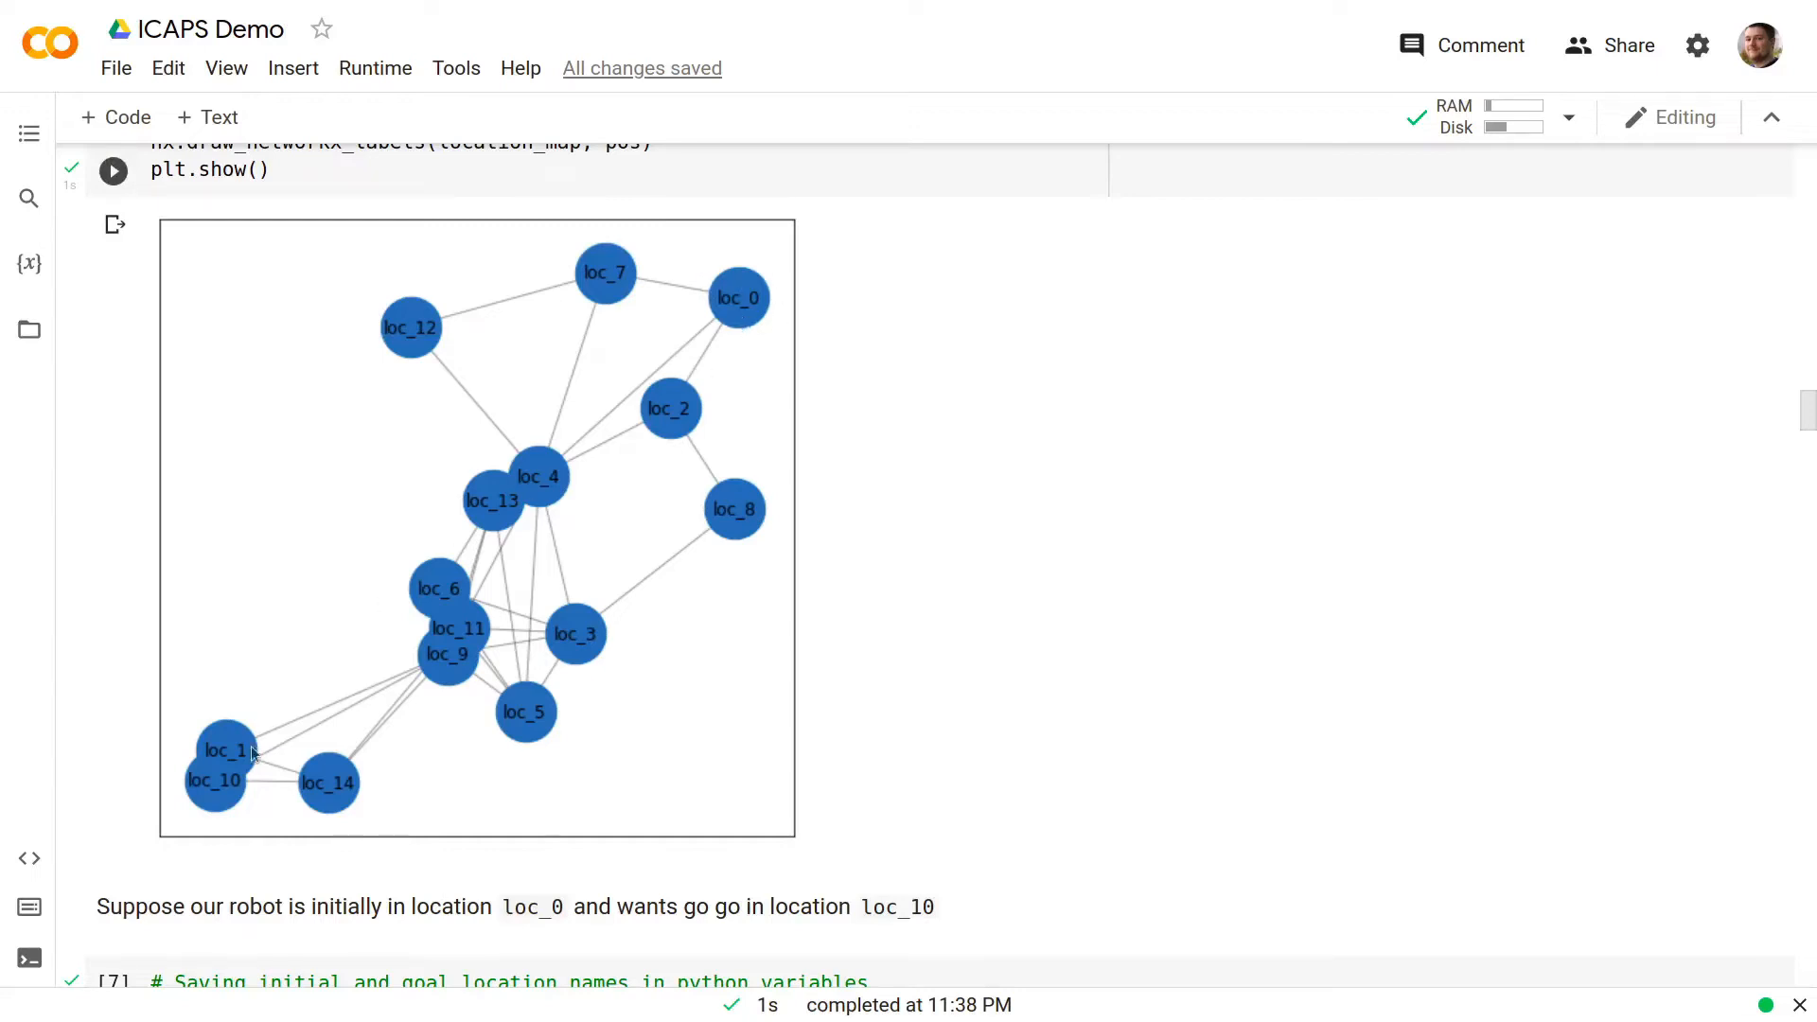
{"action": "mouse_move", "coordinate": [219, 794]}
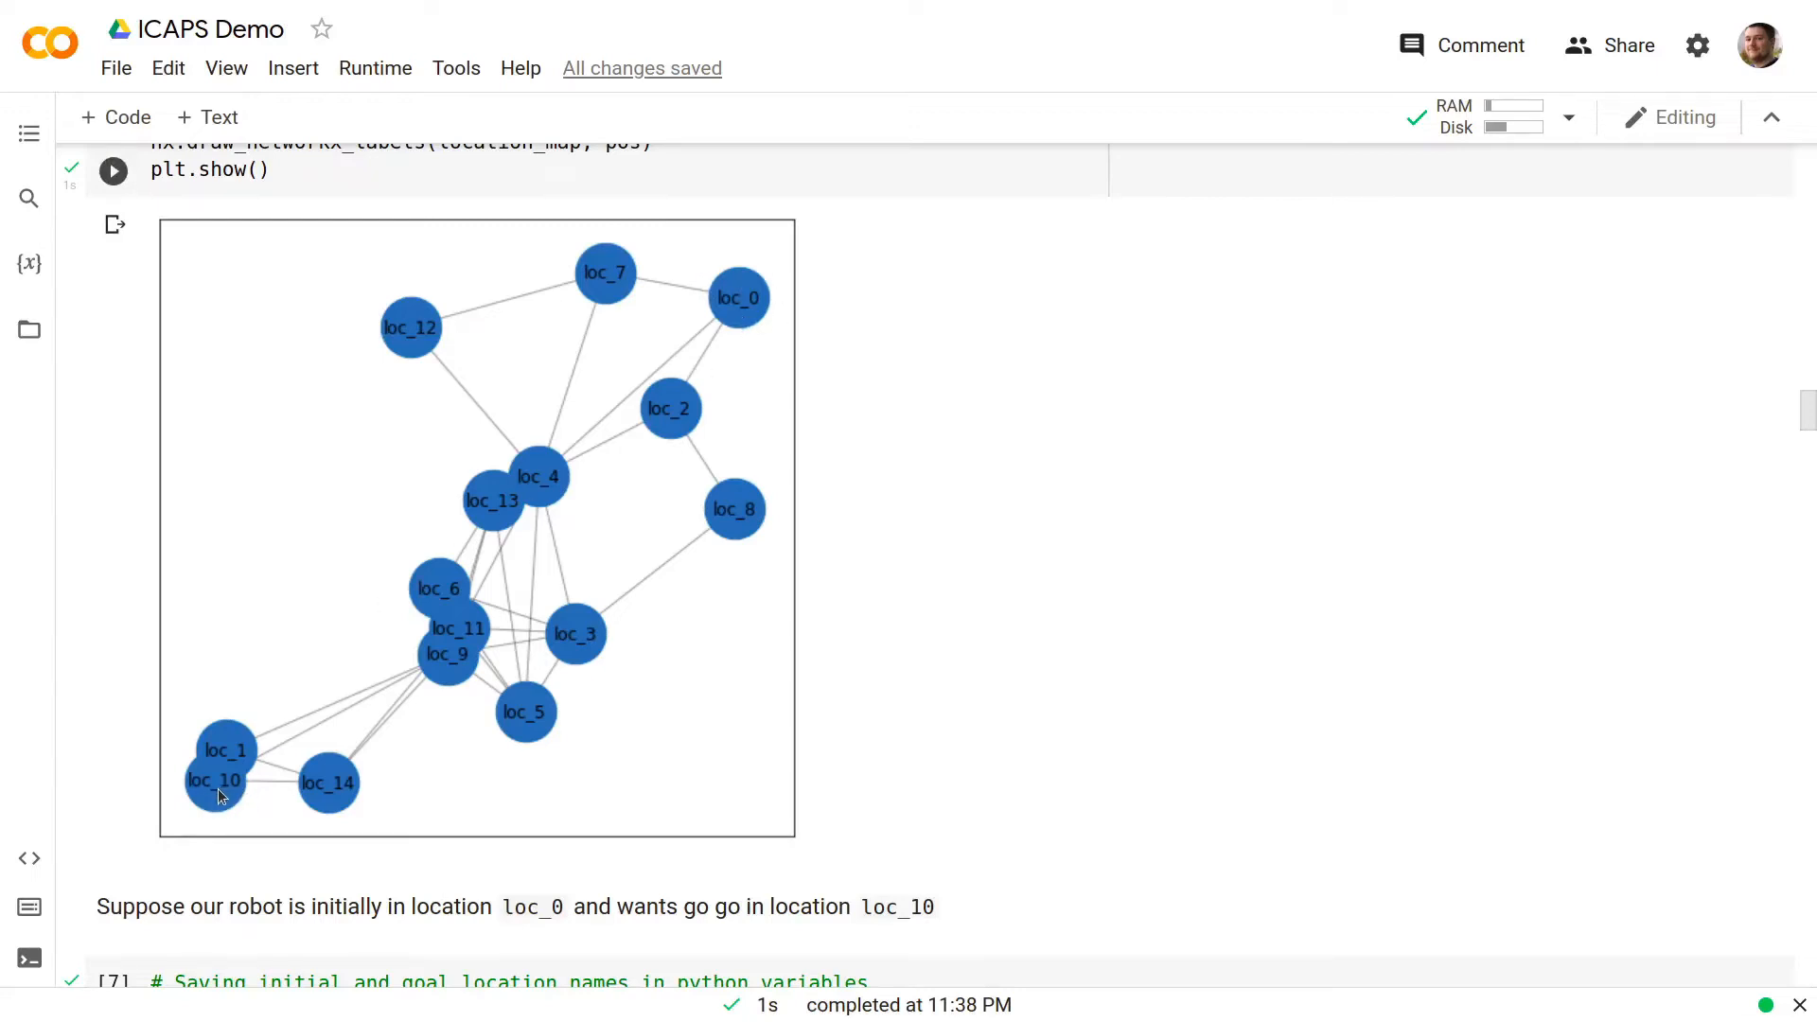
{"action": "scroll", "scroll_direction": "down", "scroll_amount": 3}
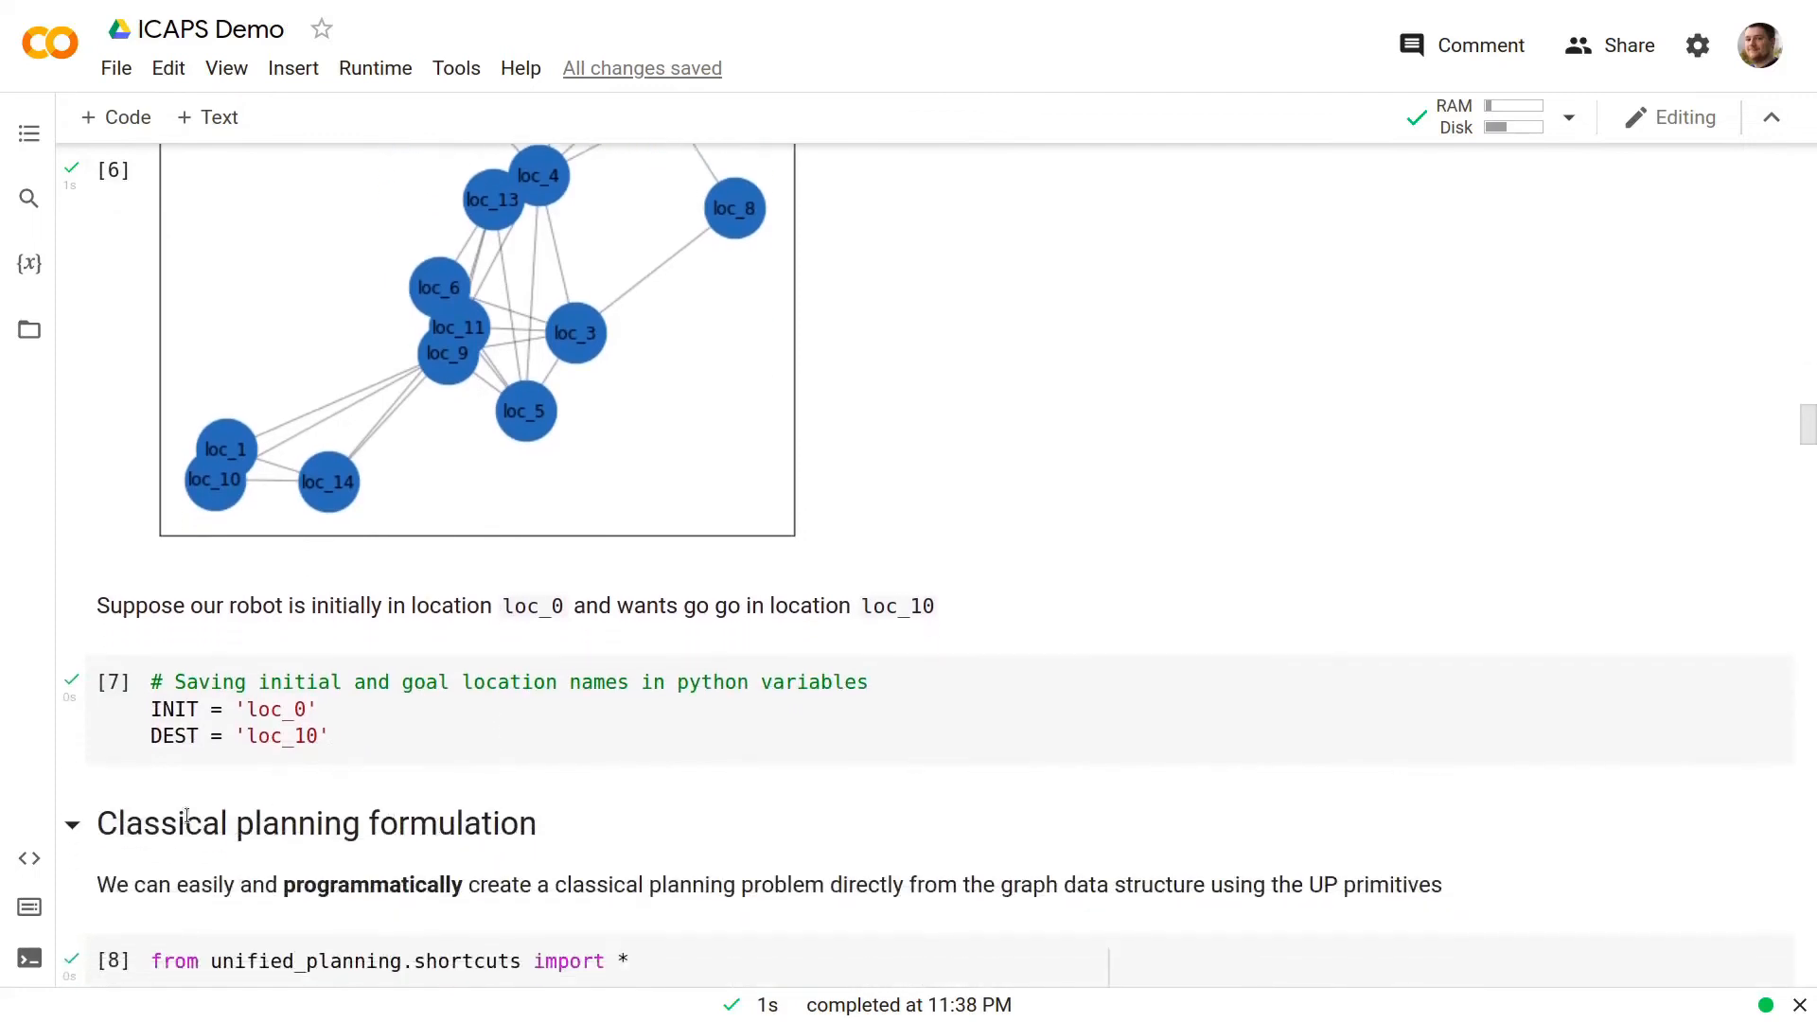
{"action": "mouse_move", "coordinate": [180, 796]}
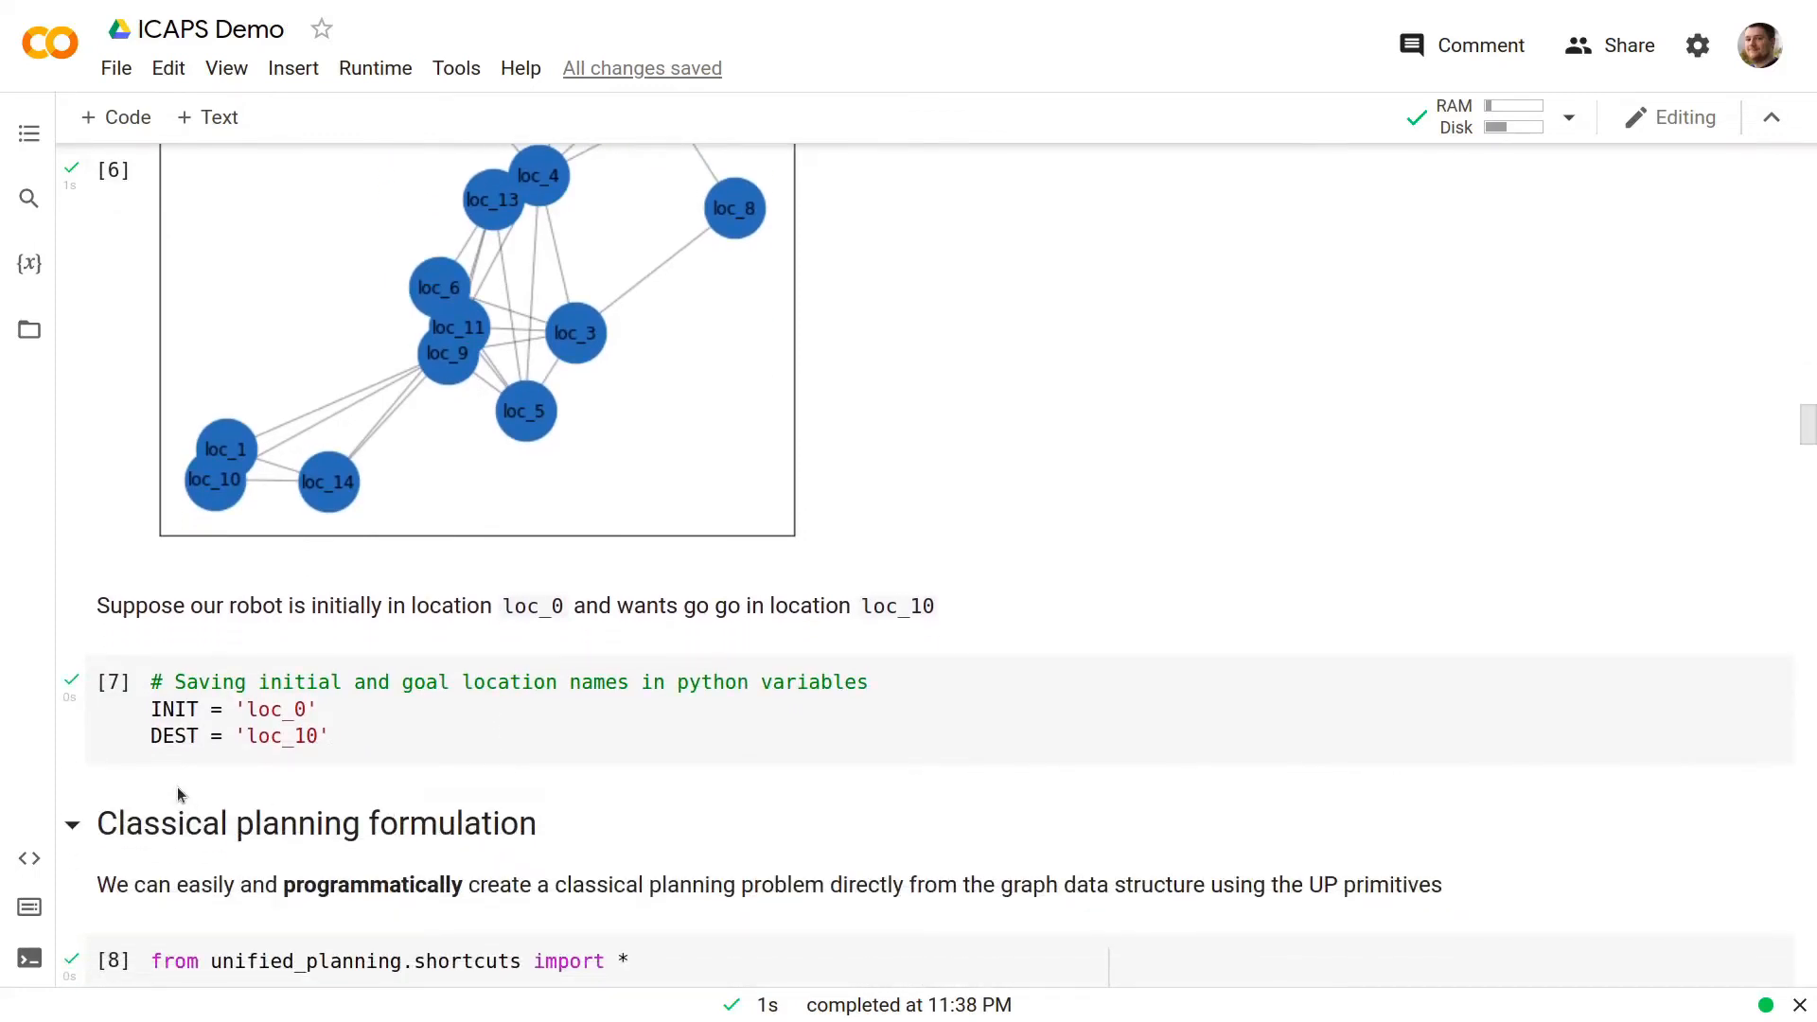
{"action": "scroll", "scroll_direction": "down", "scroll_amount": 3}
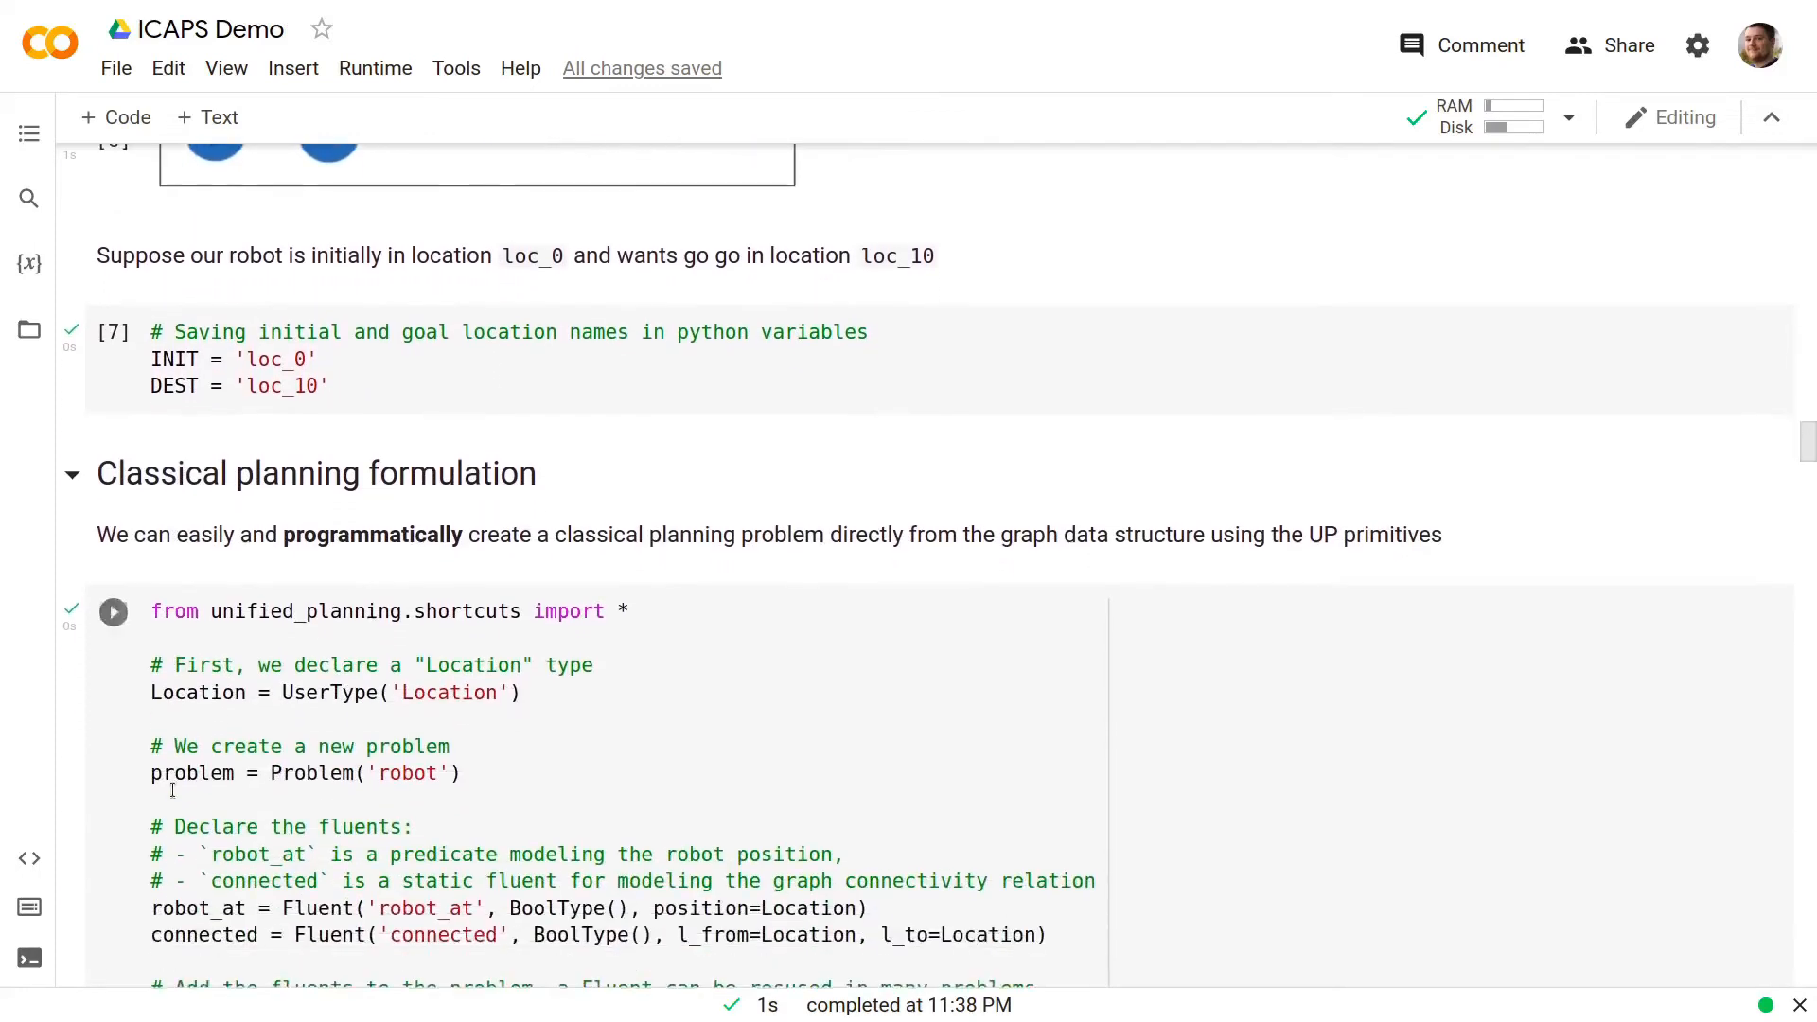
{"action": "scroll", "scroll_direction": "down", "scroll_amount": 3}
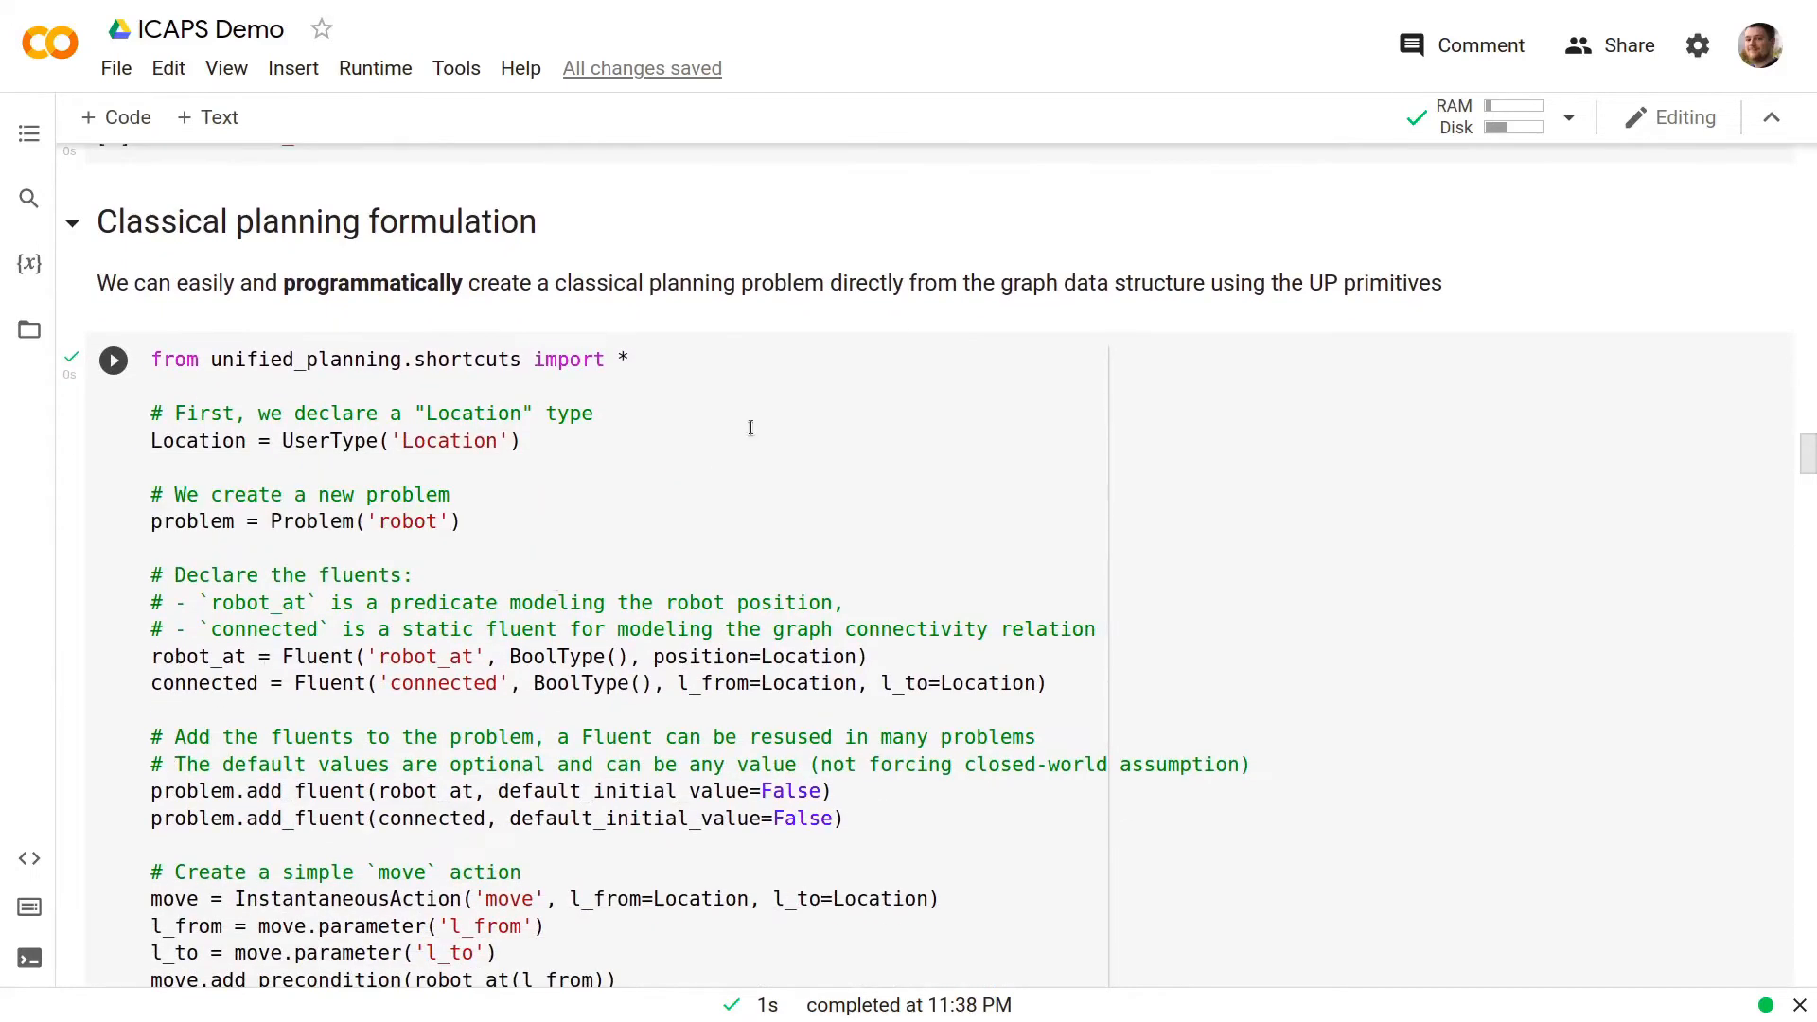
{"action": "mouse_move", "coordinate": [774, 406]}
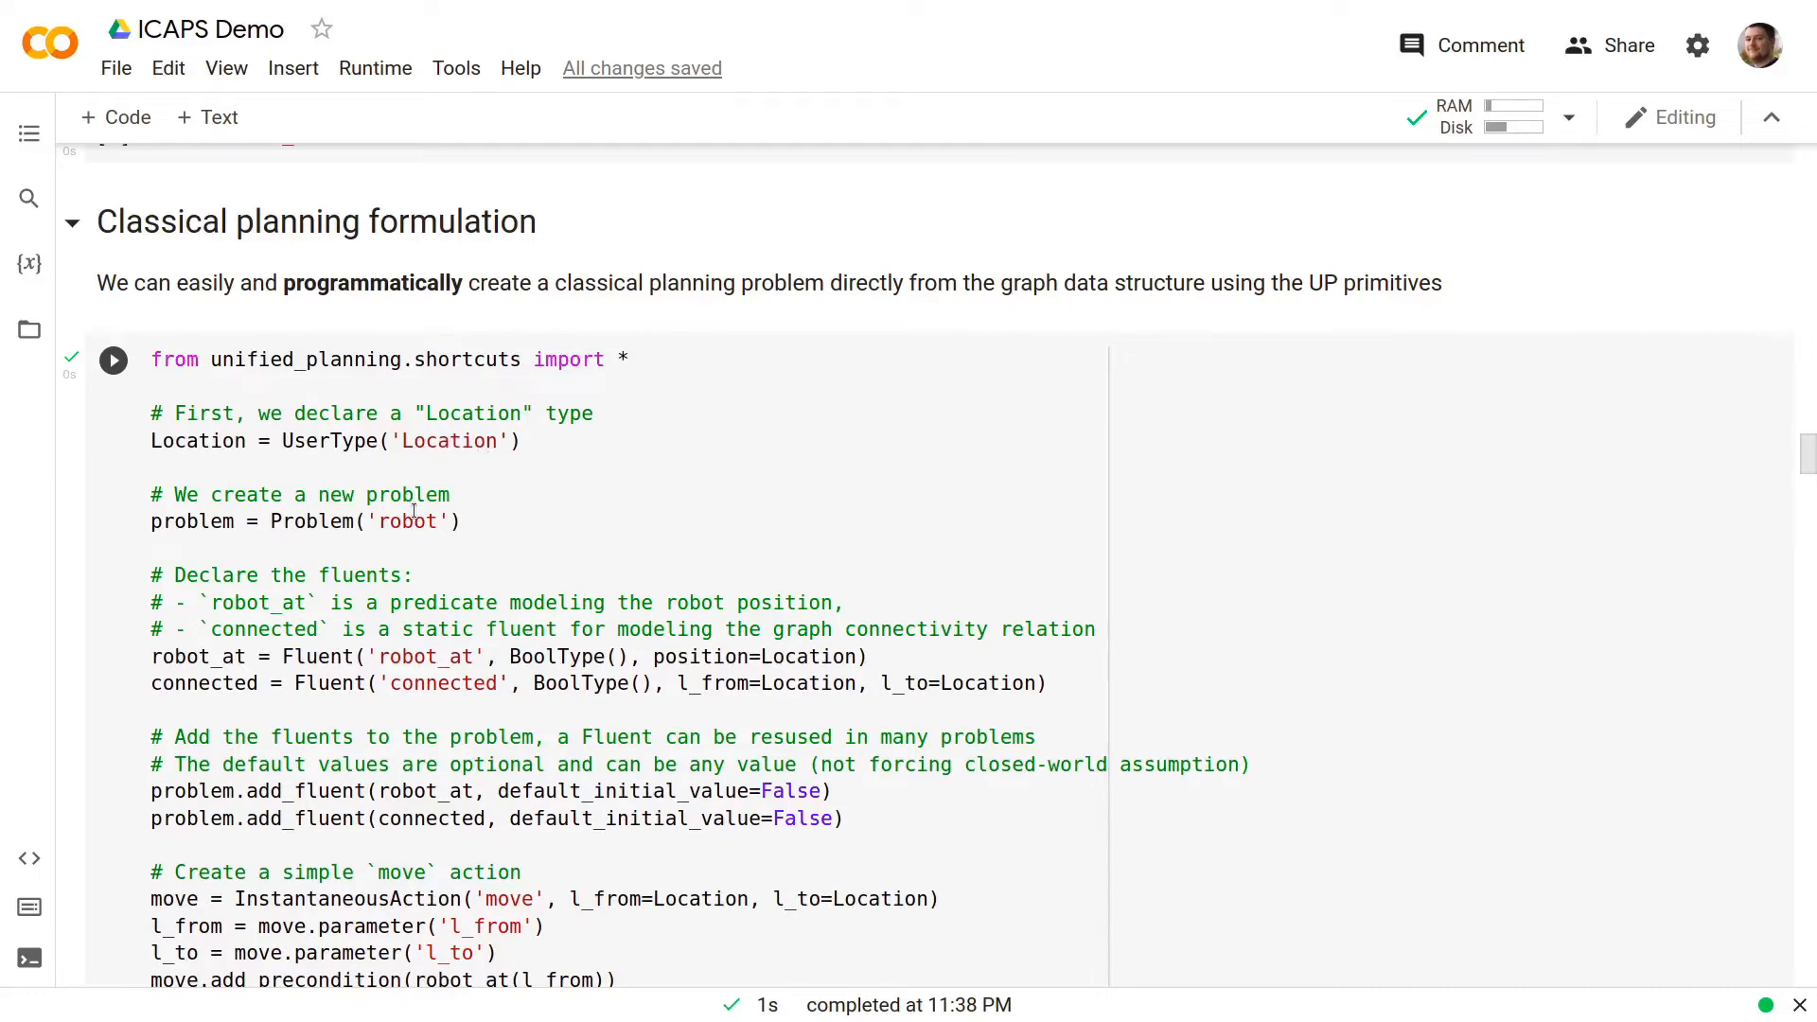
{"action": "scroll", "scroll_direction": "down", "scroll_amount": 3}
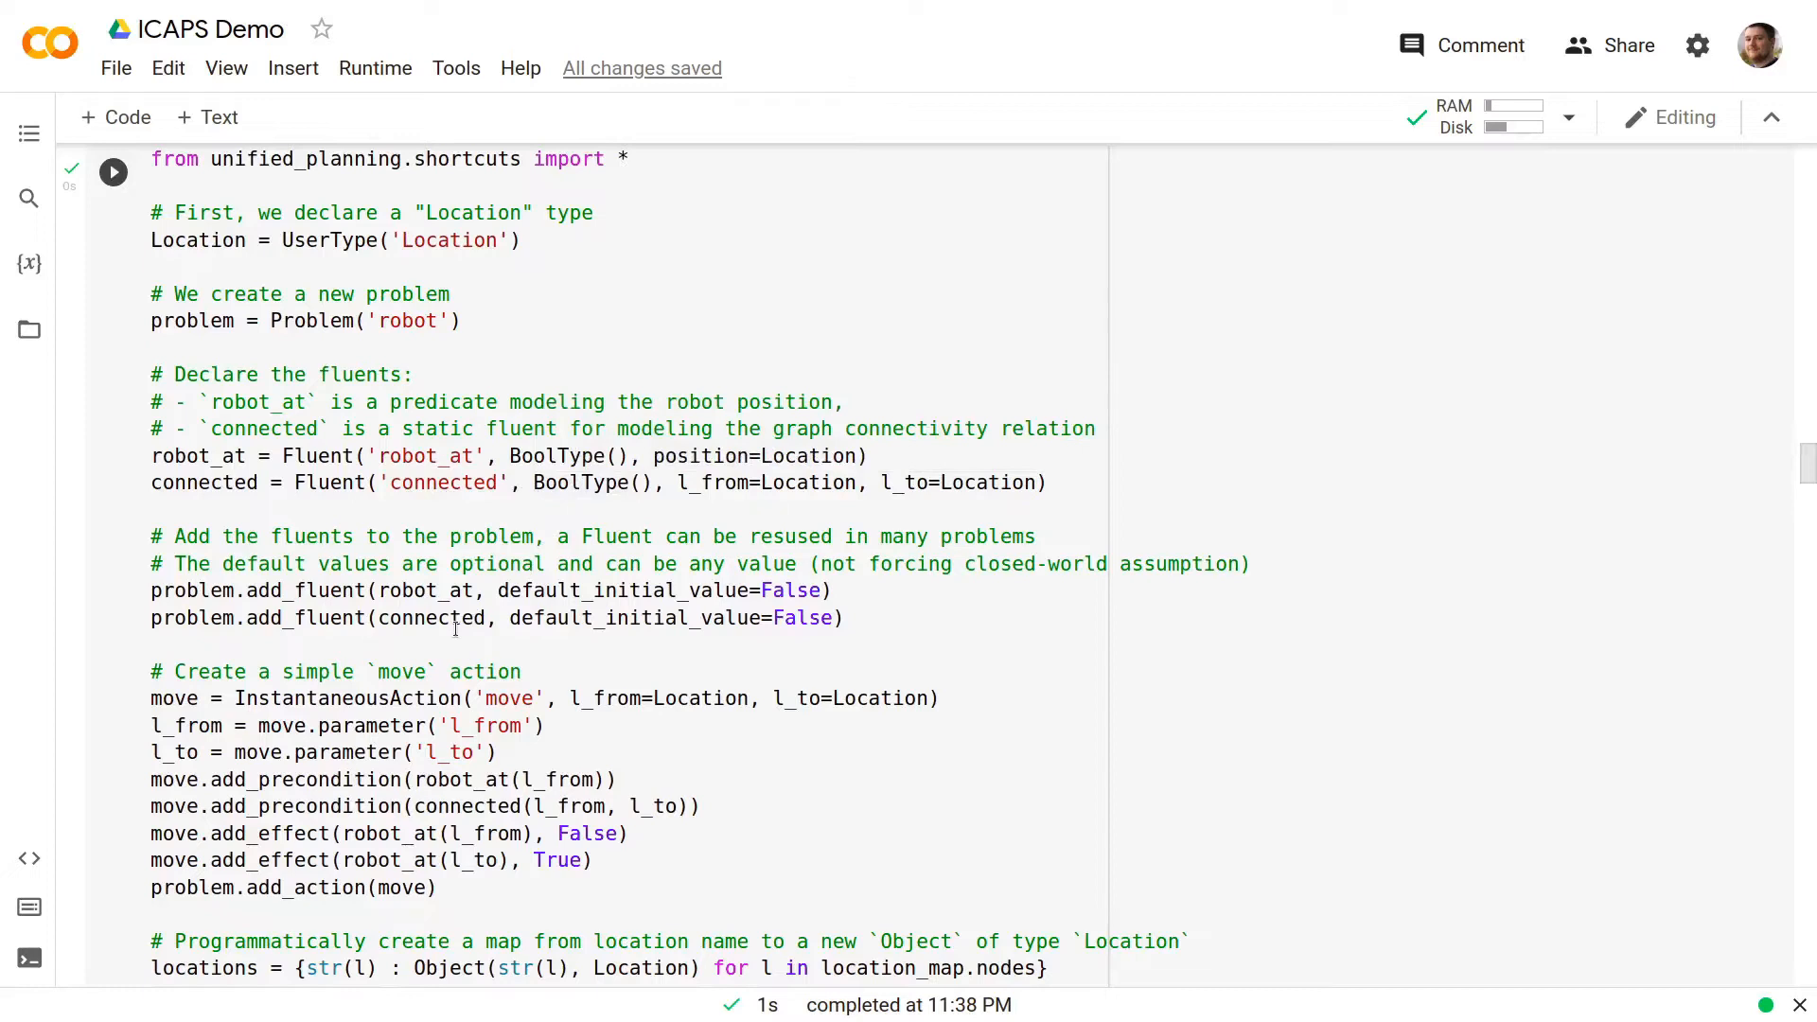
{"action": "scroll", "scroll_direction": "down", "scroll_amount": 3}
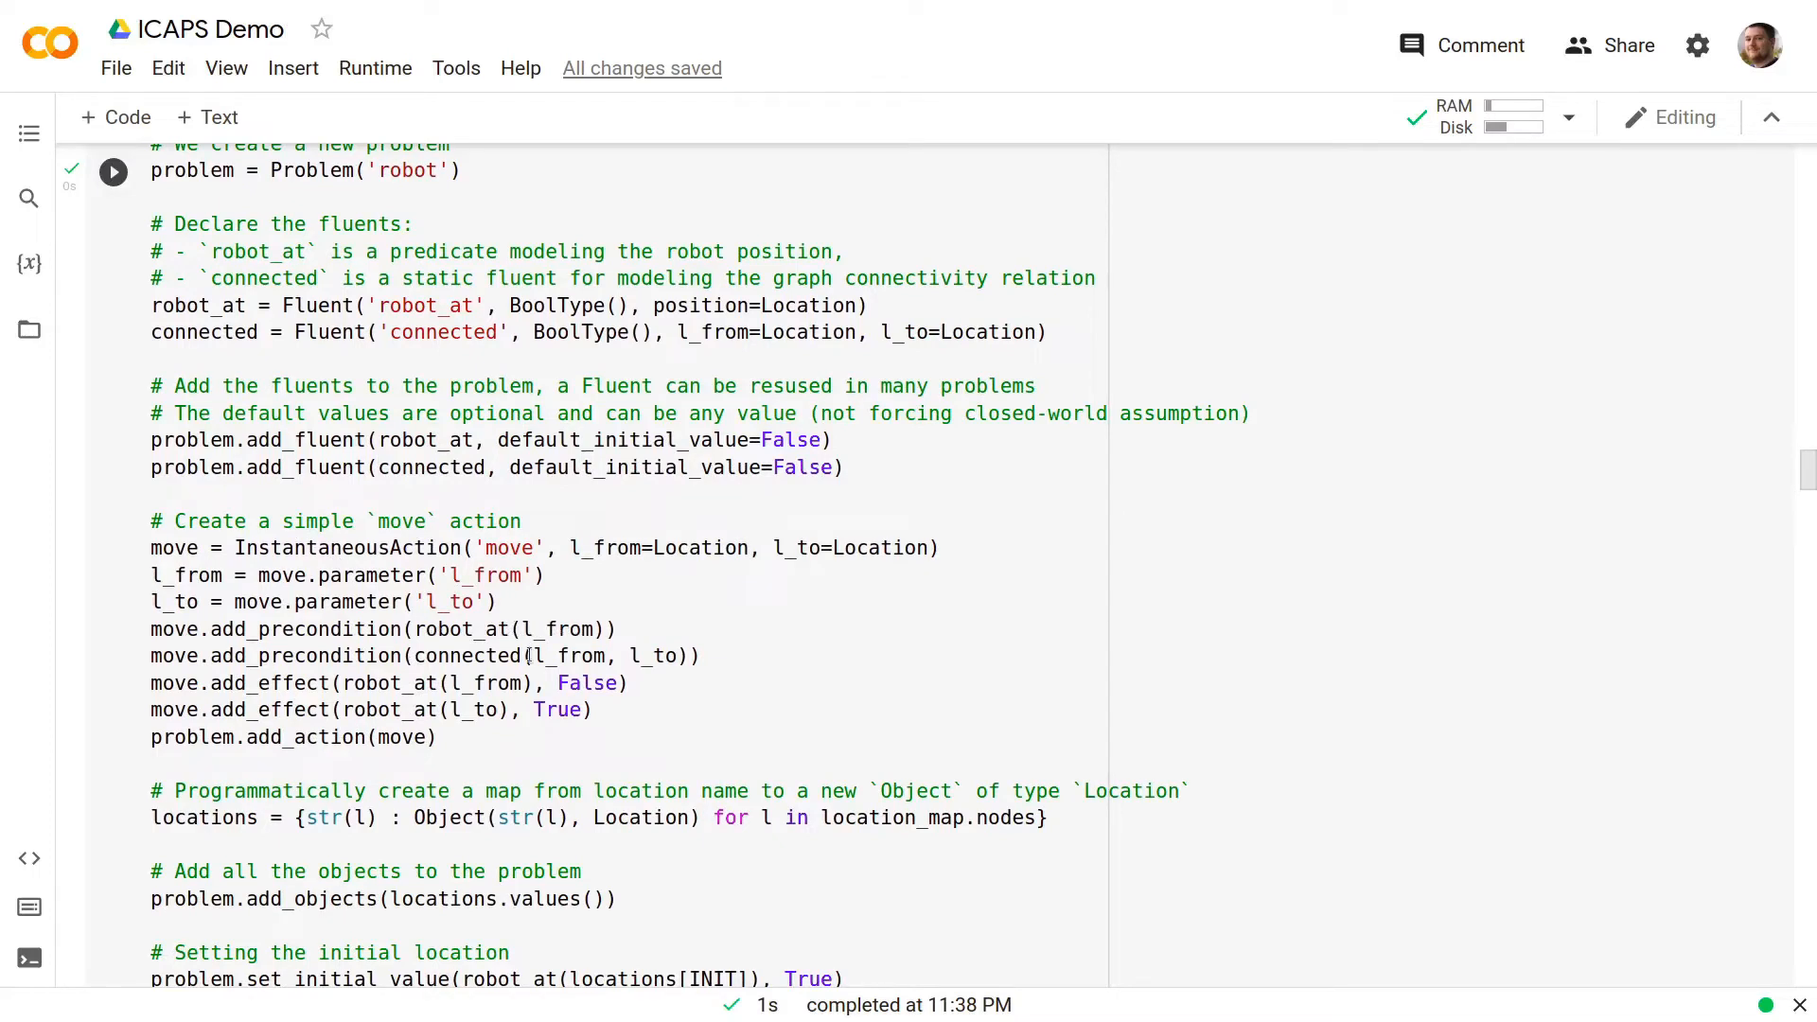
{"action": "mouse_move", "coordinate": [659, 656]}
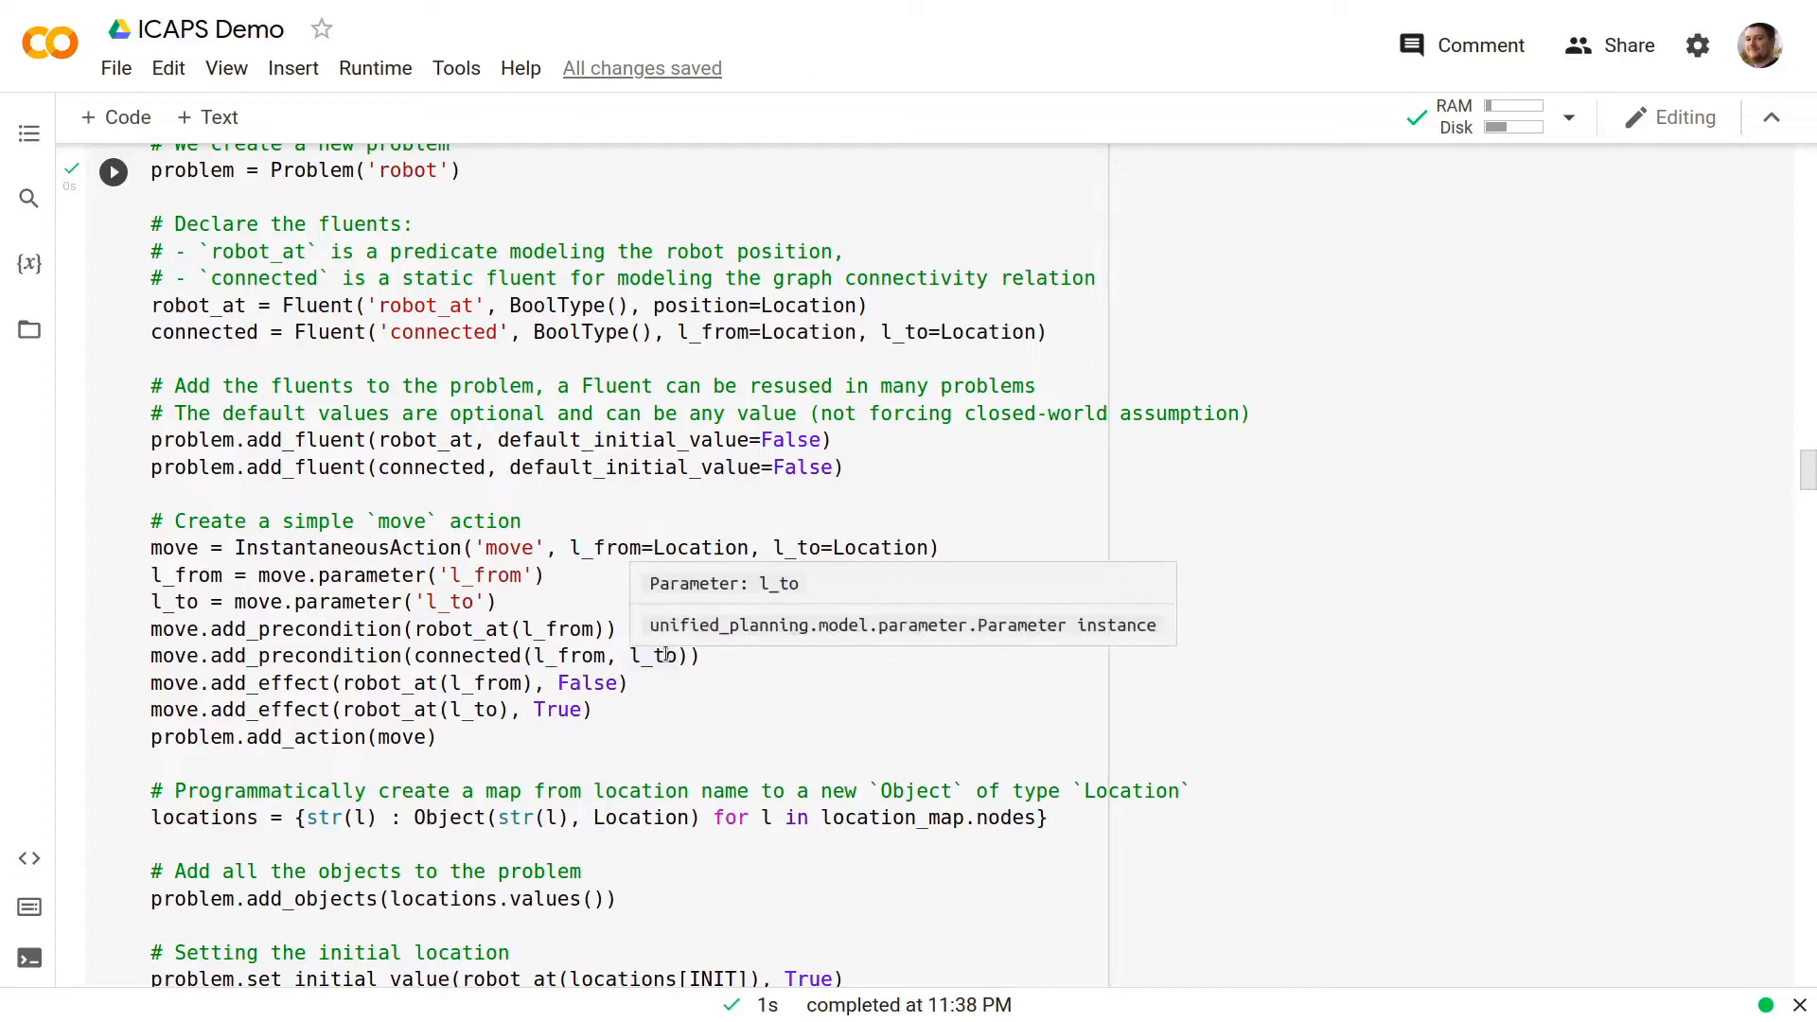
{"action": "mouse_move", "coordinate": [390, 702]}
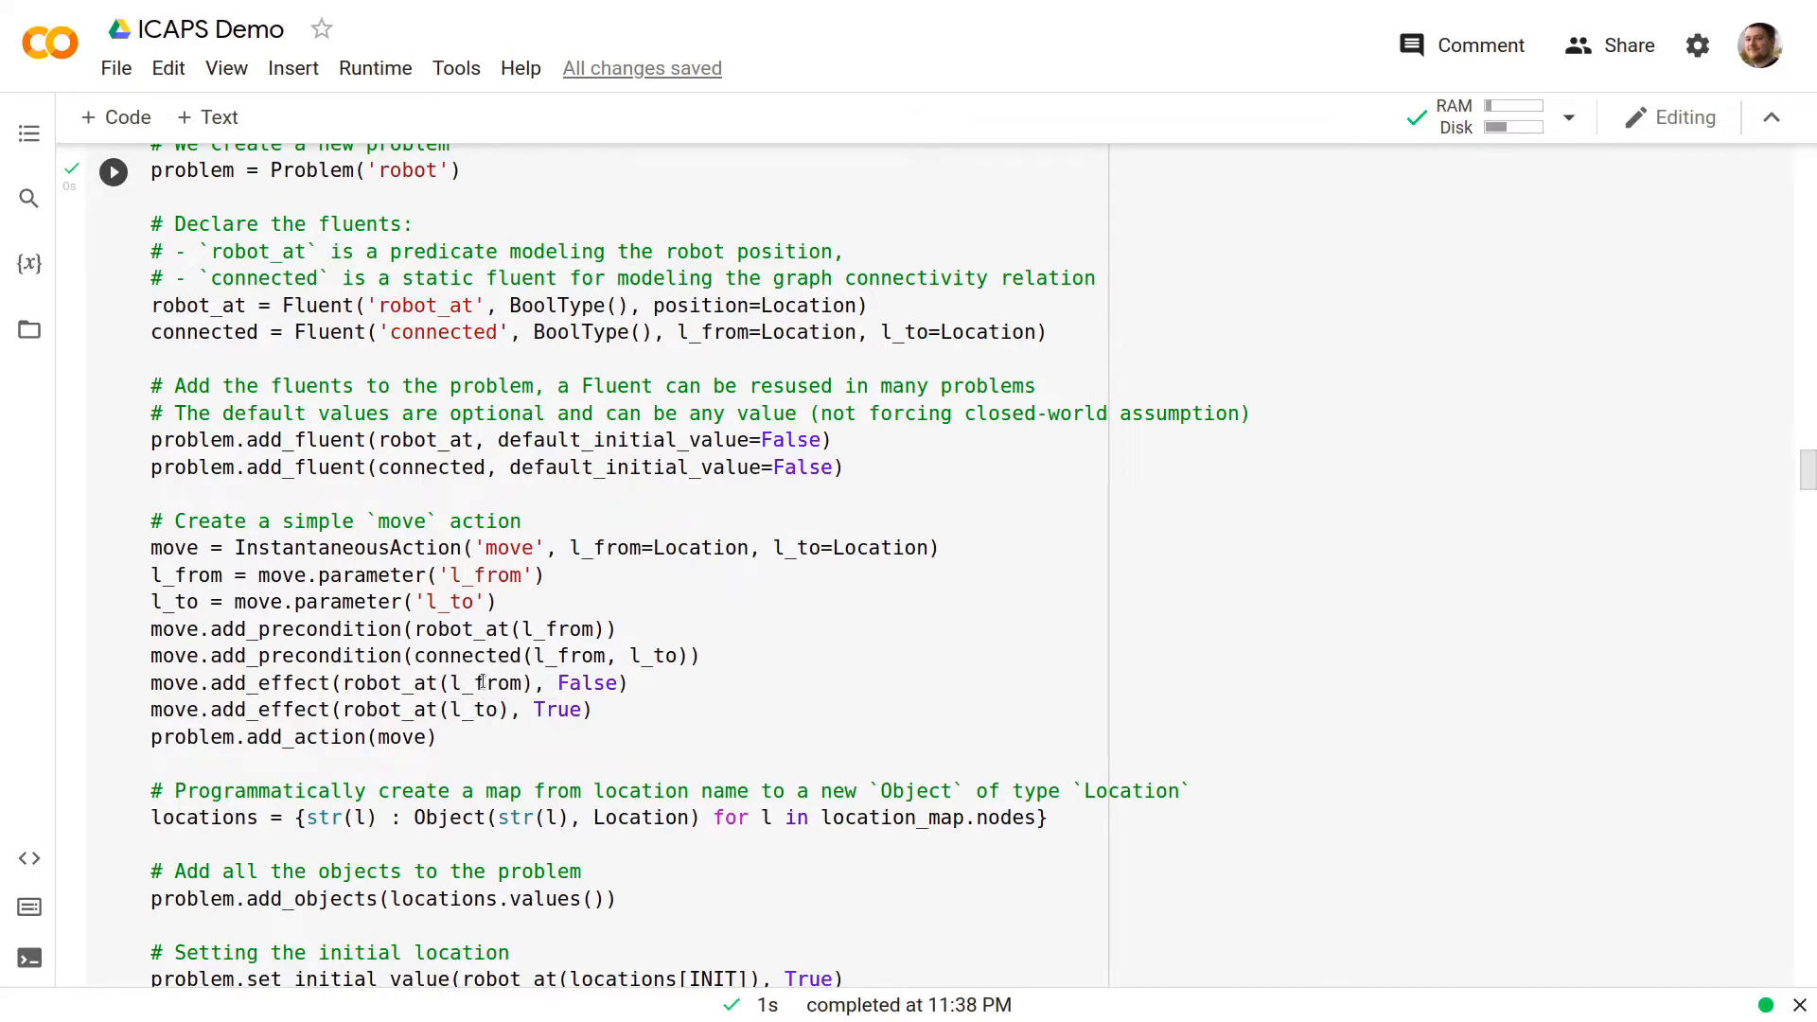
{"action": "scroll", "scroll_direction": "down", "scroll_amount": 3}
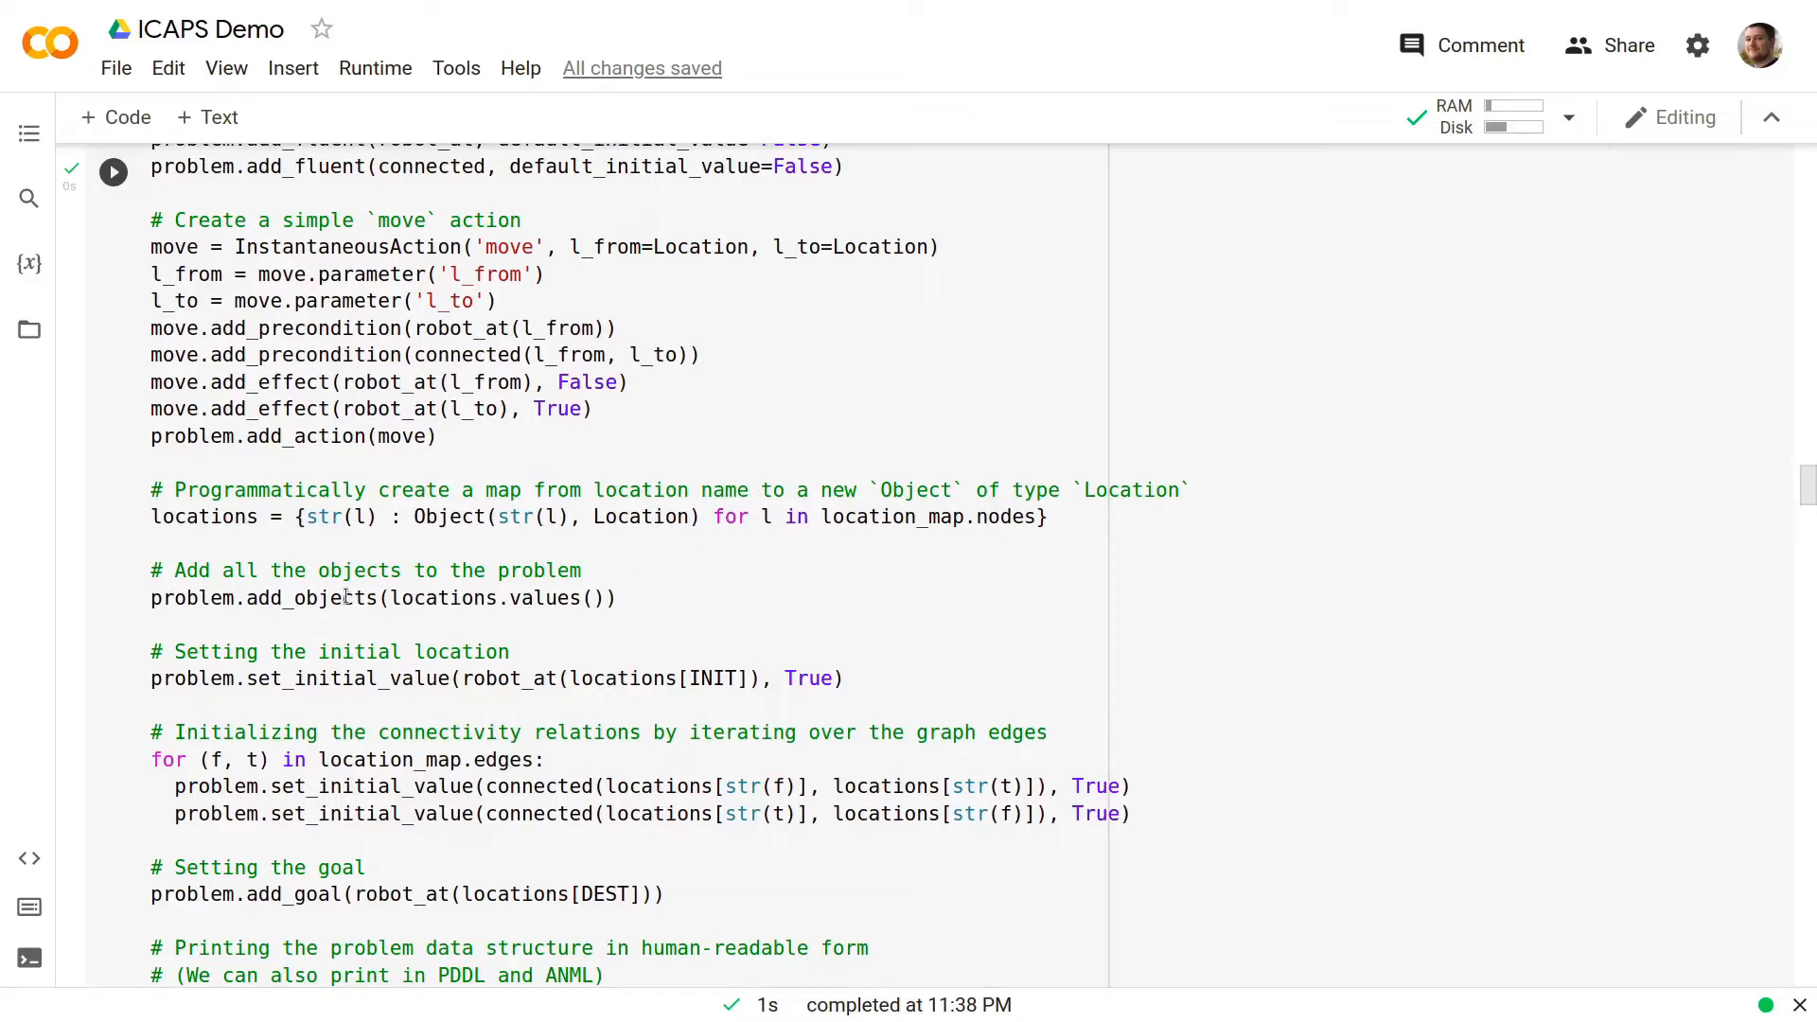
{"action": "mouse_move", "coordinate": [528, 591]}
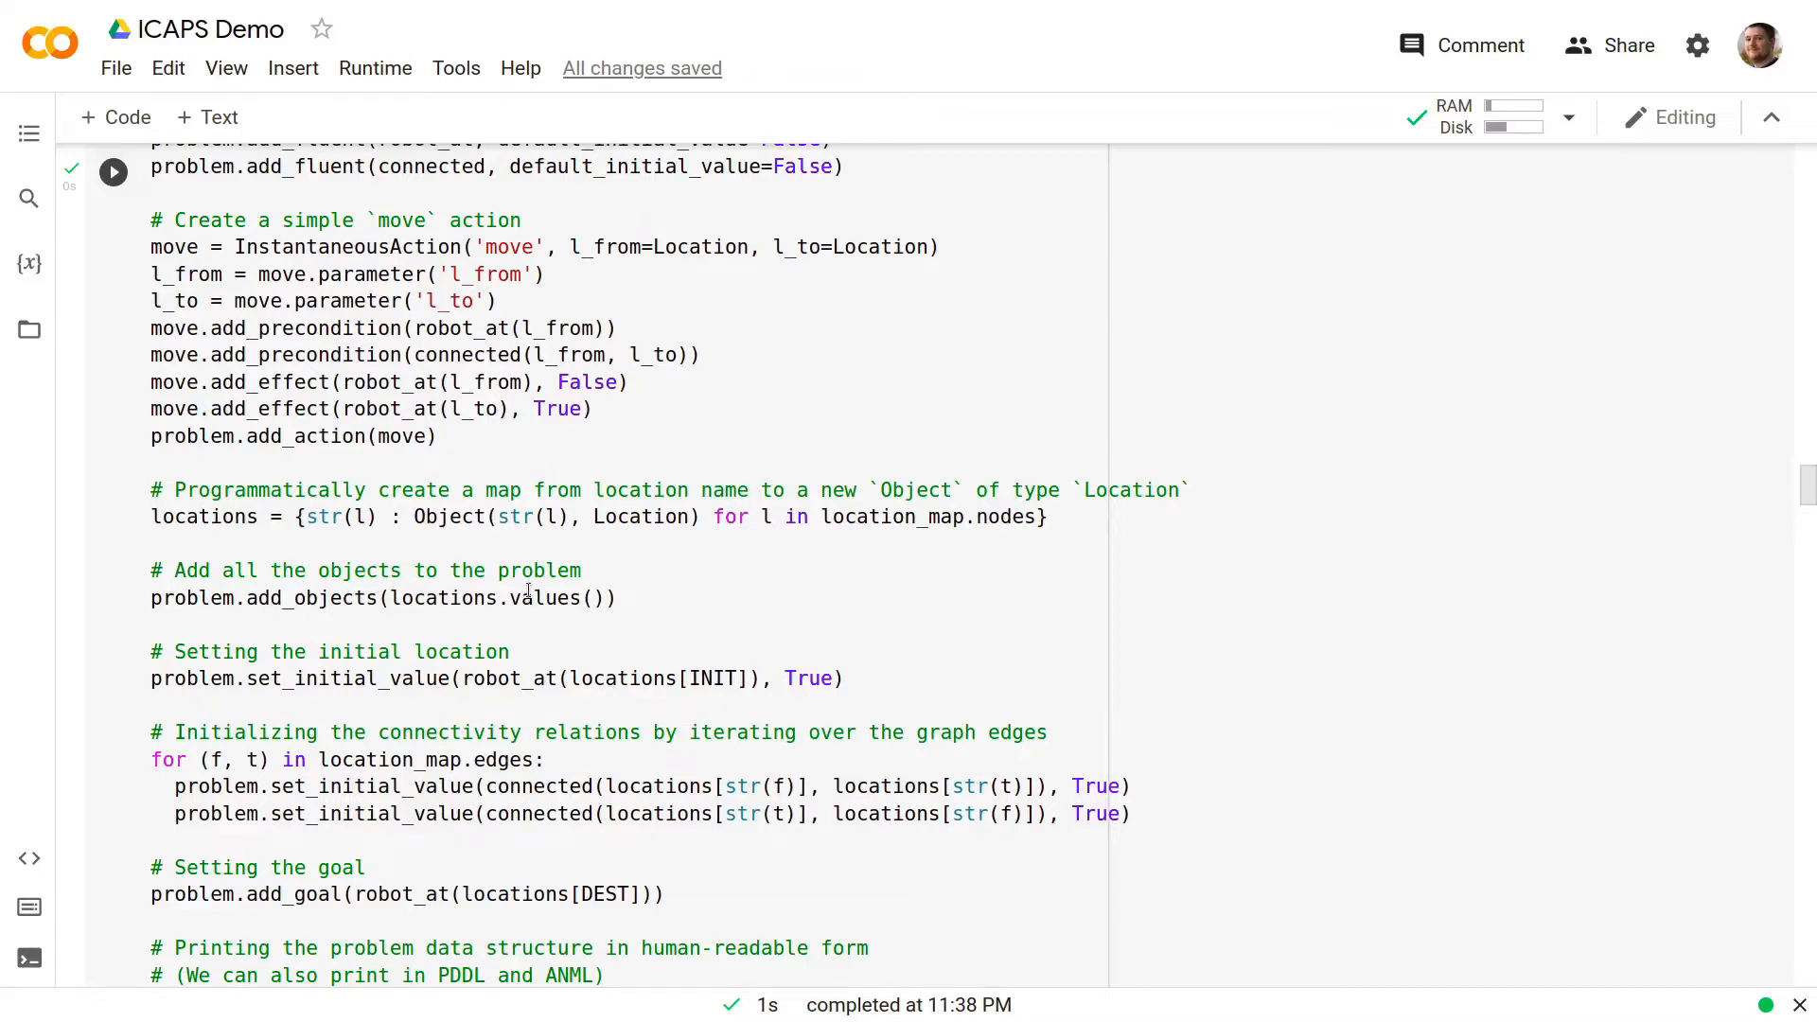
{"action": "scroll", "scroll_direction": "down", "scroll_amount": 3}
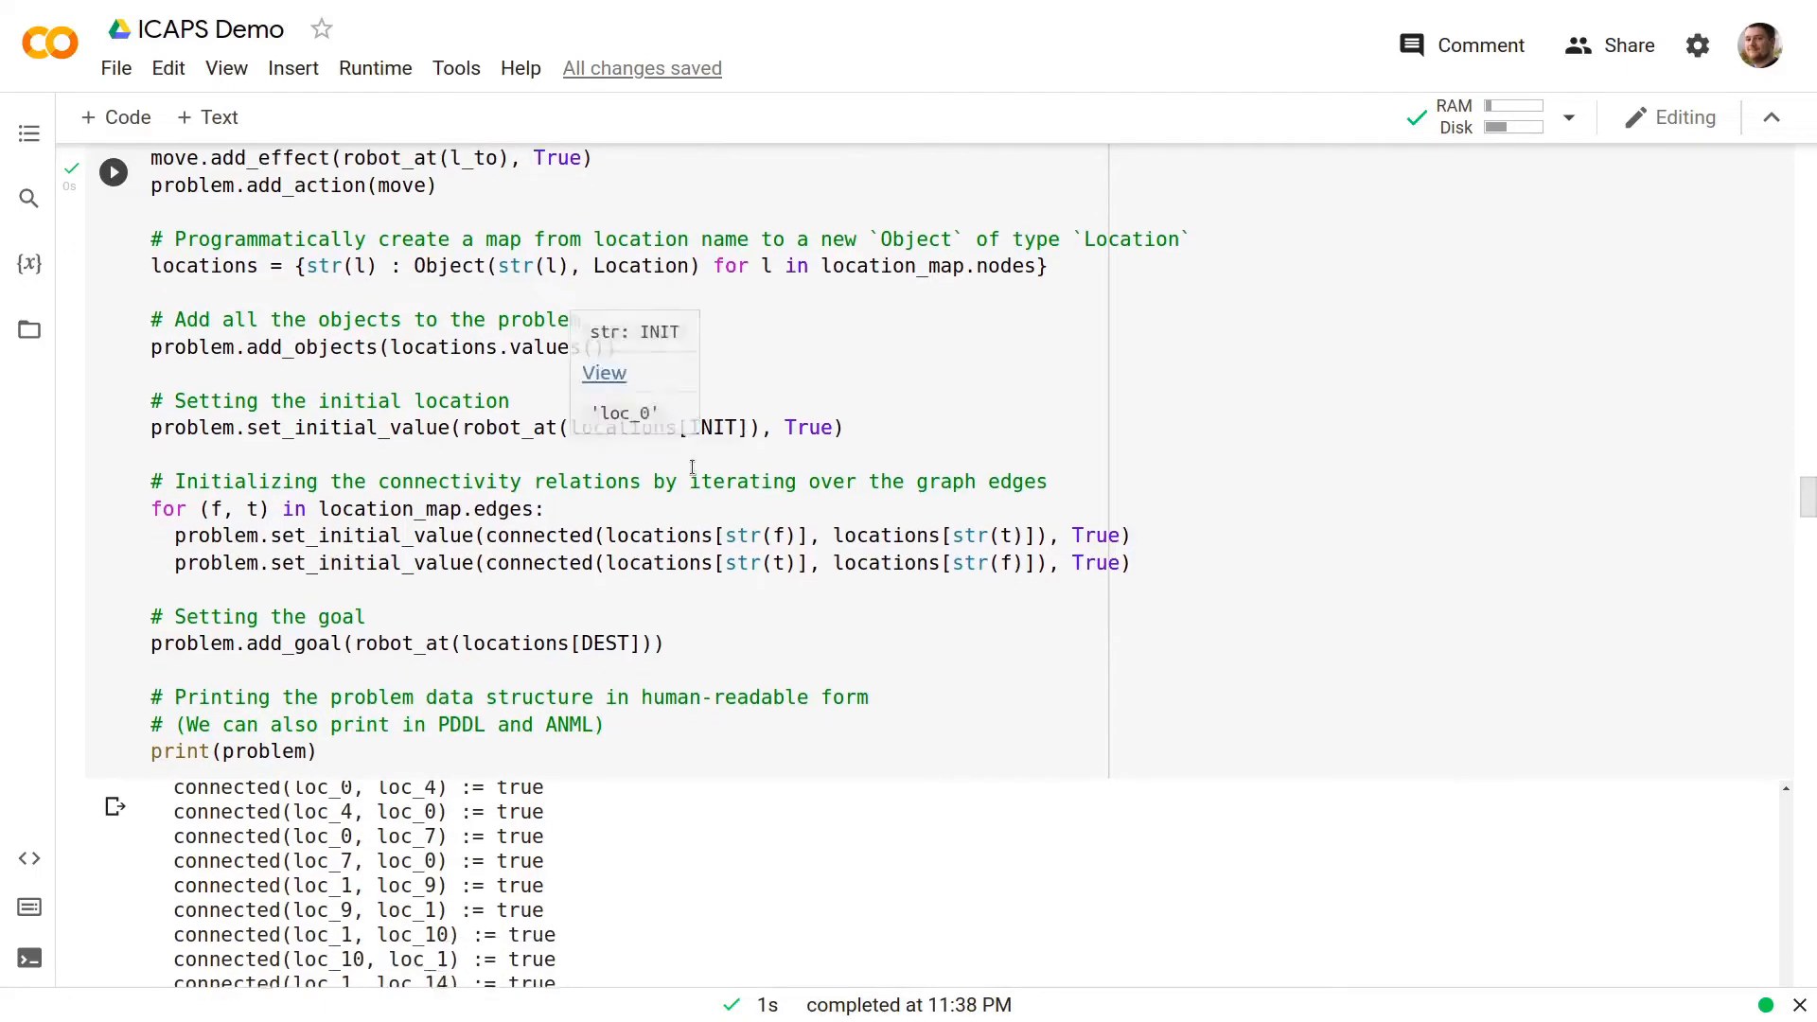
{"action": "scroll", "scroll_direction": "down", "scroll_amount": 3}
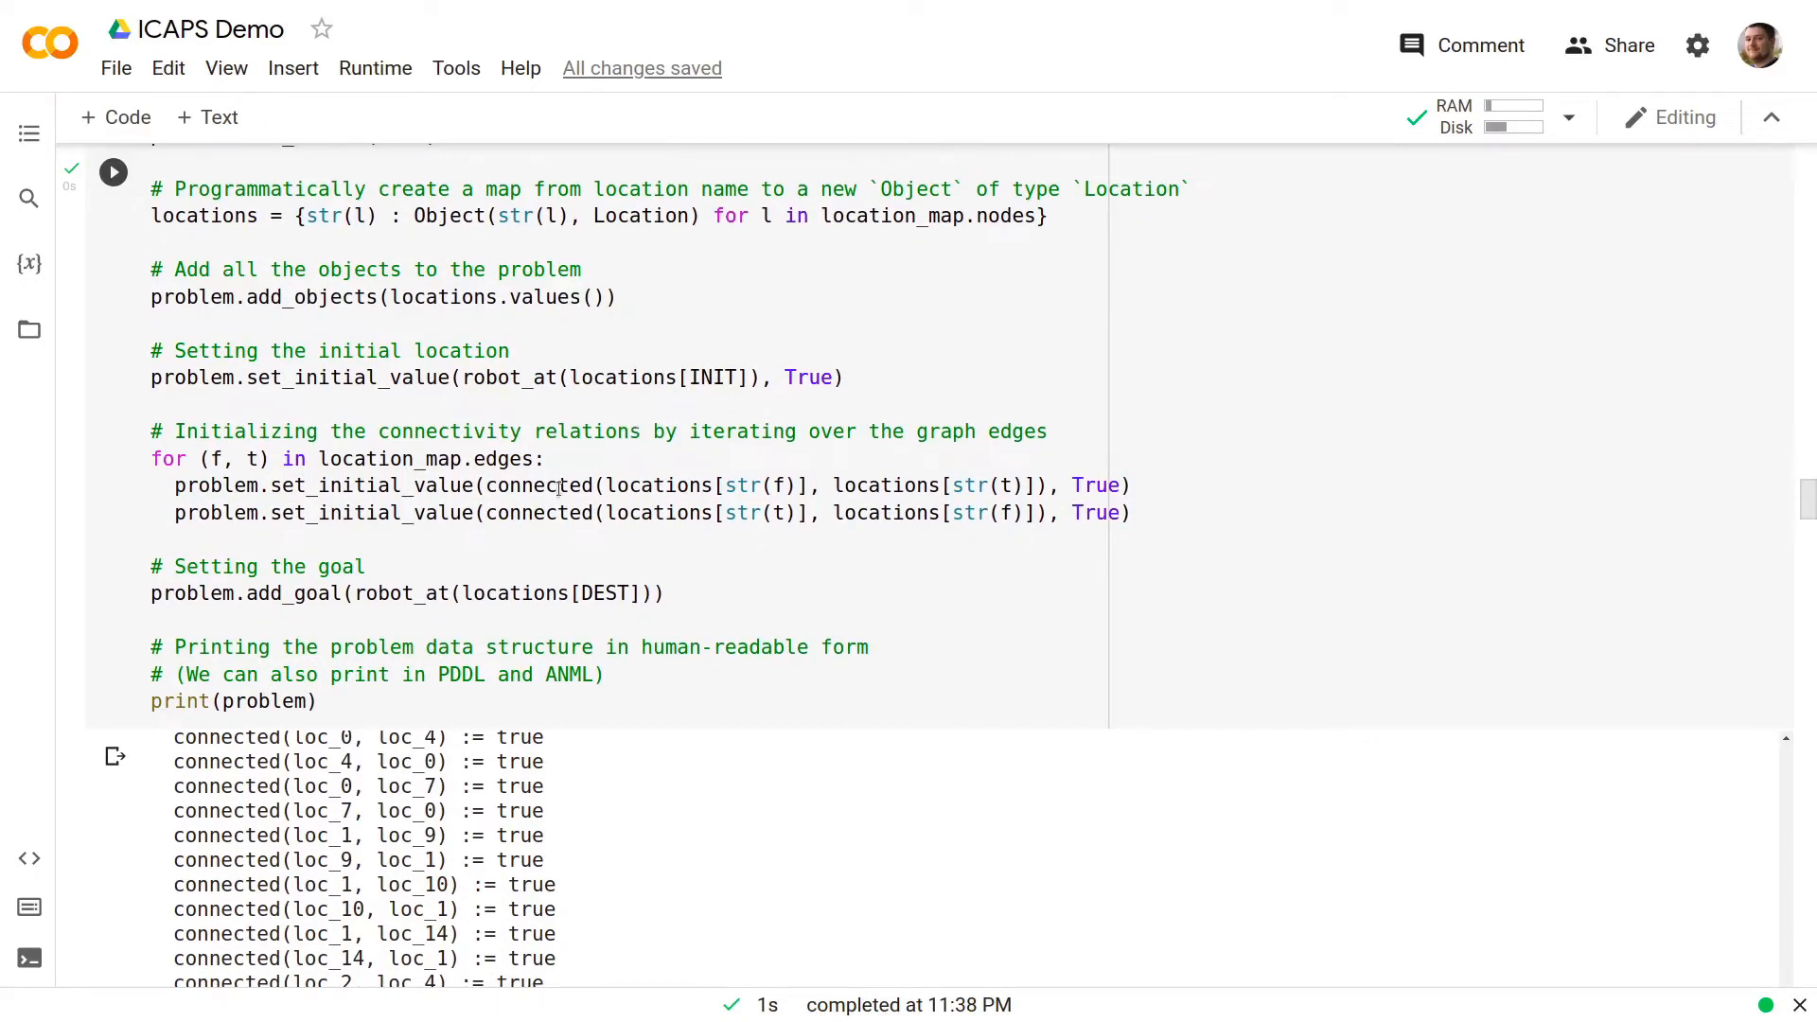
{"action": "scroll", "scroll_direction": "down", "scroll_amount": 3}
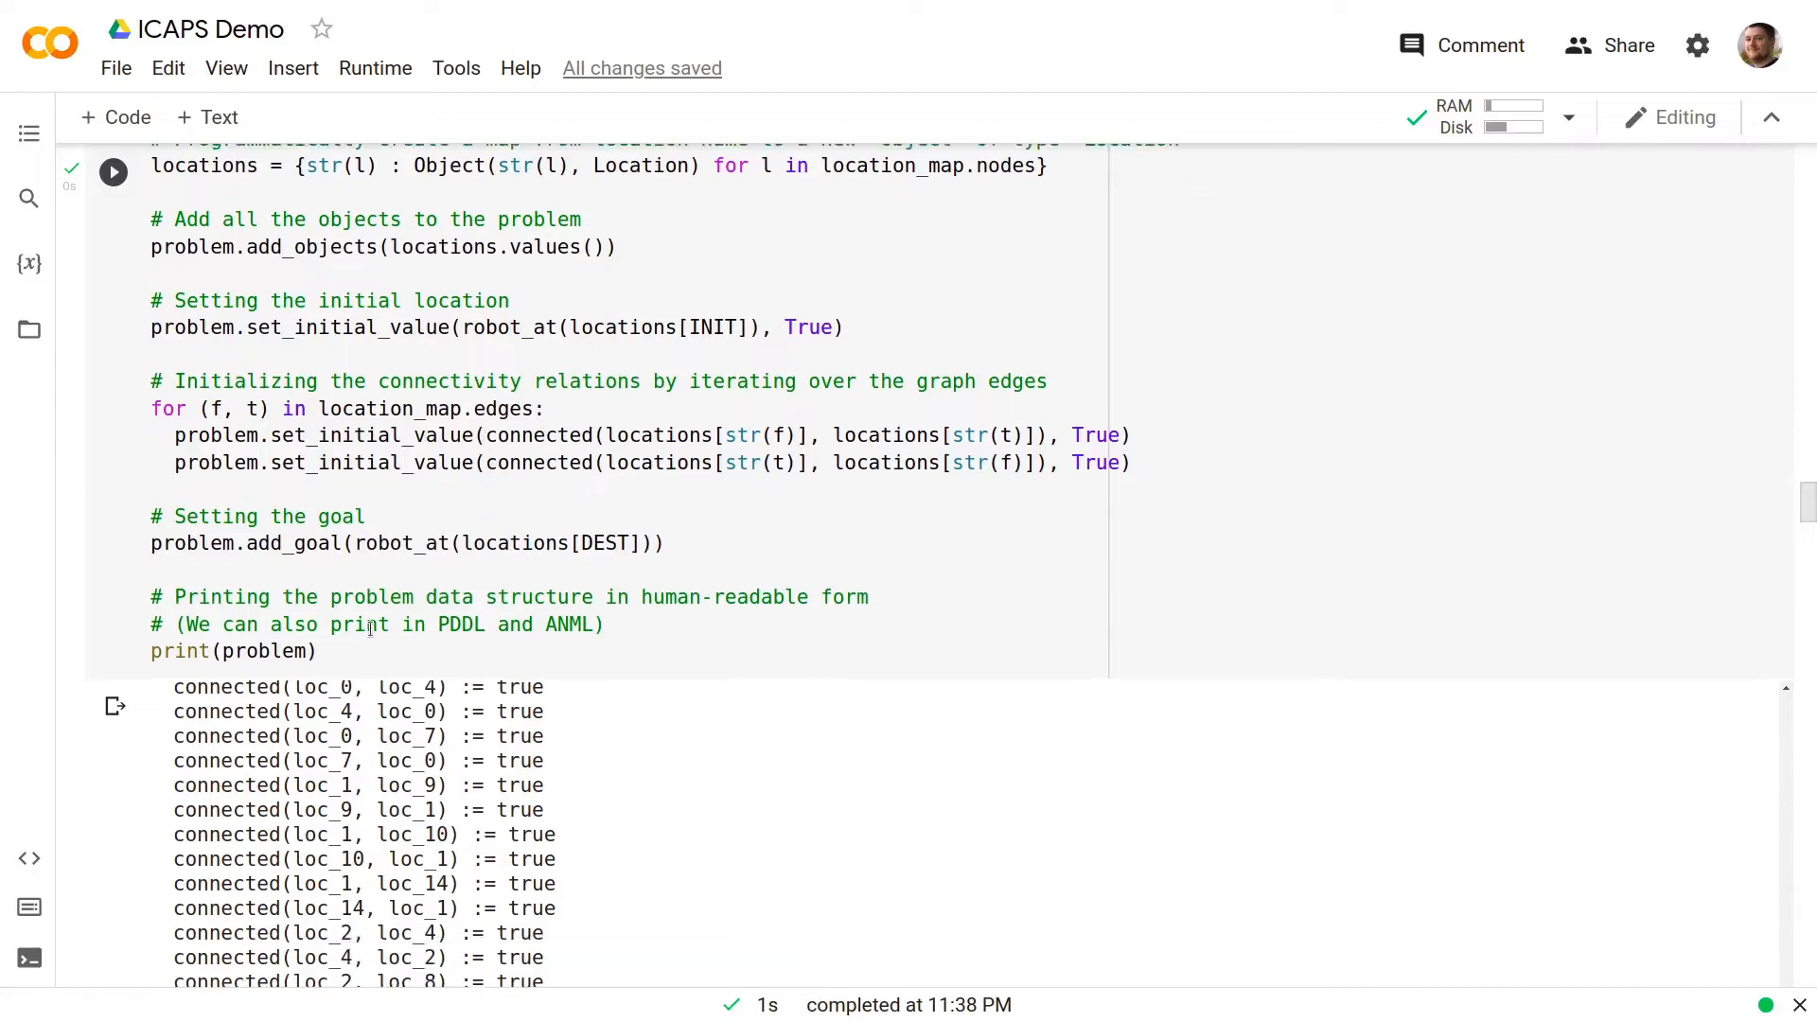
{"action": "scroll", "scroll_direction": "down", "scroll_amount": 3}
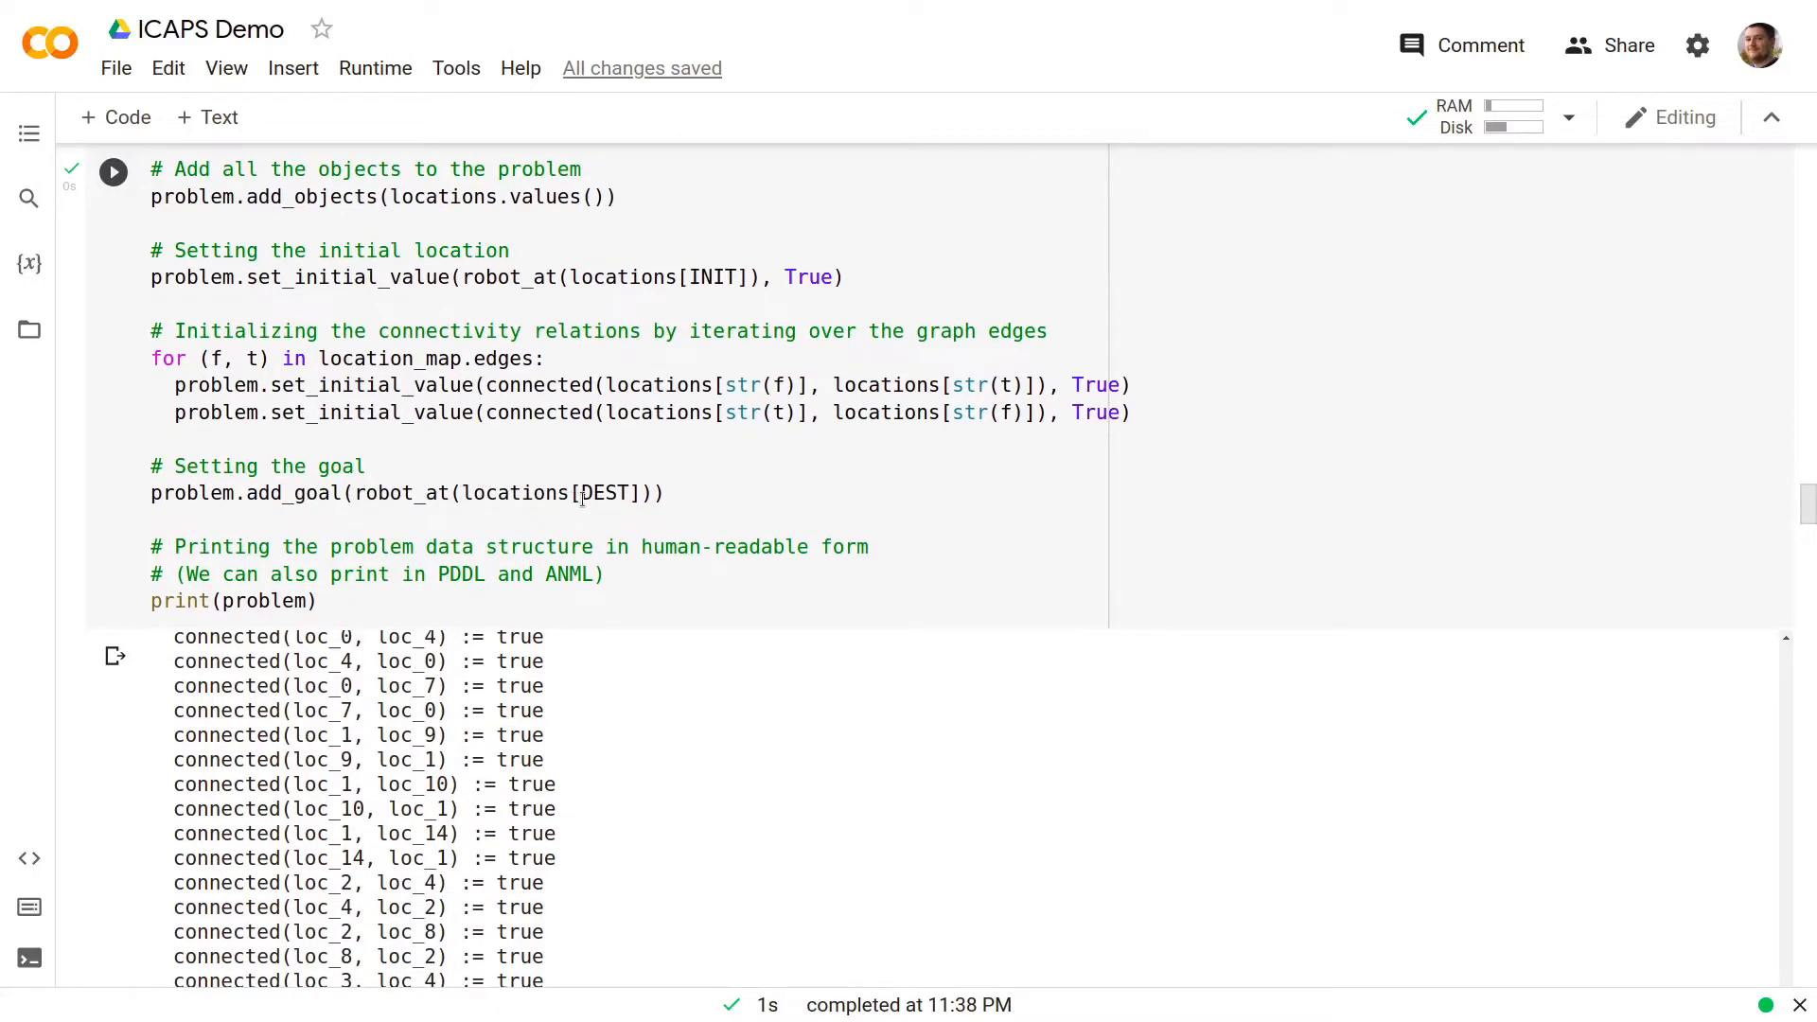
{"action": "scroll", "scroll_direction": "down", "scroll_amount": 3}
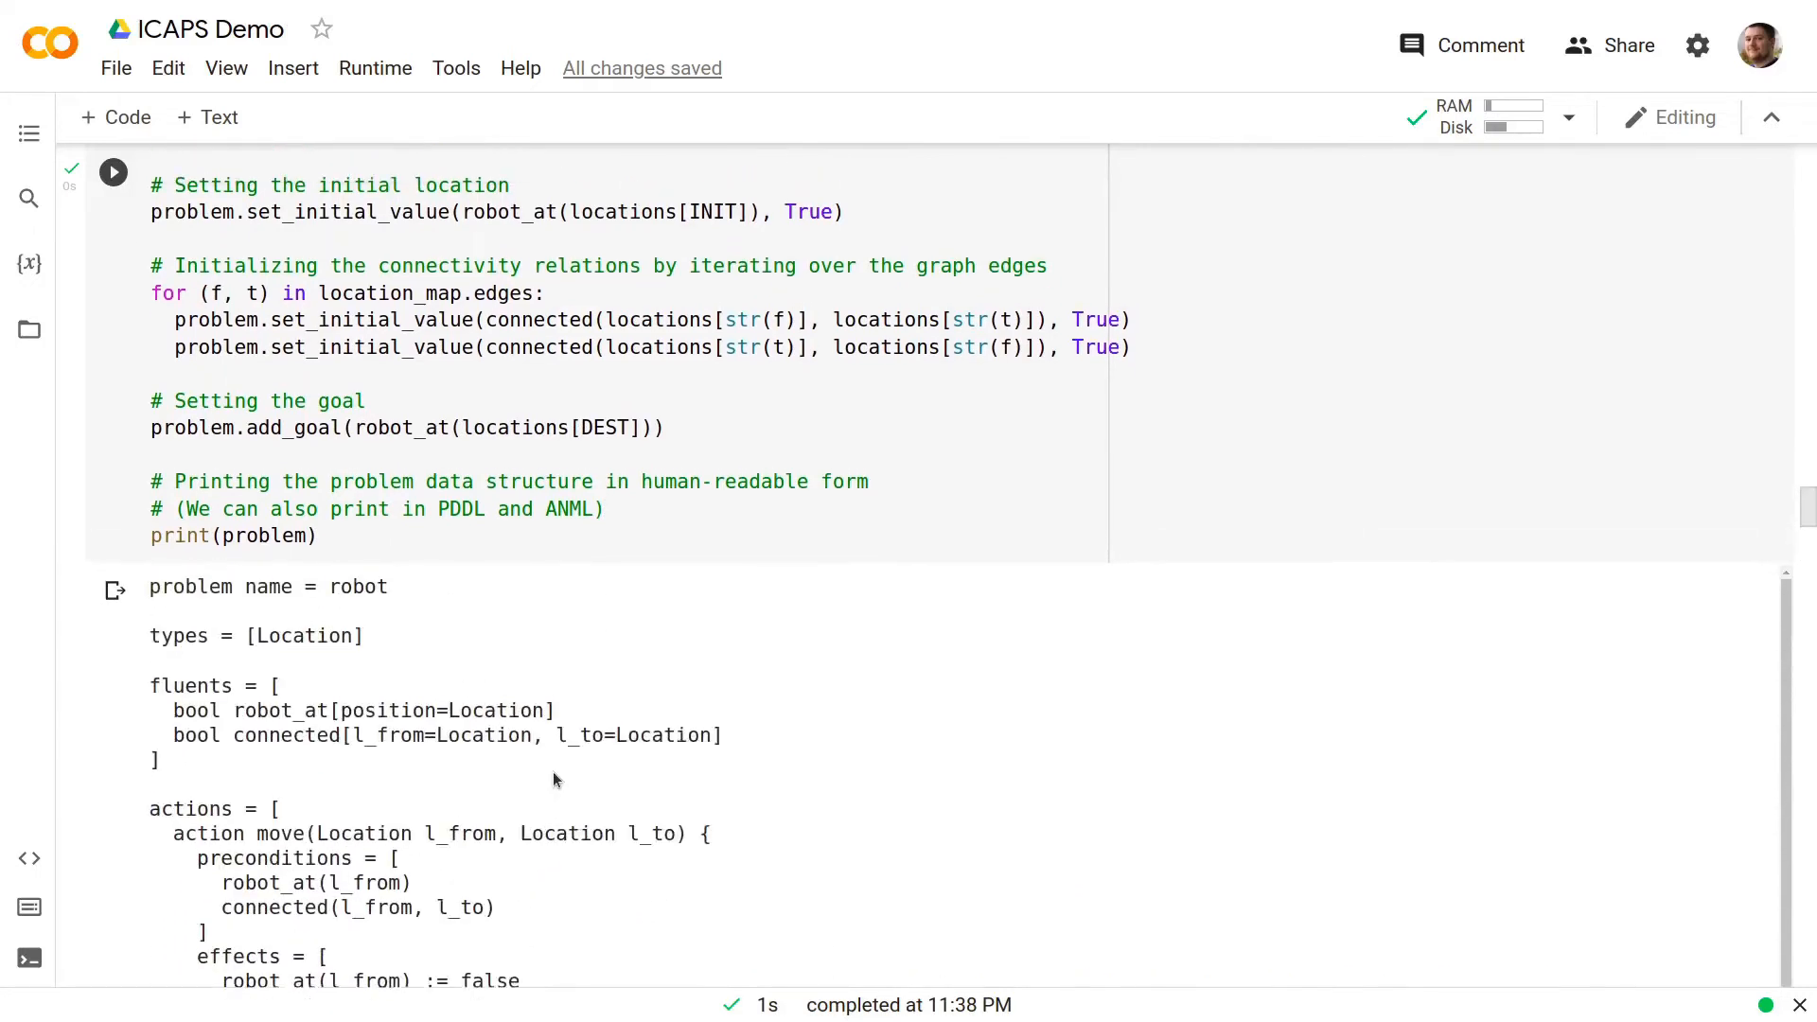
{"action": "scroll", "scroll_direction": "down", "scroll_amount": 3}
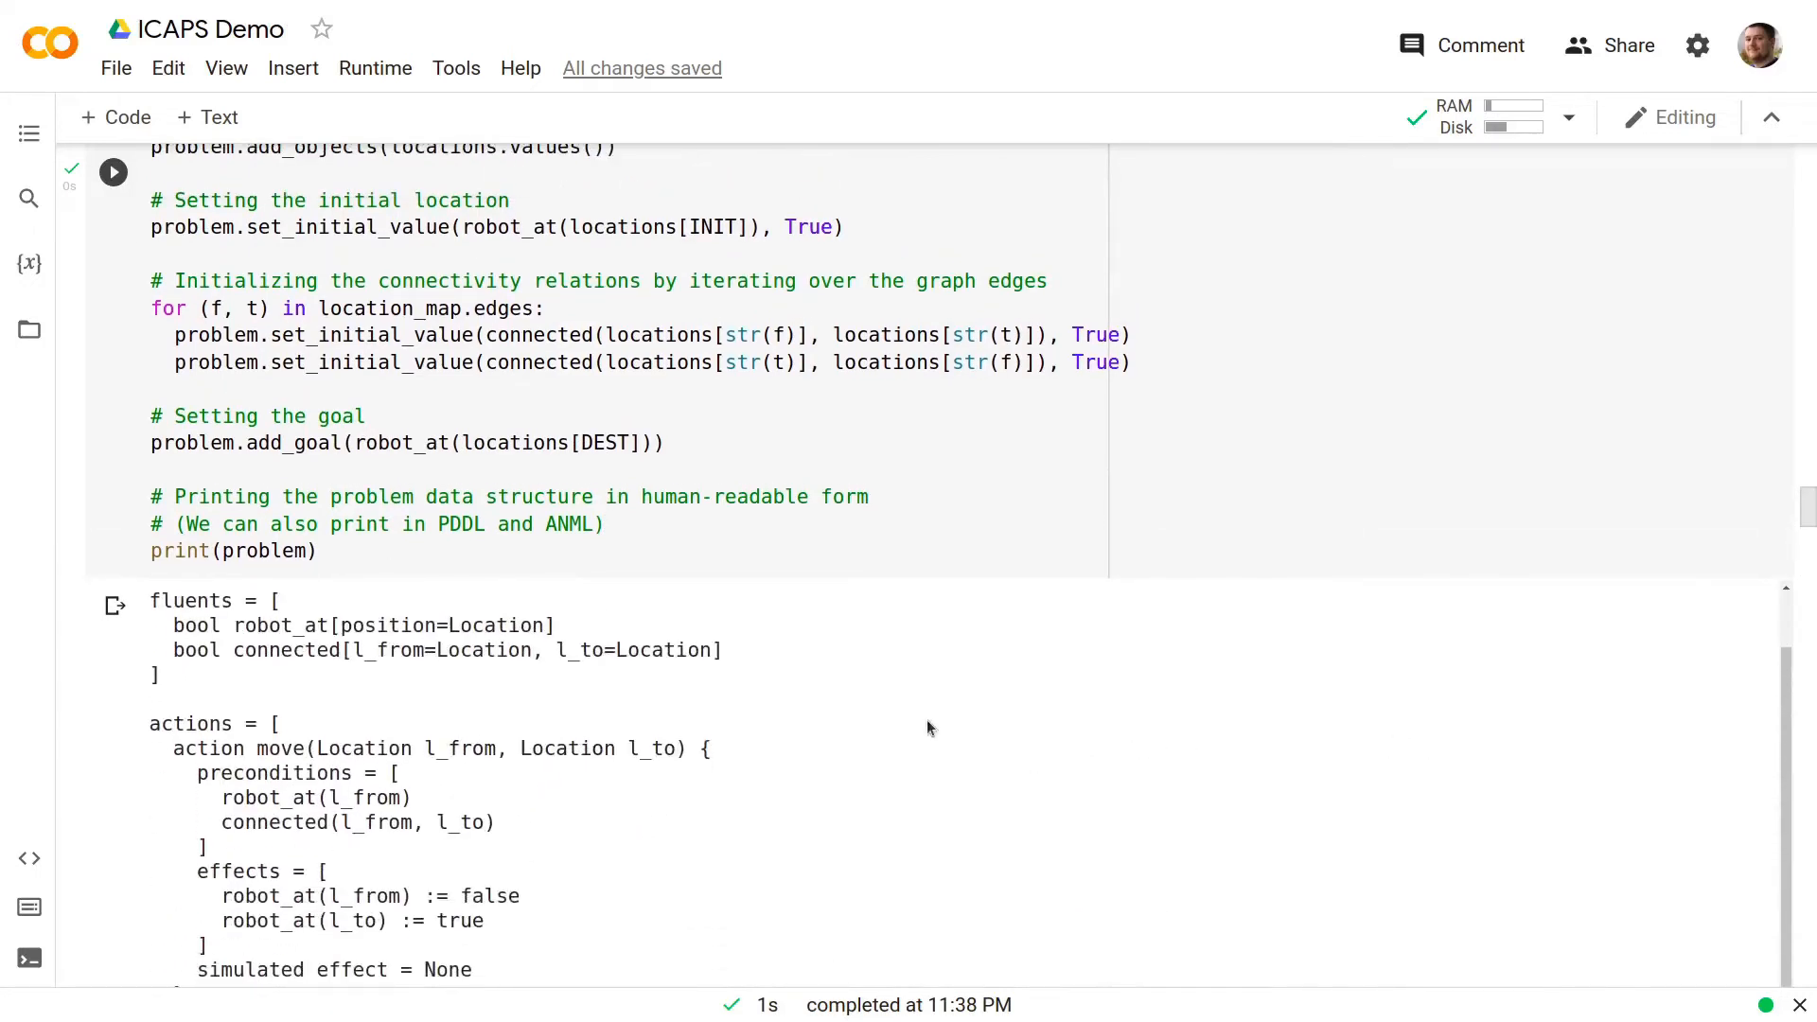
{"action": "mouse_move", "coordinate": [1073, 776]}
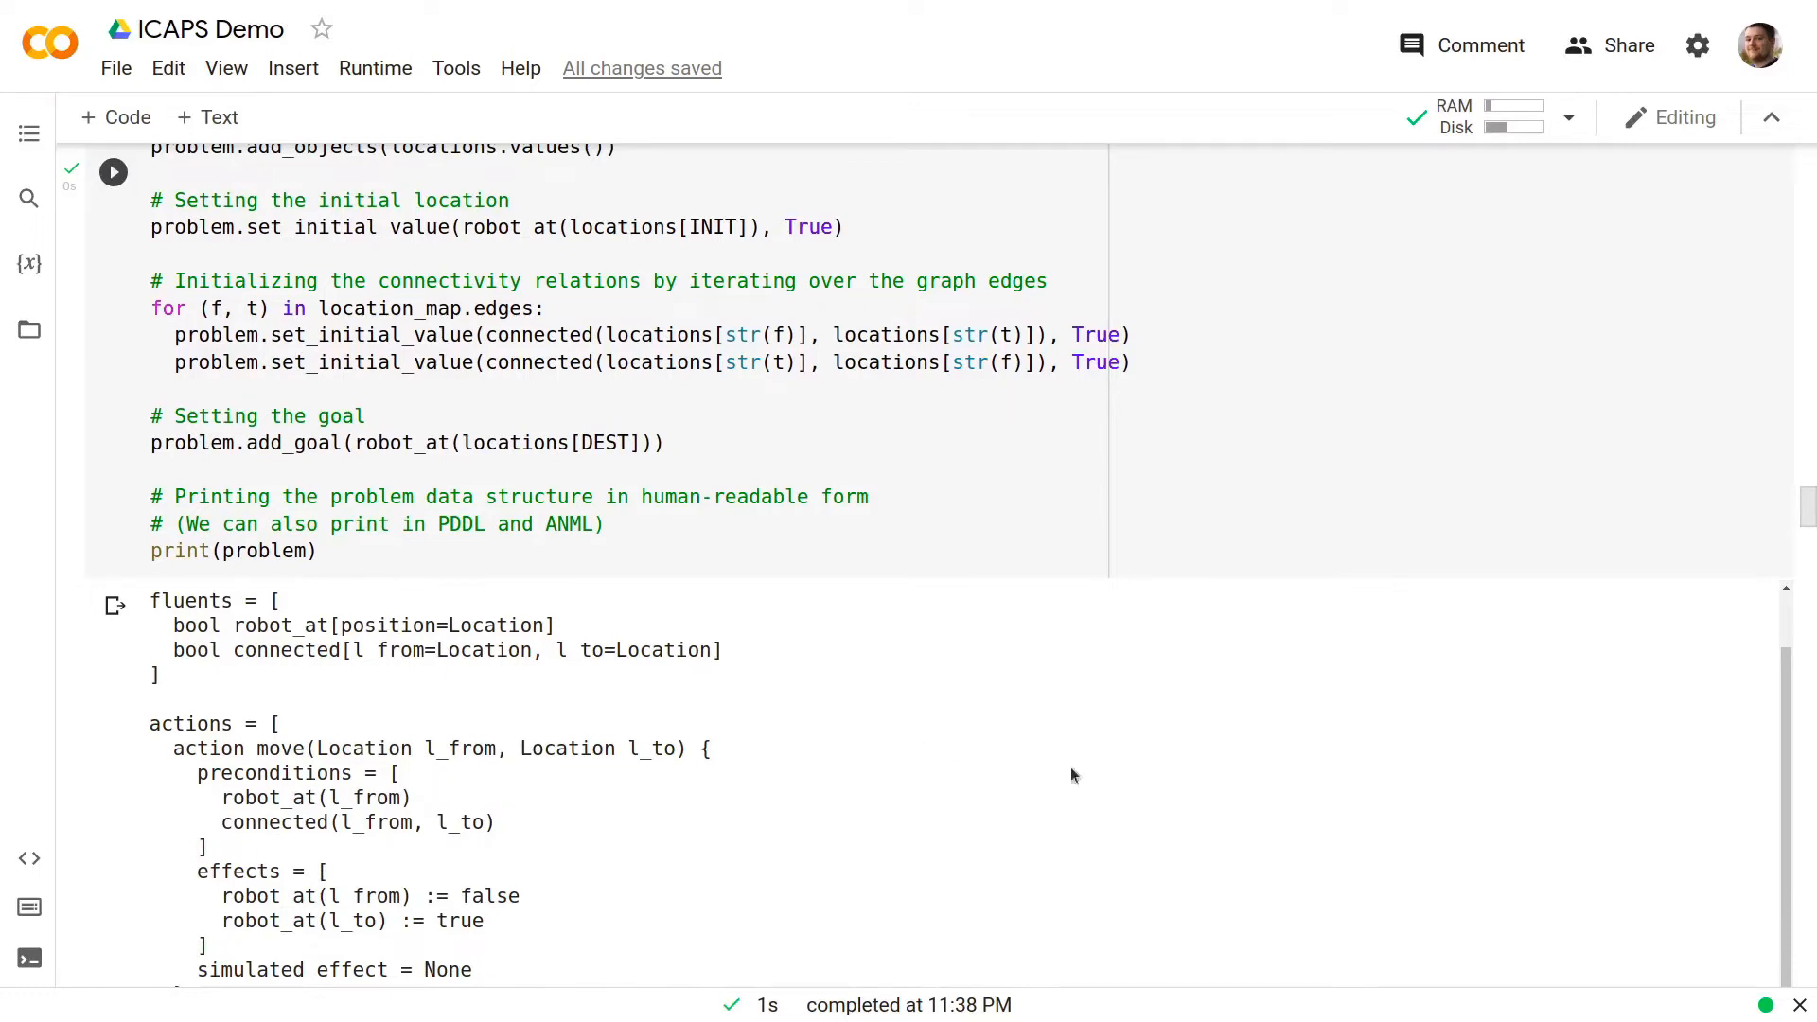
{"action": "scroll", "scroll_direction": "down", "scroll_amount": 3}
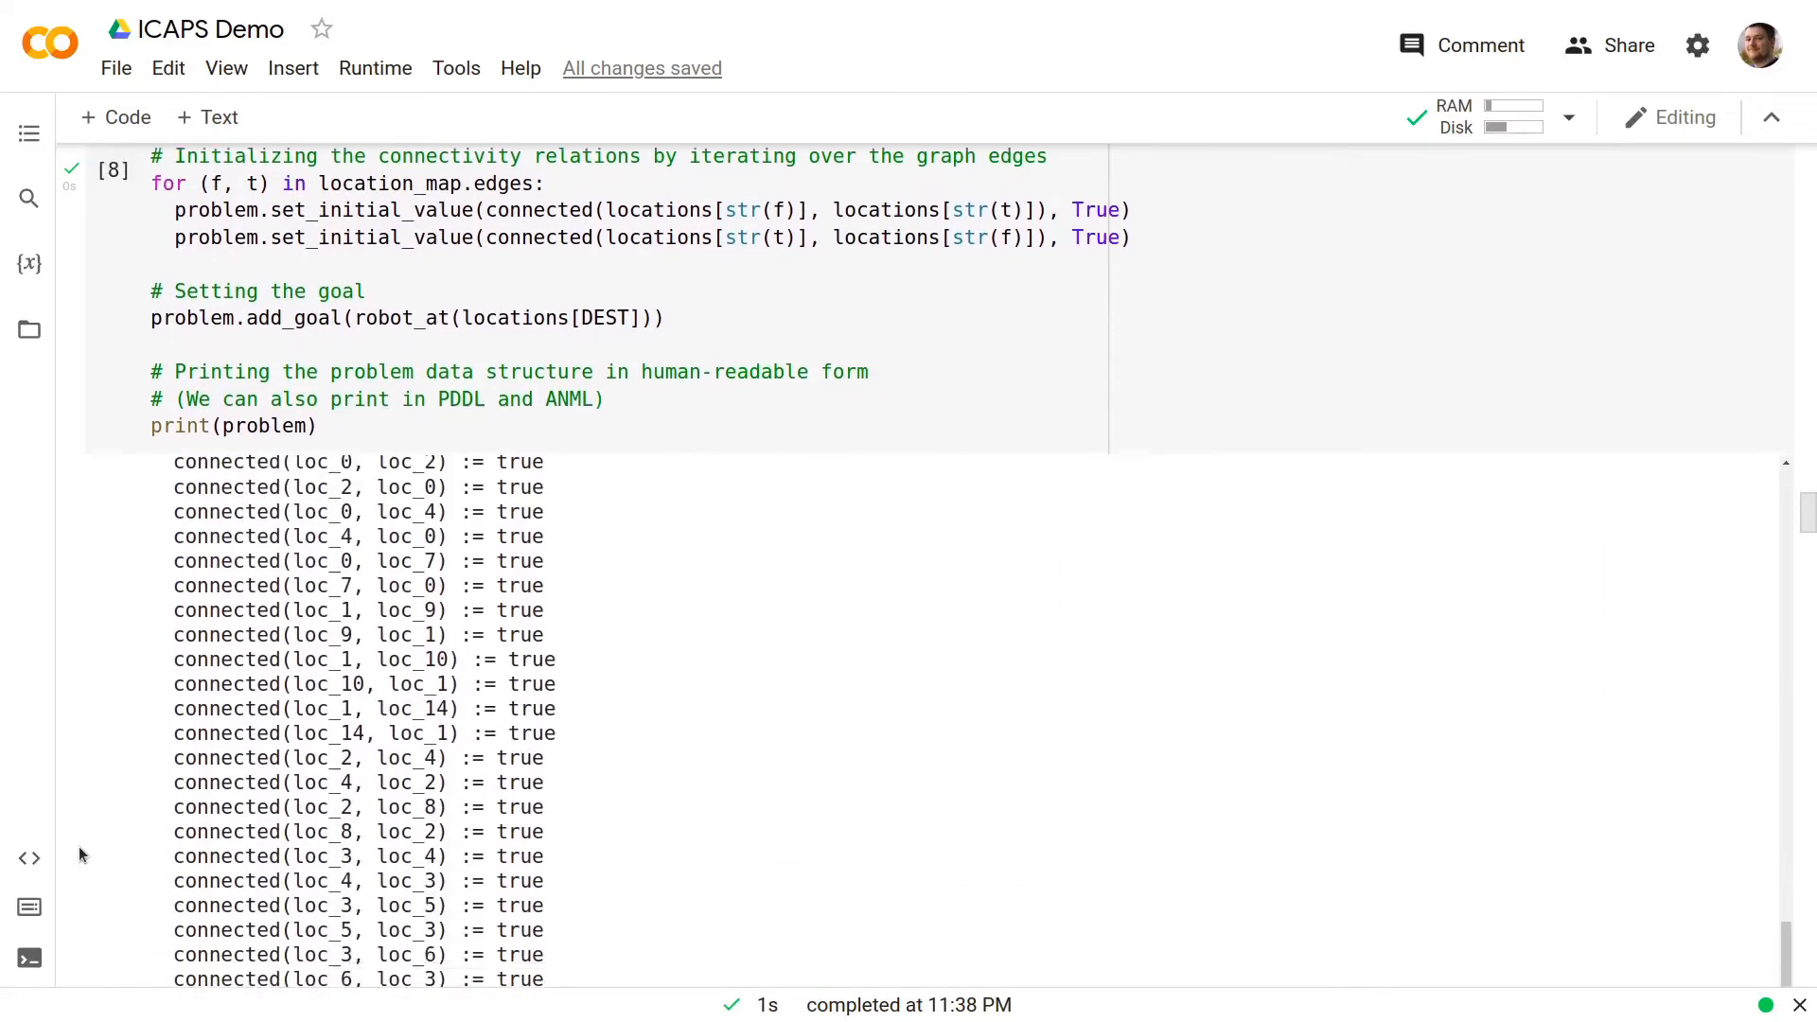
{"action": "scroll", "scroll_direction": "down", "scroll_amount": 3}
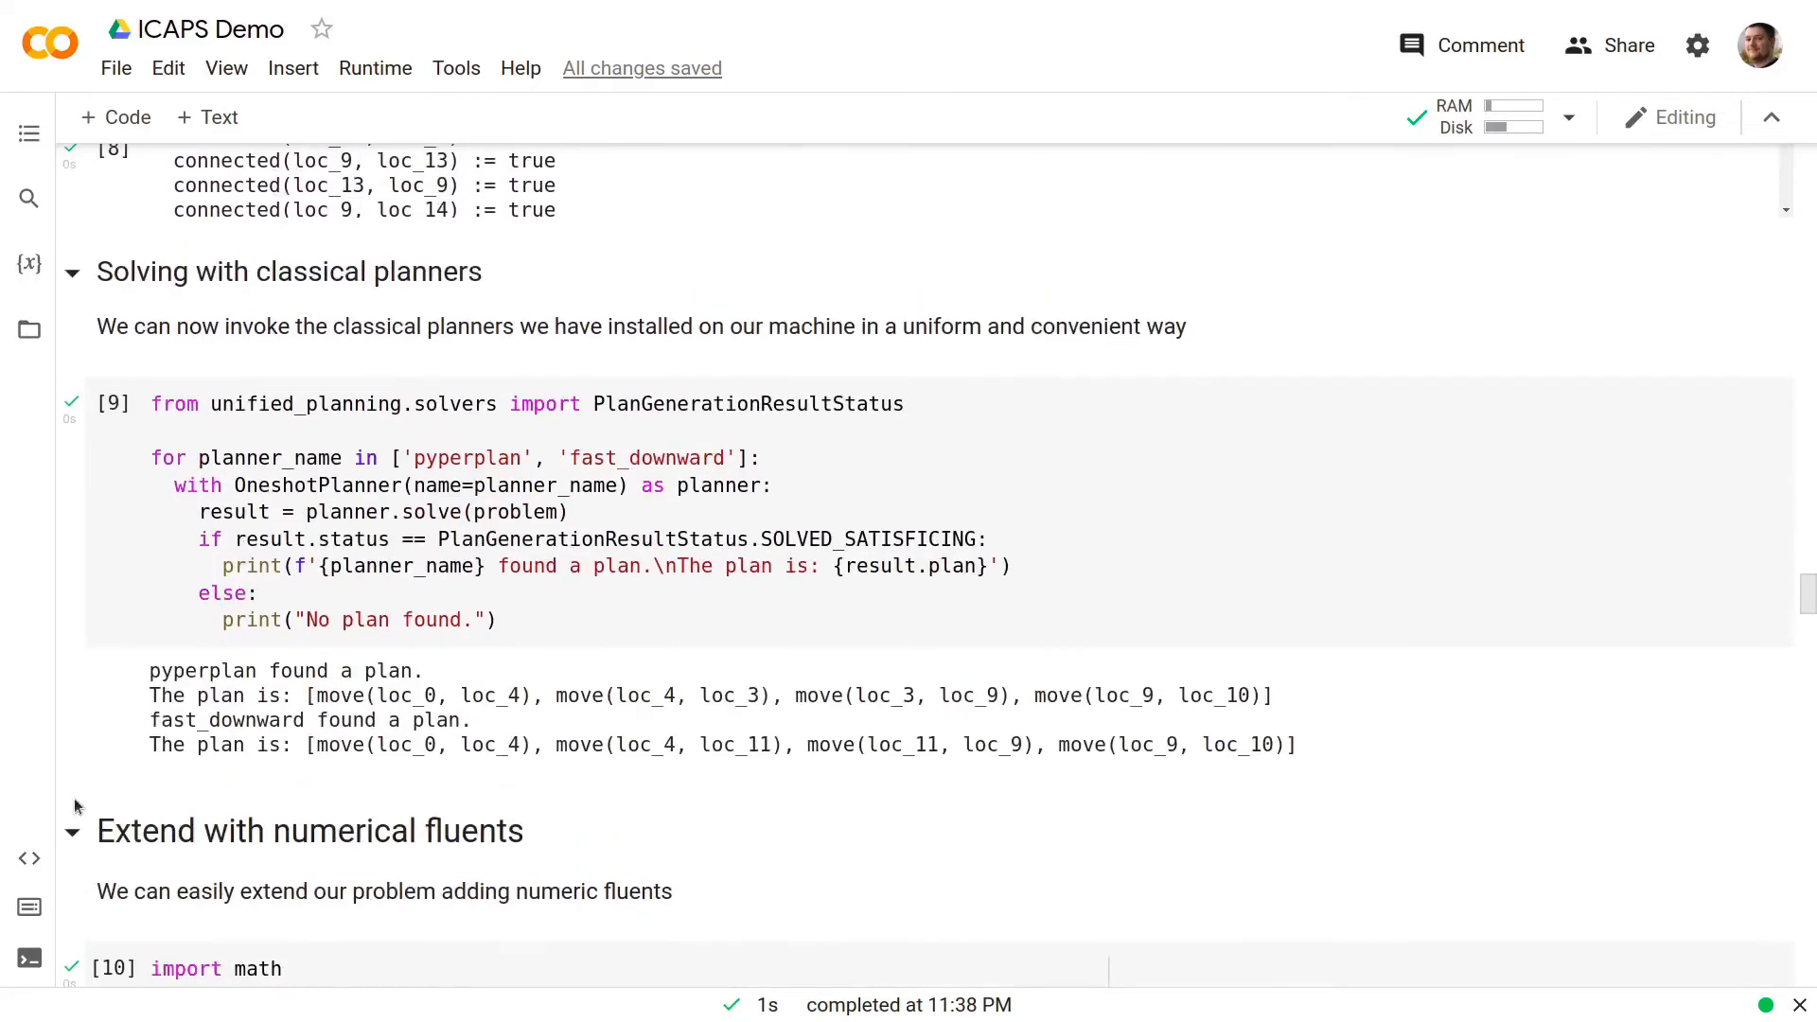
{"action": "mouse_move", "coordinate": [199, 303]}
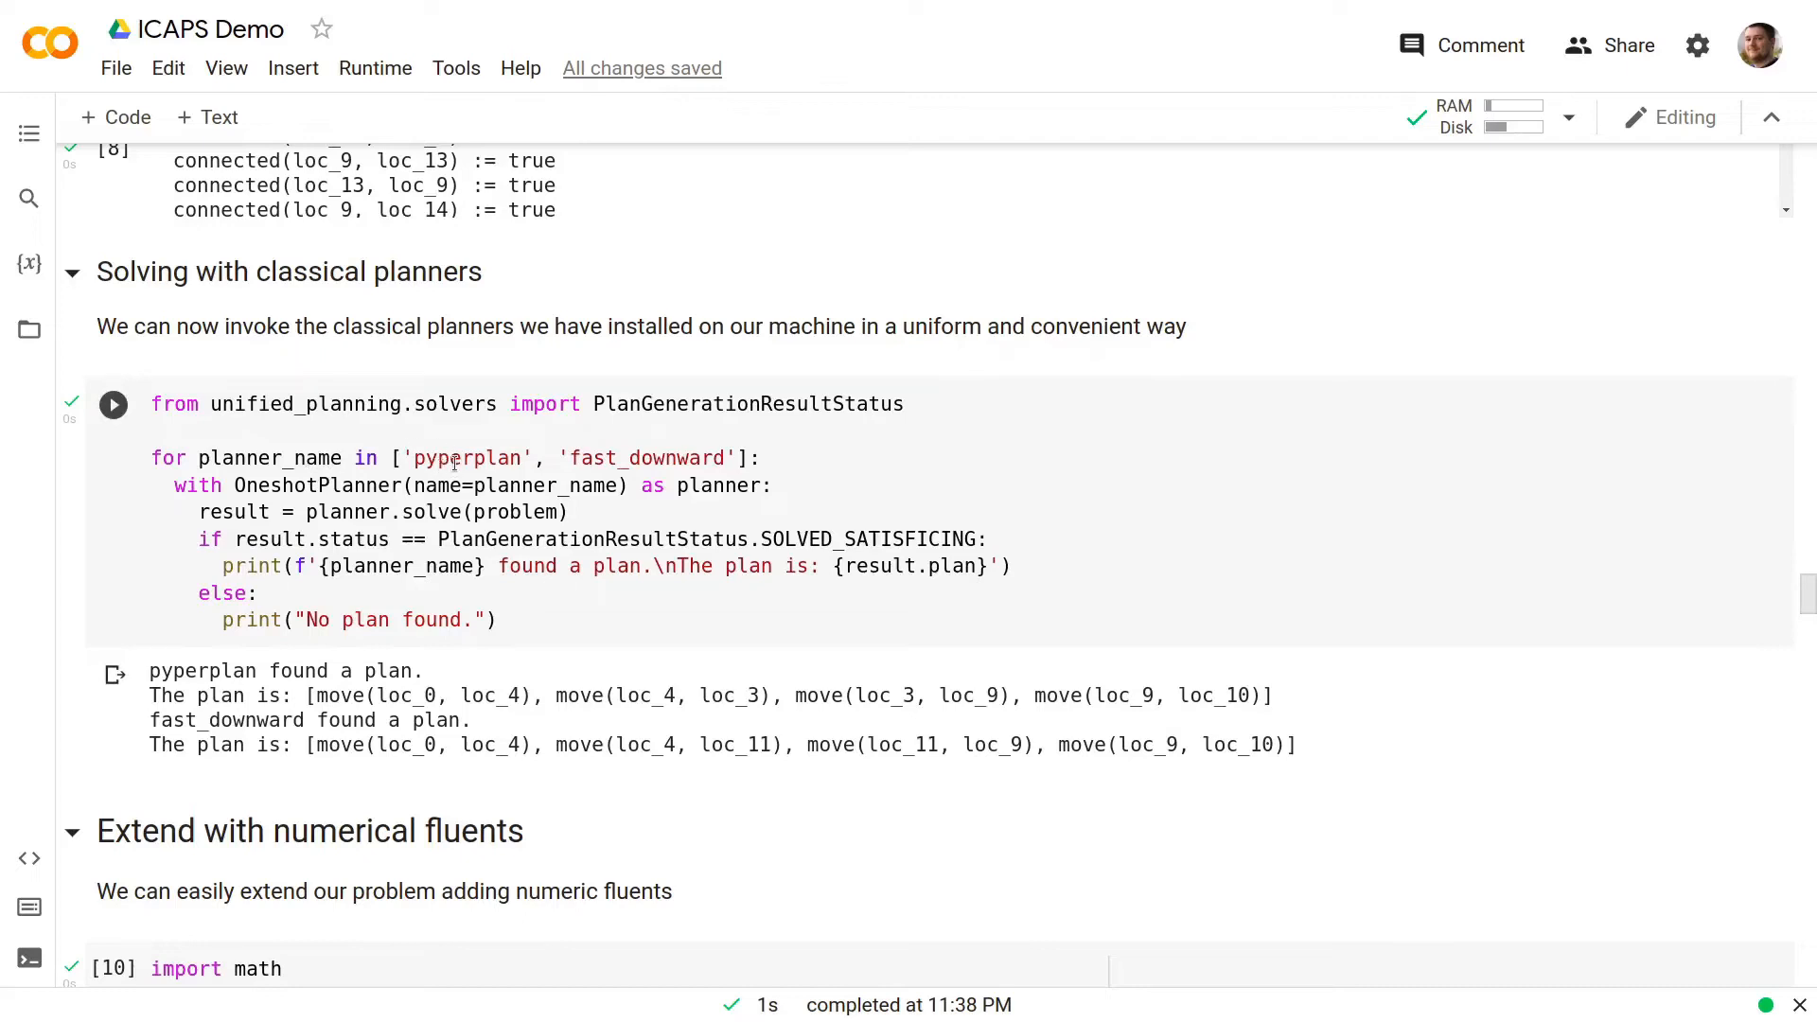
{"action": "mouse_move", "coordinate": [599, 440]}
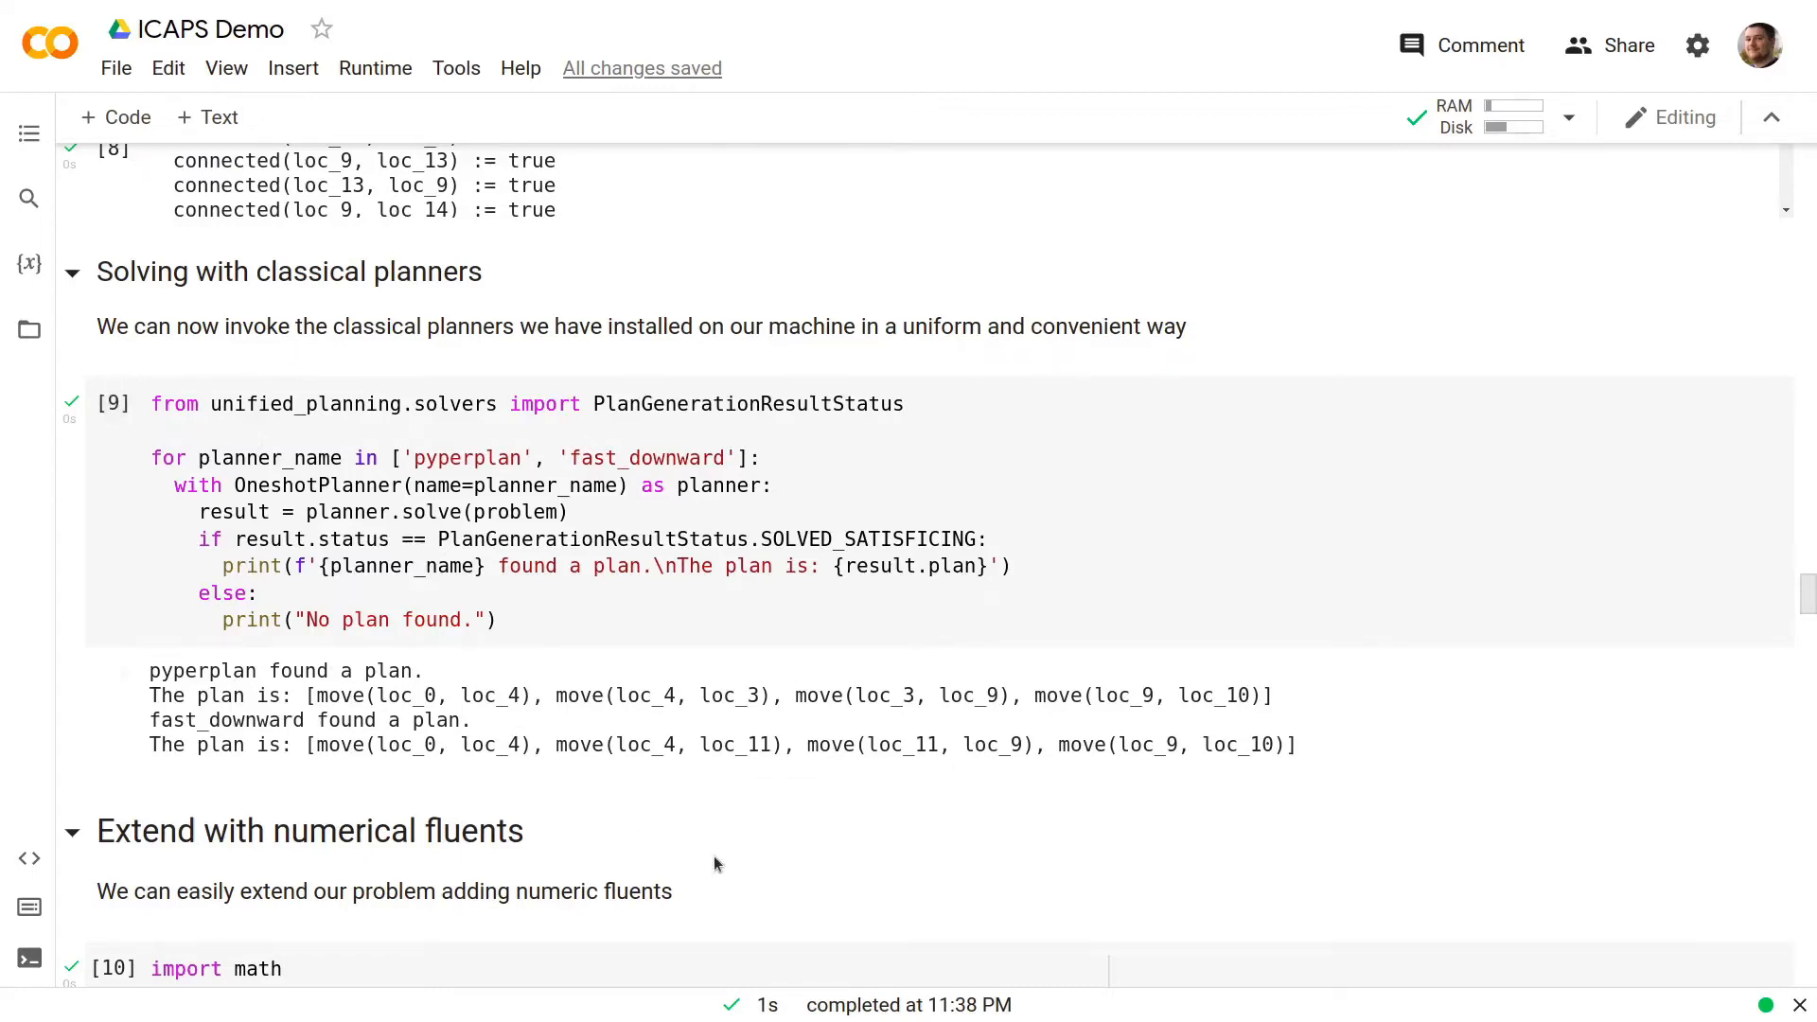
{"action": "scroll", "scroll_direction": "down", "scroll_amount": 3}
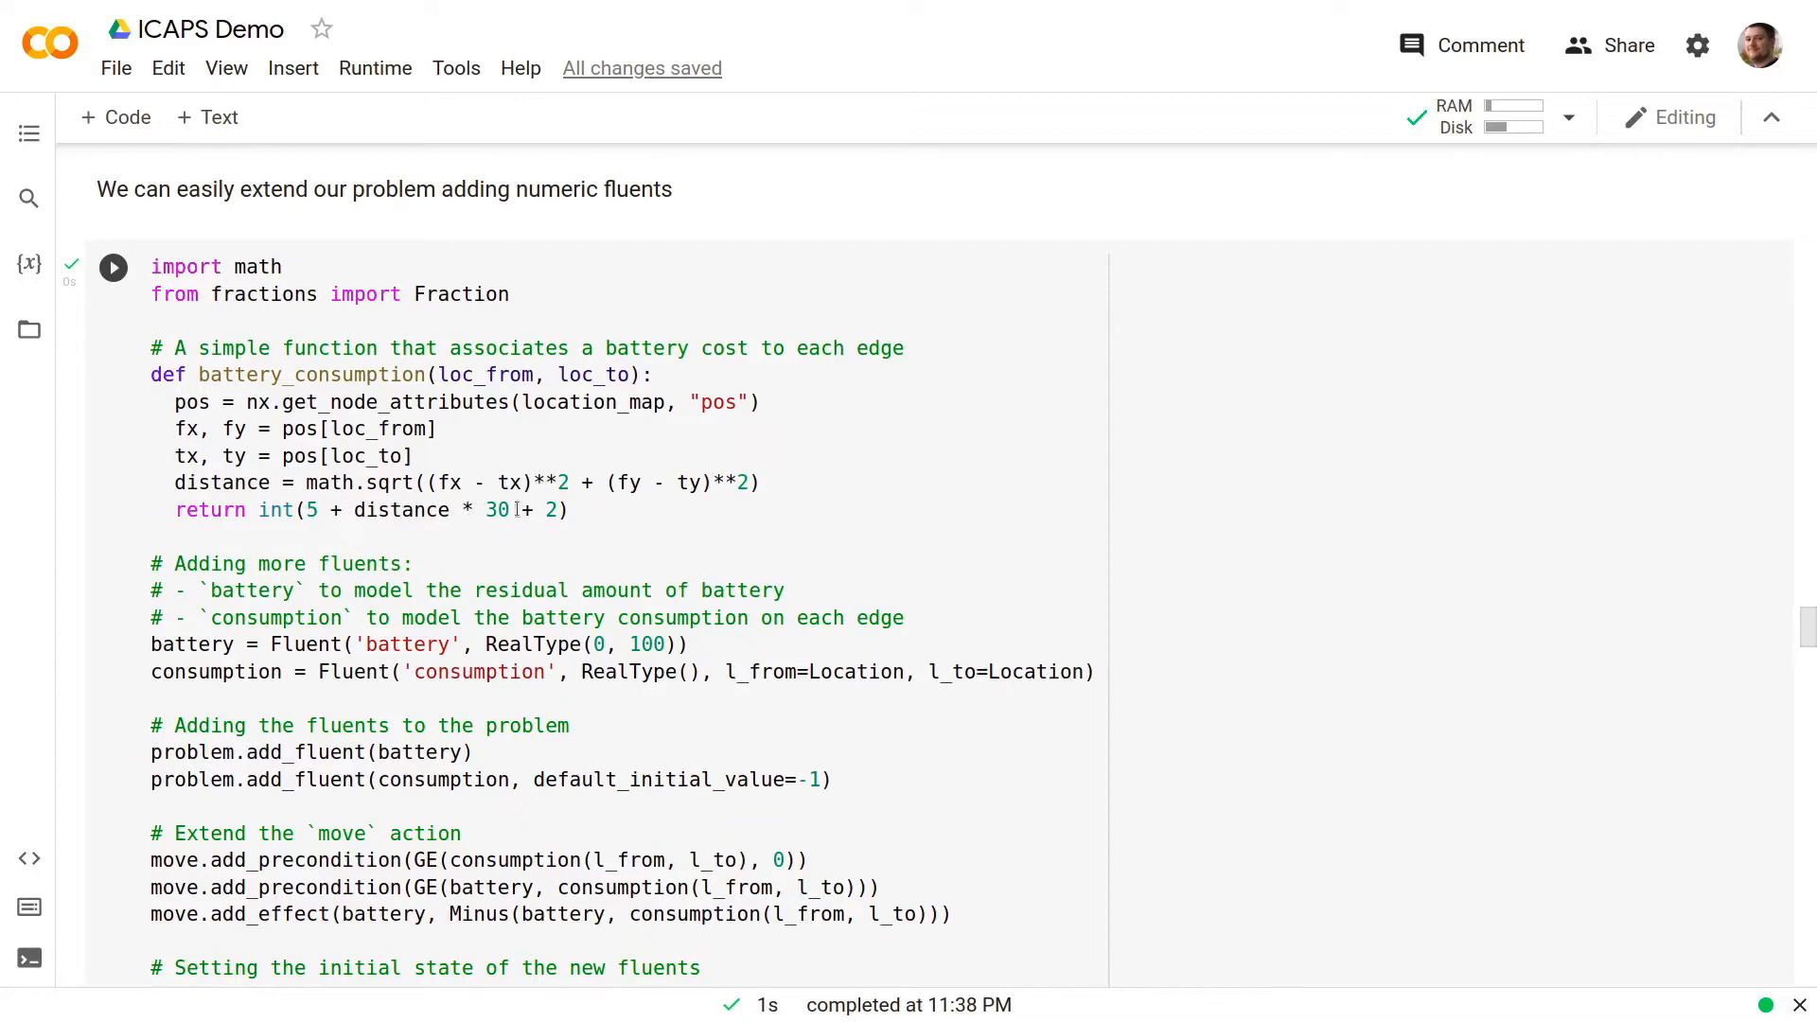
{"action": "scroll", "scroll_direction": "down", "scroll_amount": 3}
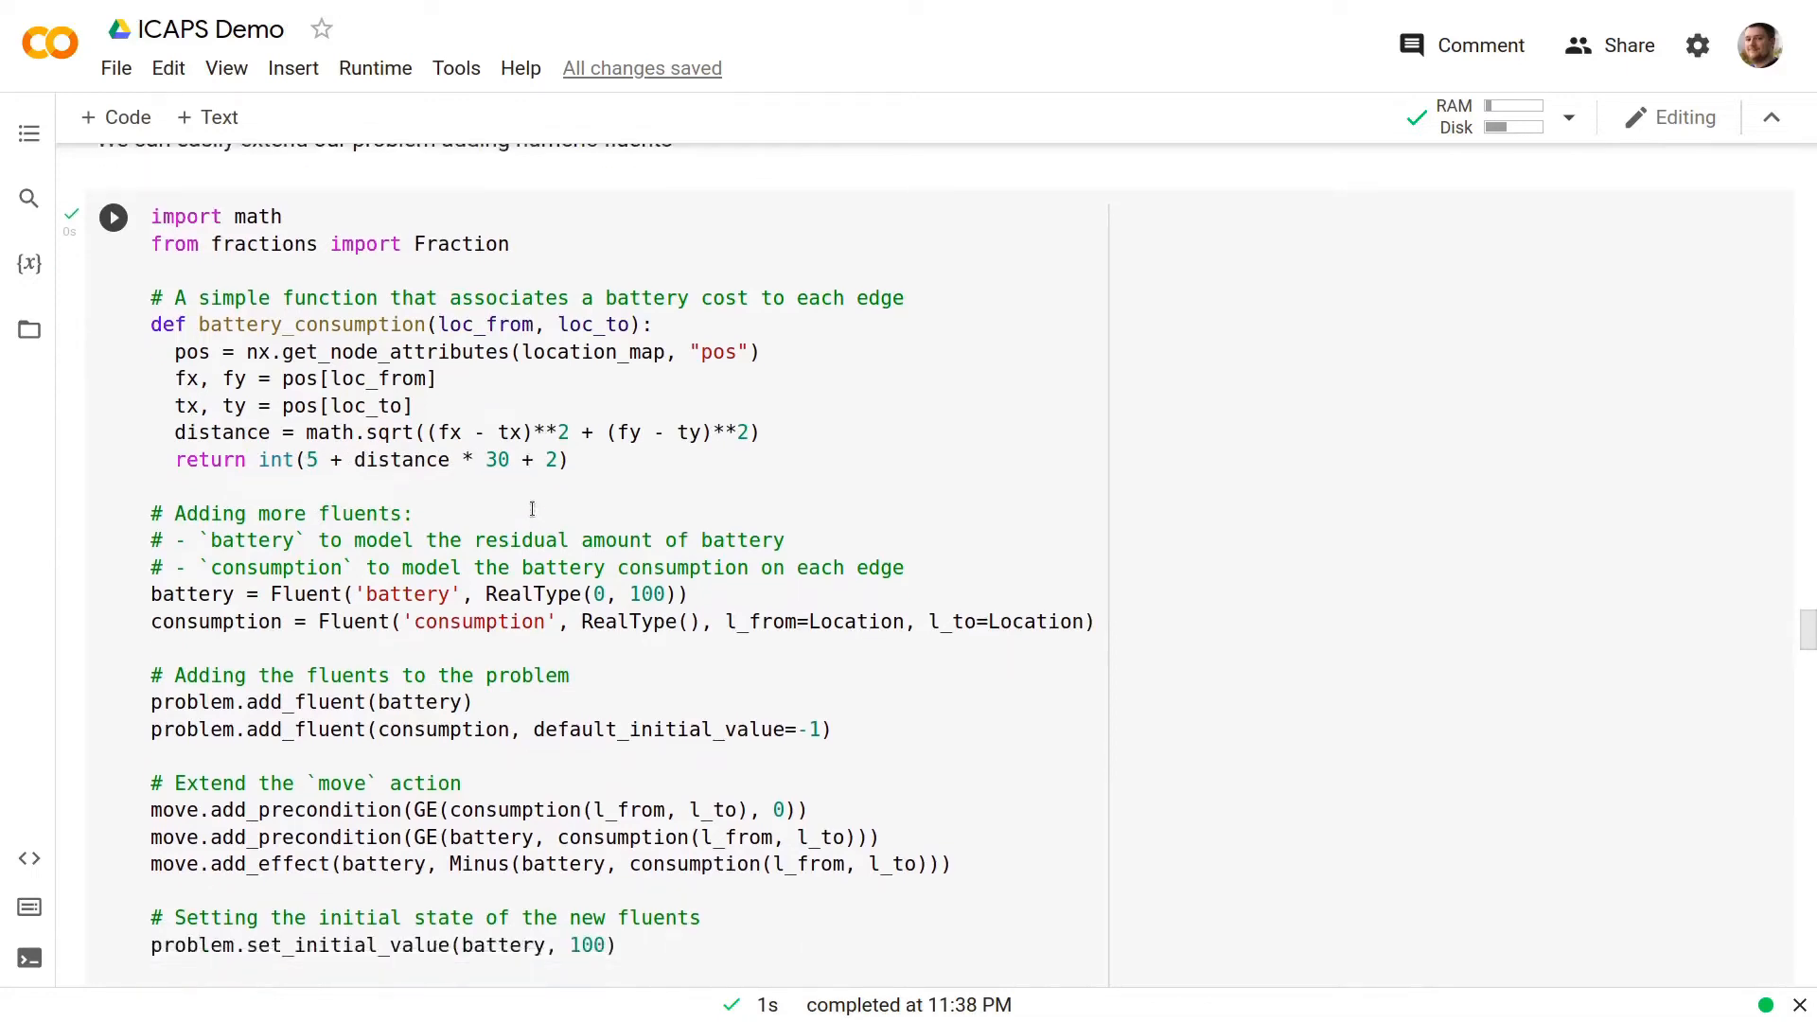
{"action": "scroll", "scroll_direction": "down", "scroll_amount": 3}
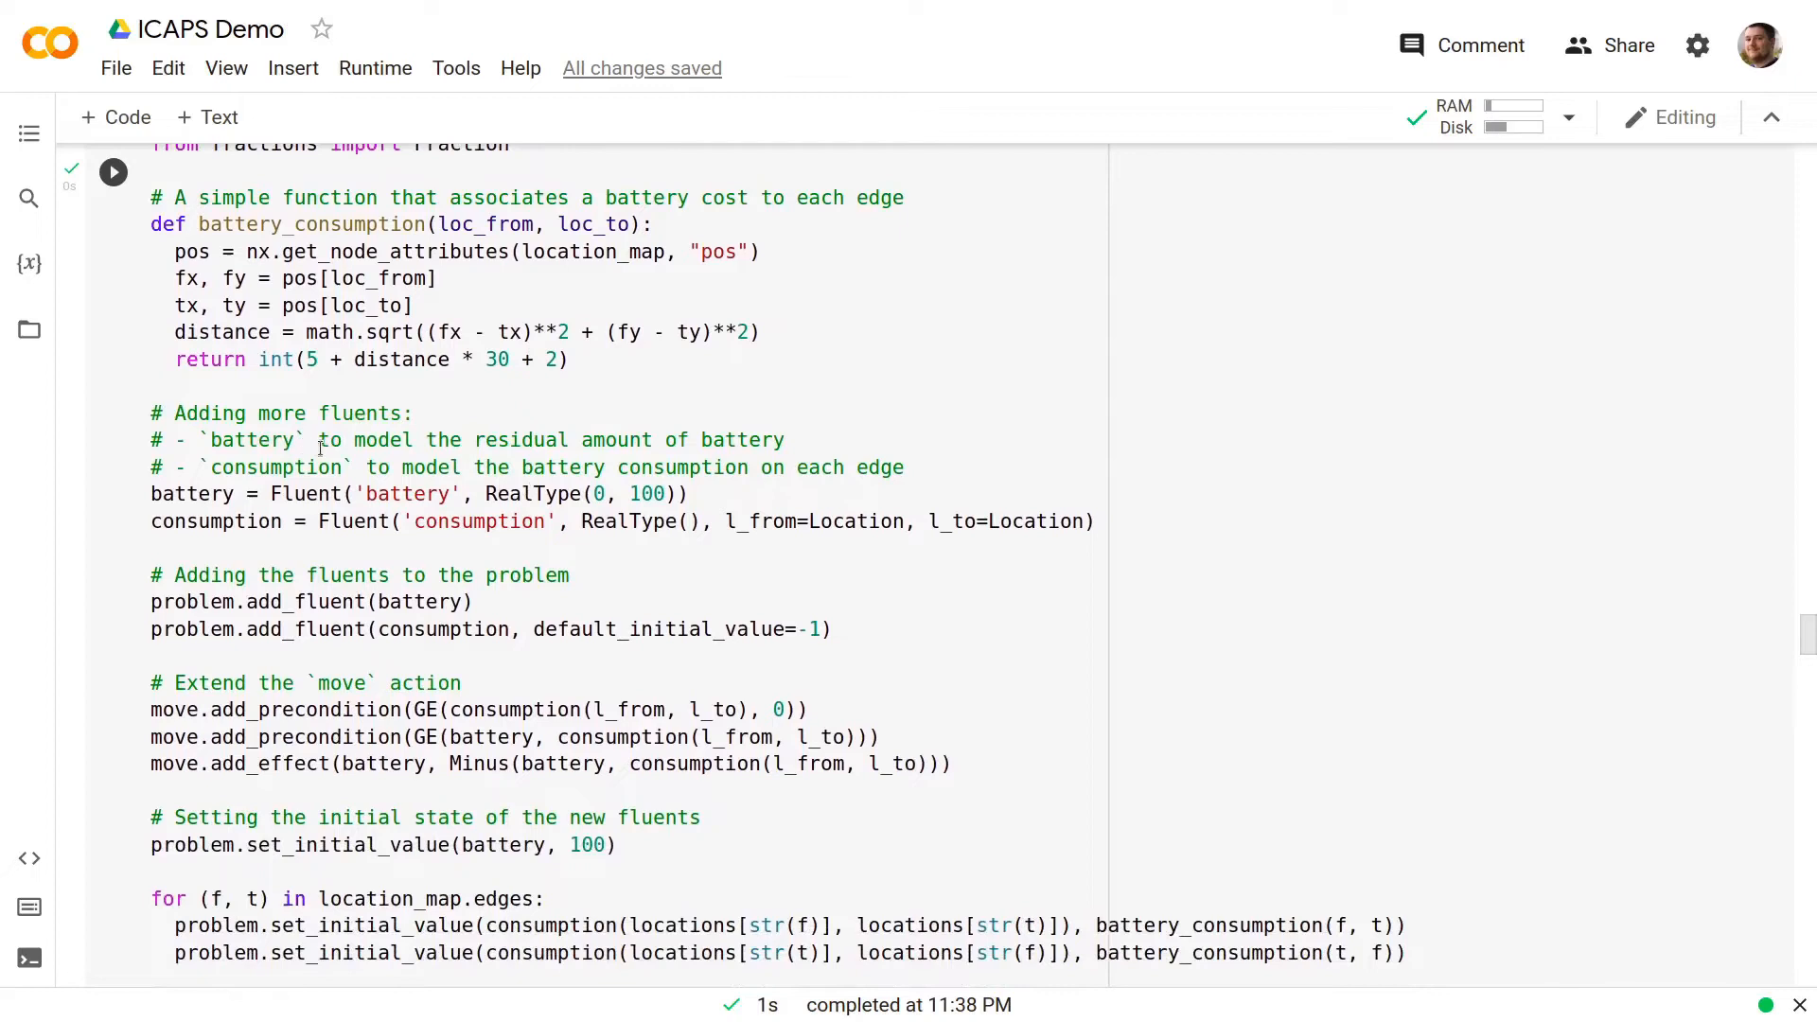
{"action": "mouse_move", "coordinate": [587, 467]}
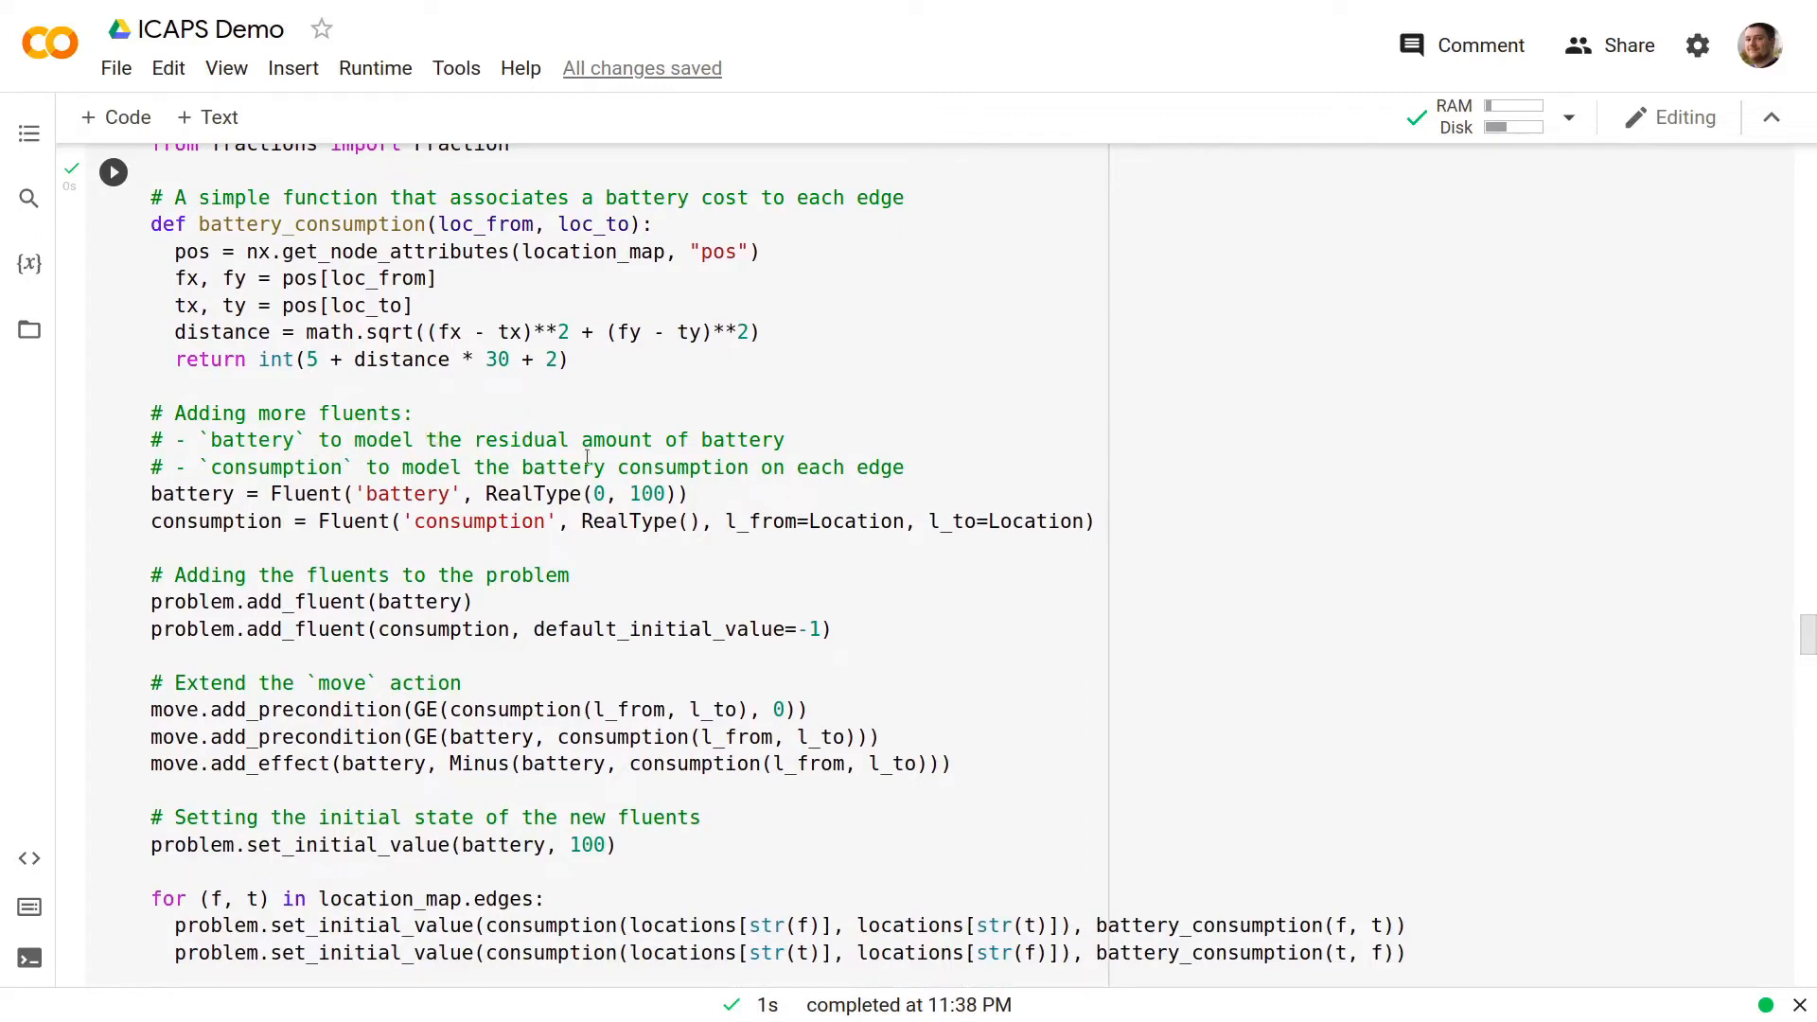
{"action": "mouse_move", "coordinate": [431, 467]}
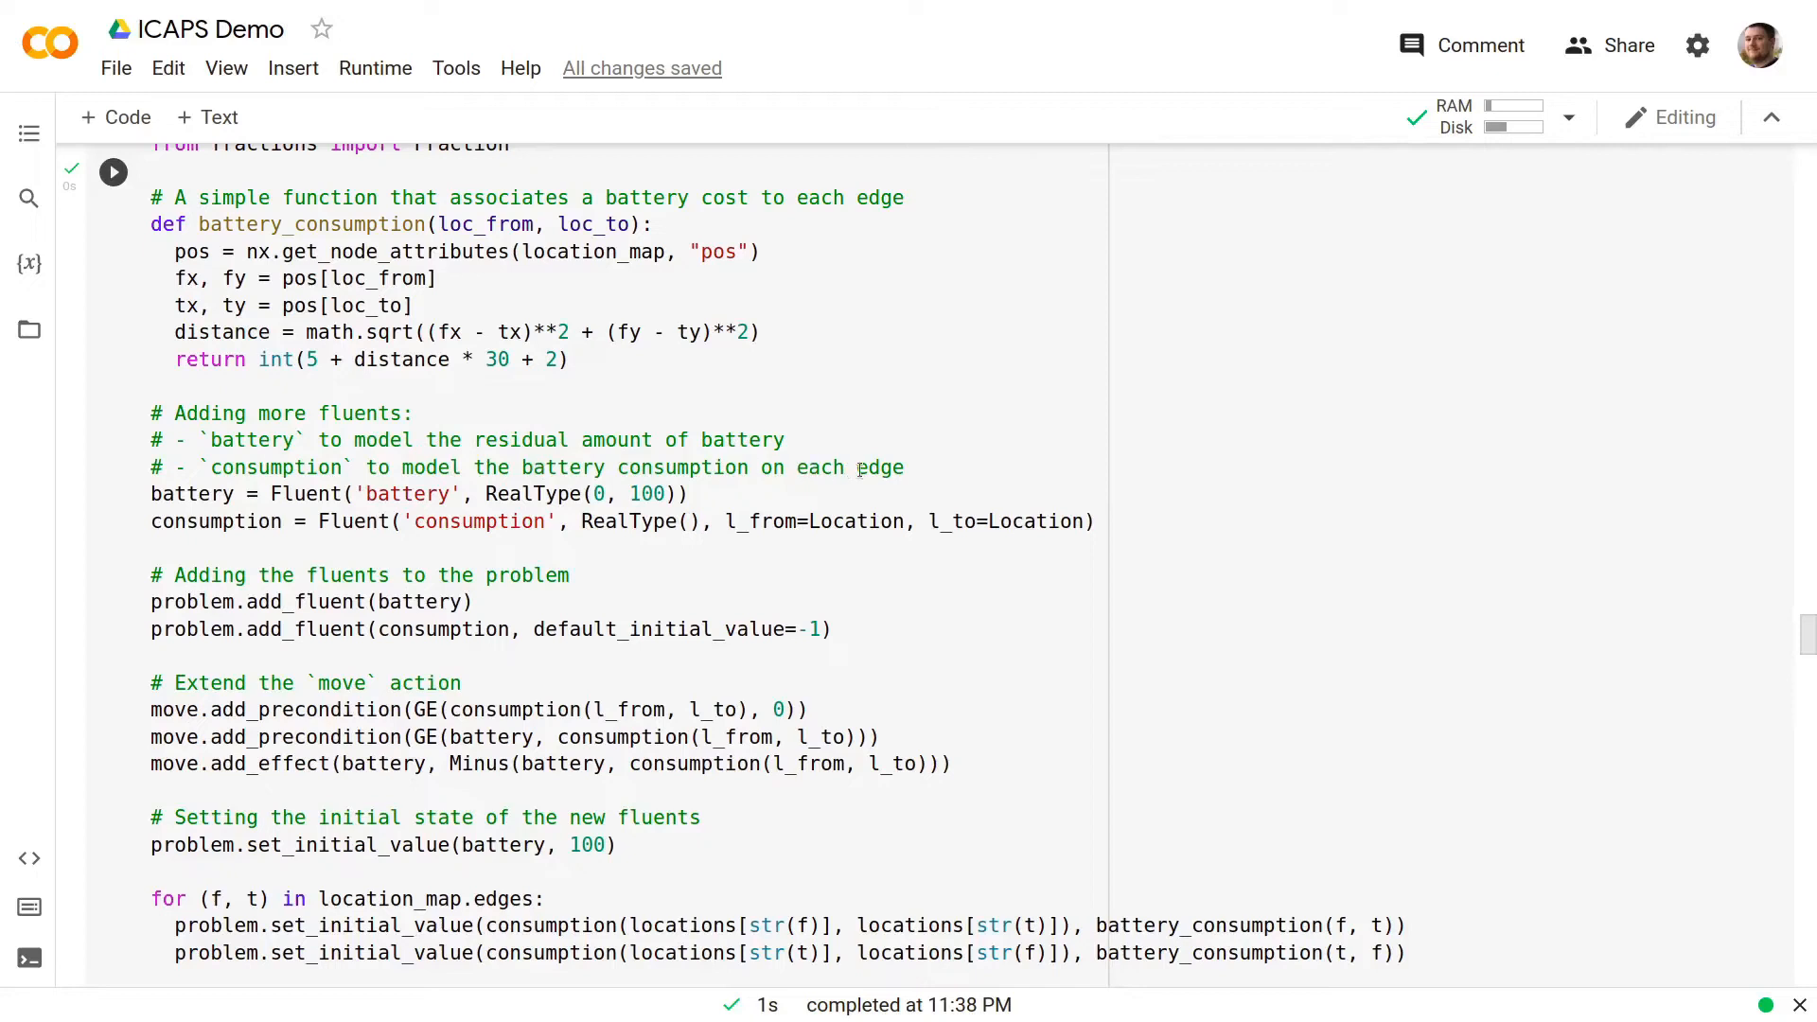
{"action": "scroll", "scroll_direction": "down", "scroll_amount": 3}
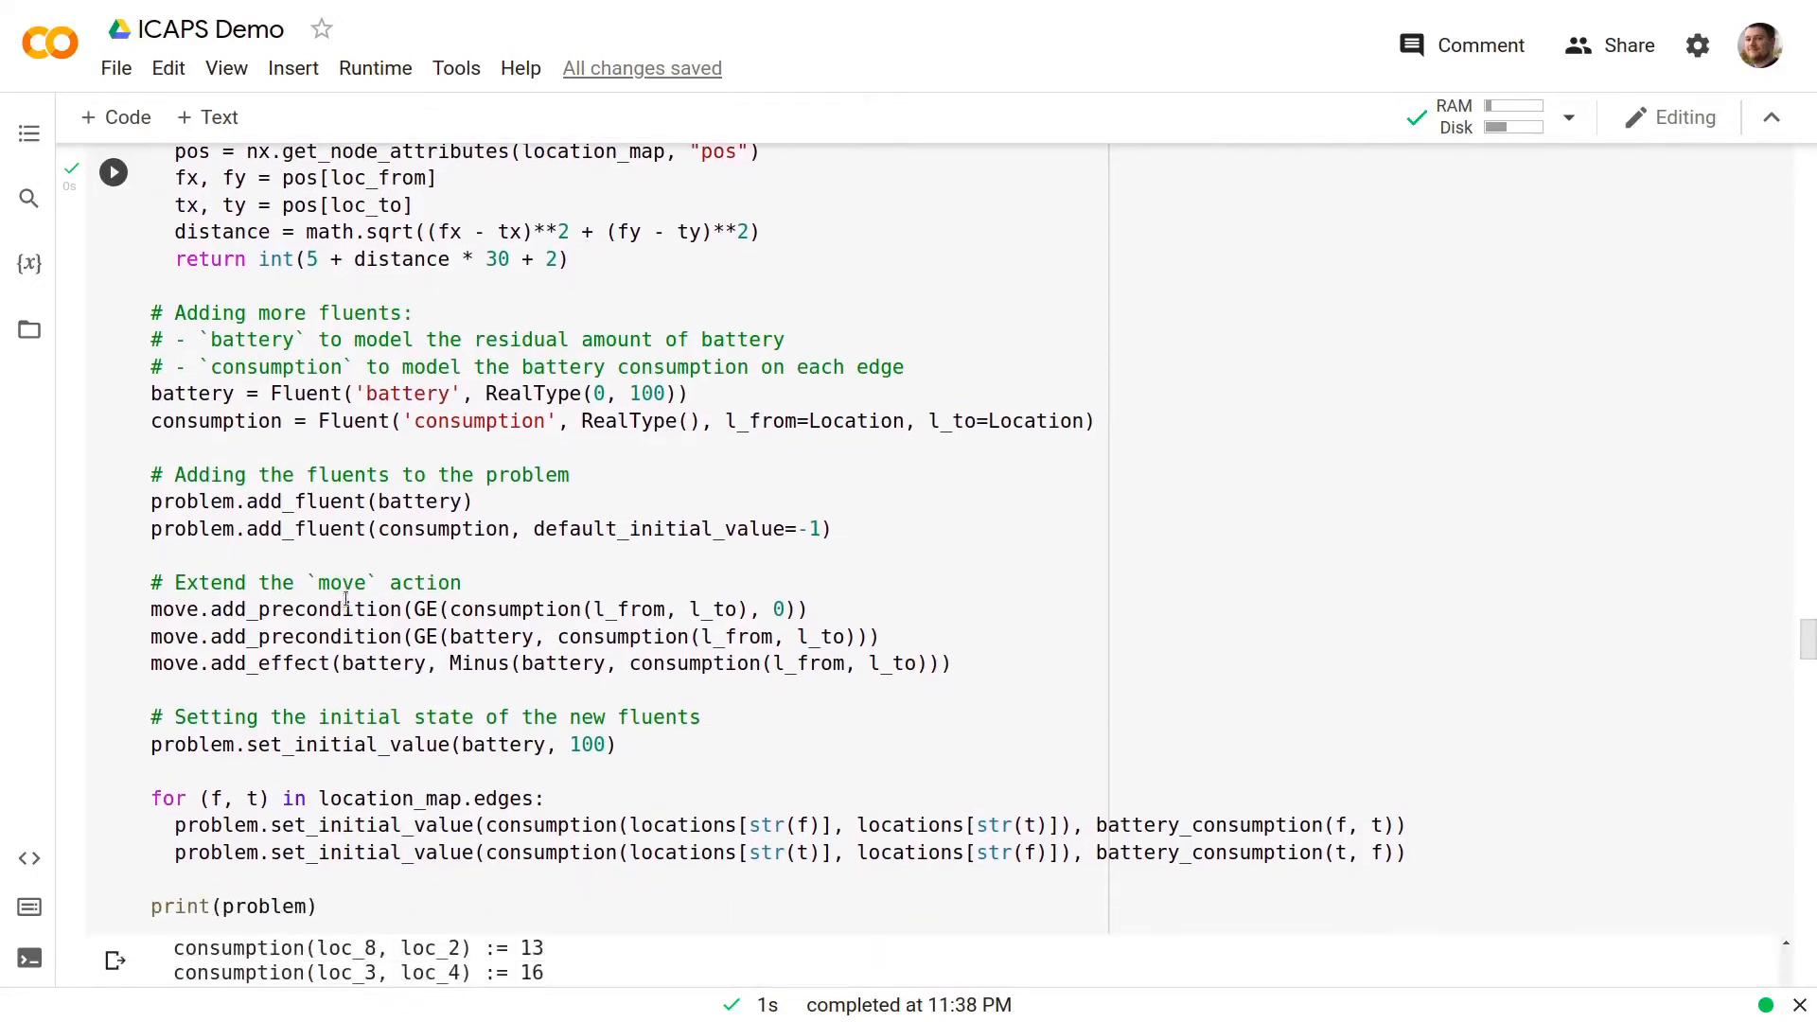
{"action": "scroll", "scroll_direction": "down", "scroll_amount": 3}
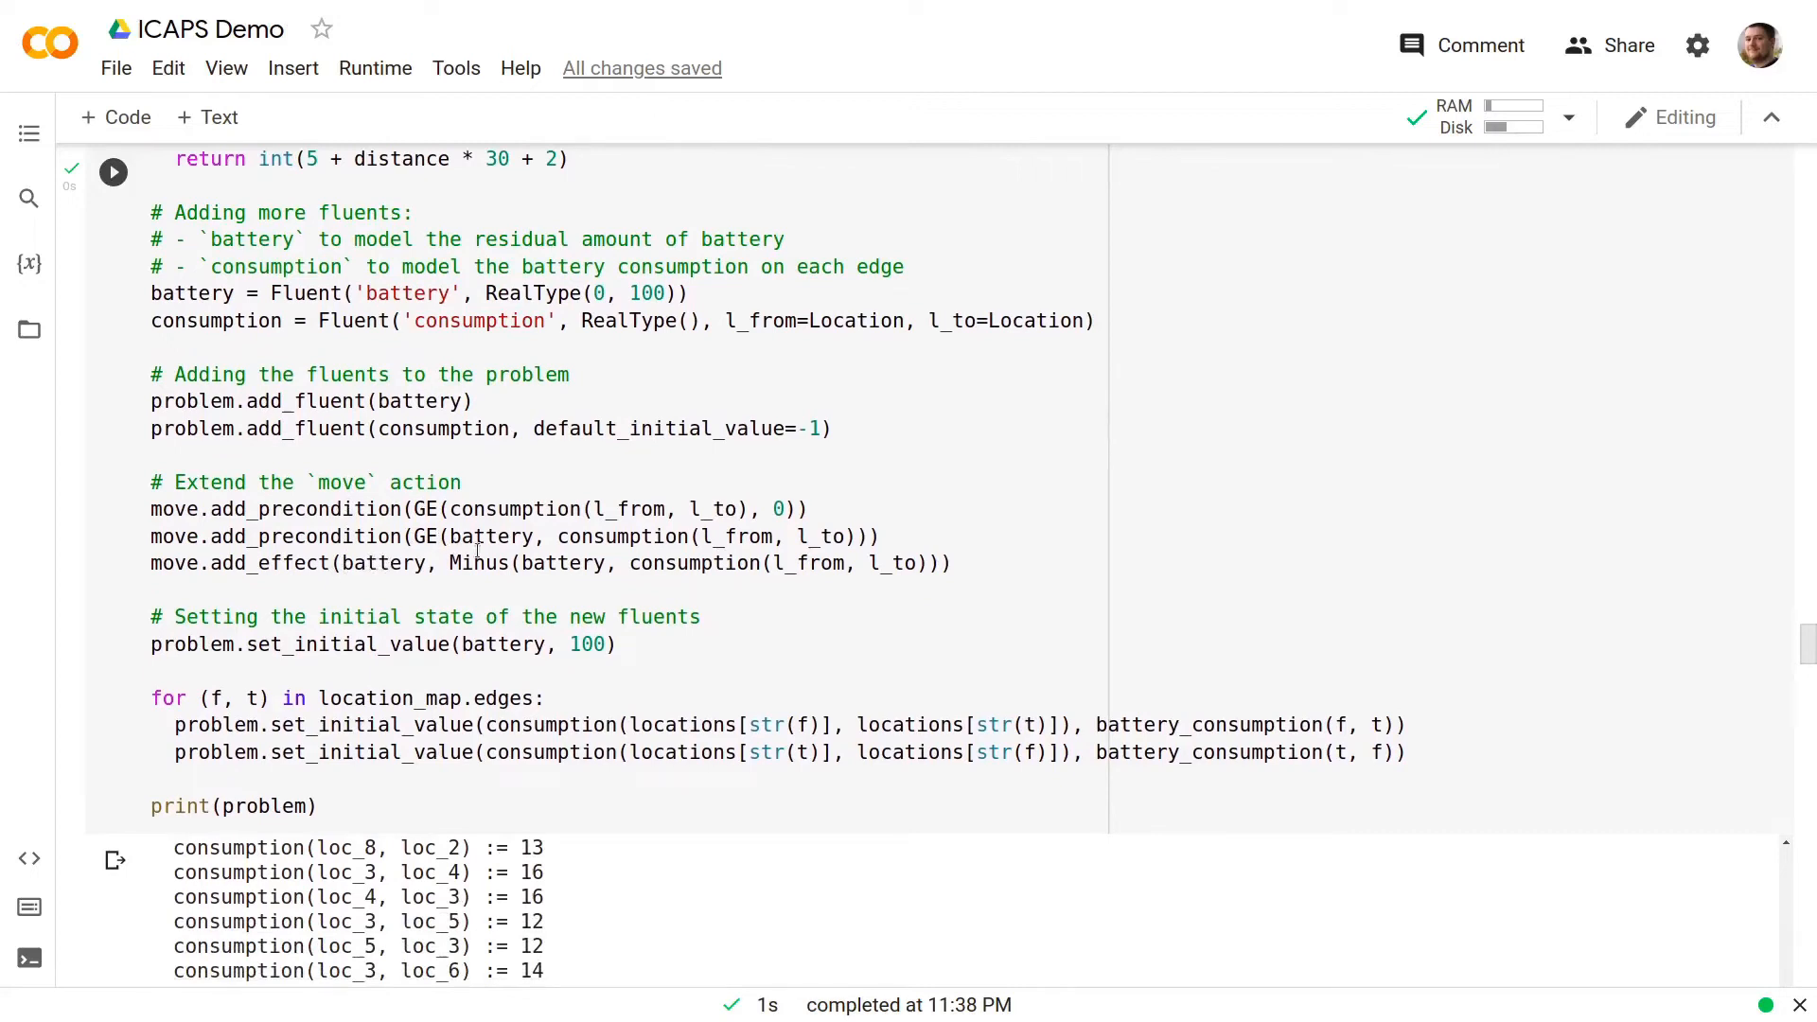
{"action": "mouse_move", "coordinate": [520, 536]}
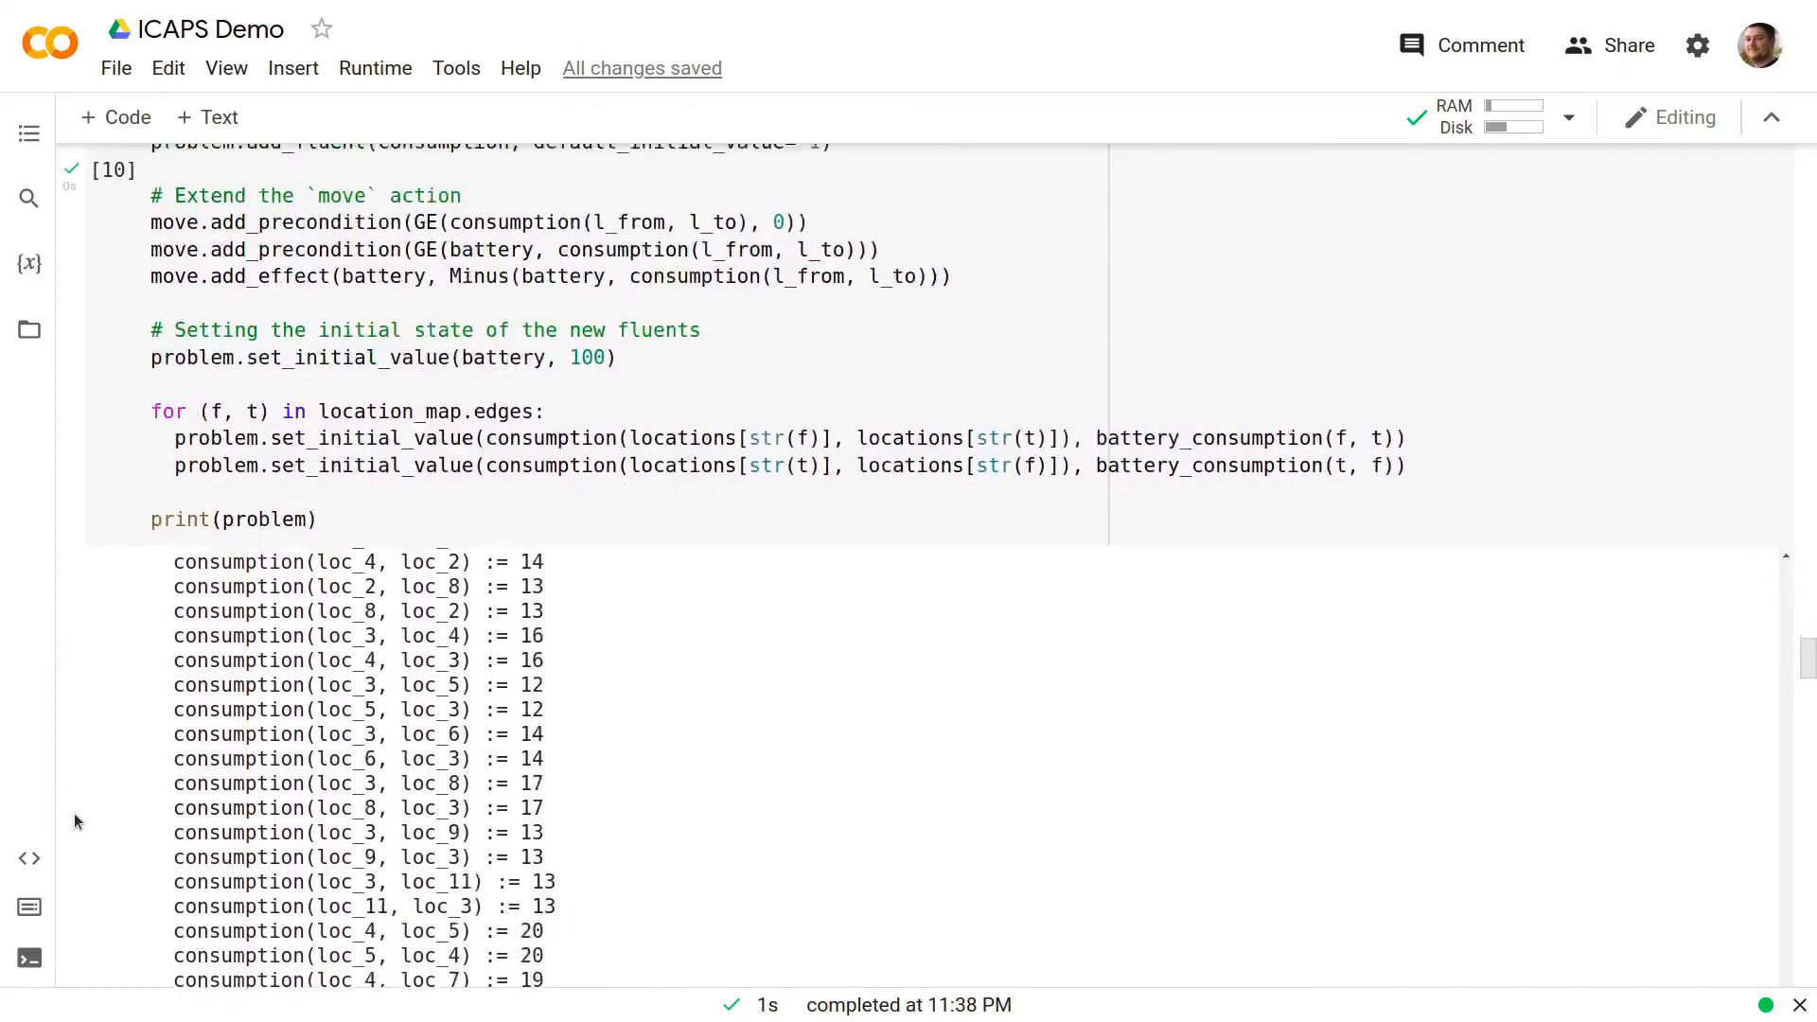
- Scroll past the enhsp and tamer cells to the parallel OneshotPlanner cell's four-move plan
{"action": "scroll", "scroll_direction": "down", "scroll_amount": 3}
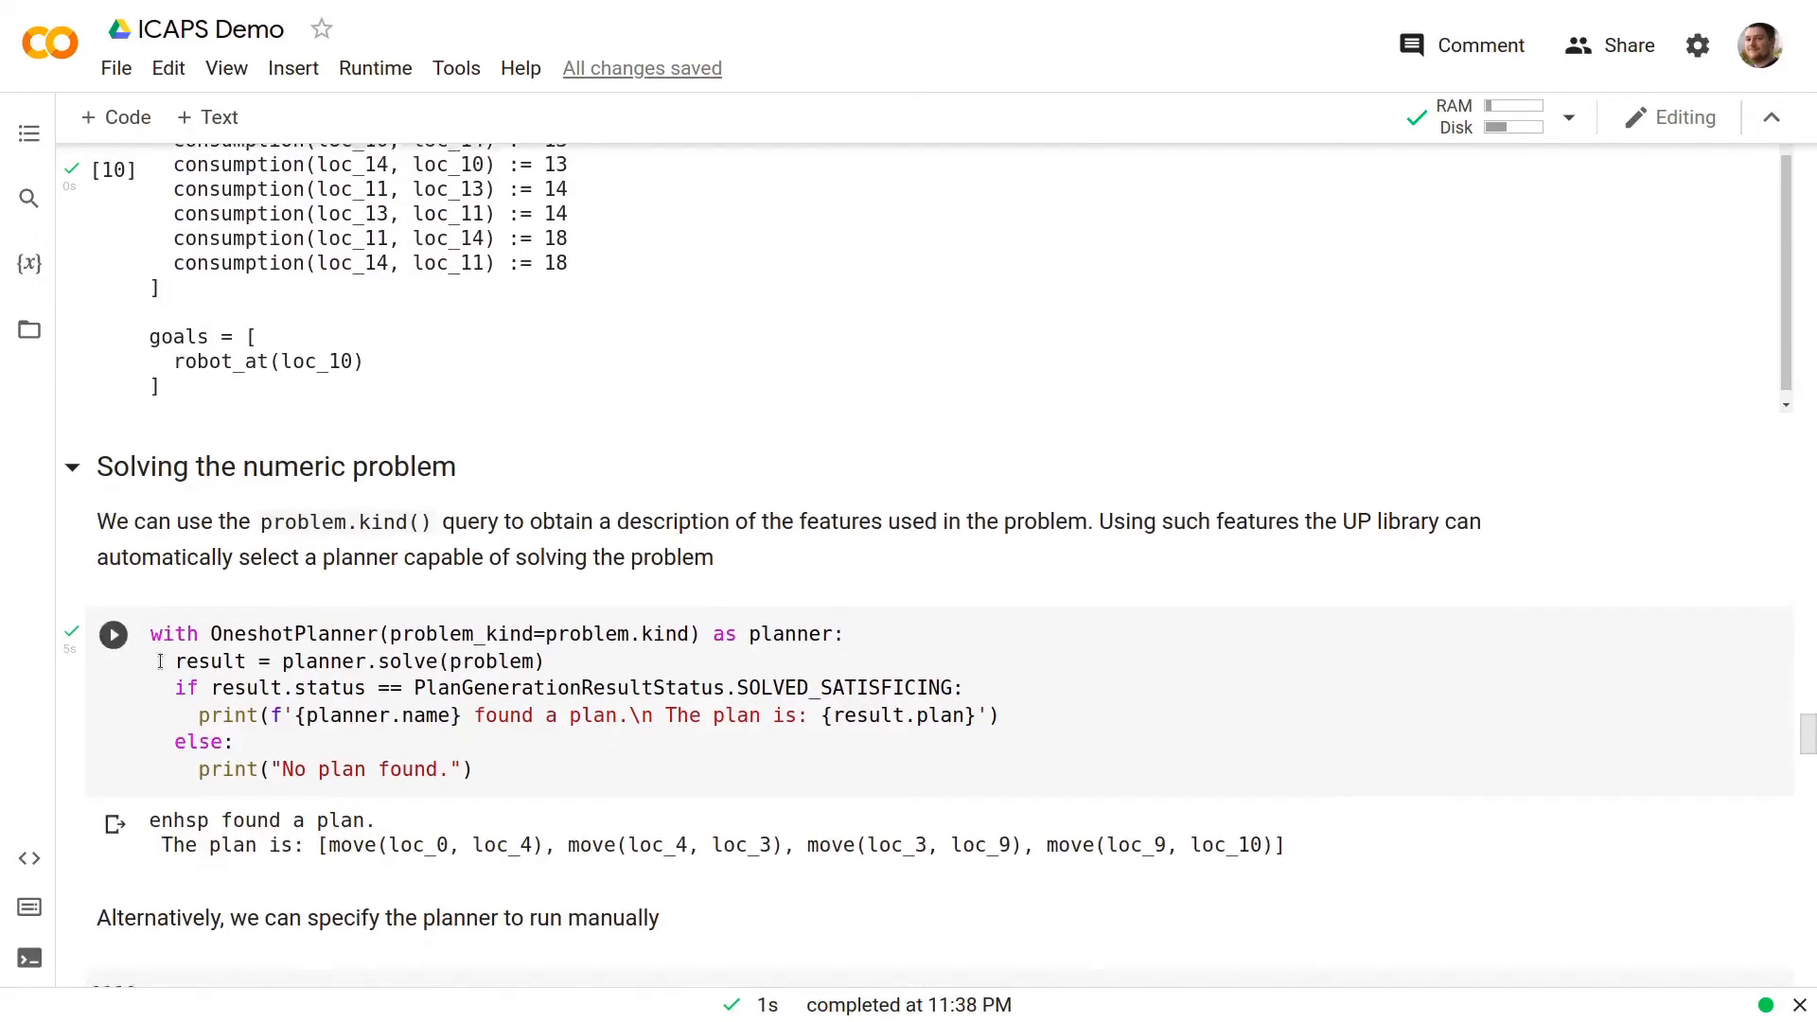
{"action": "scroll", "scroll_direction": "down", "scroll_amount": 3}
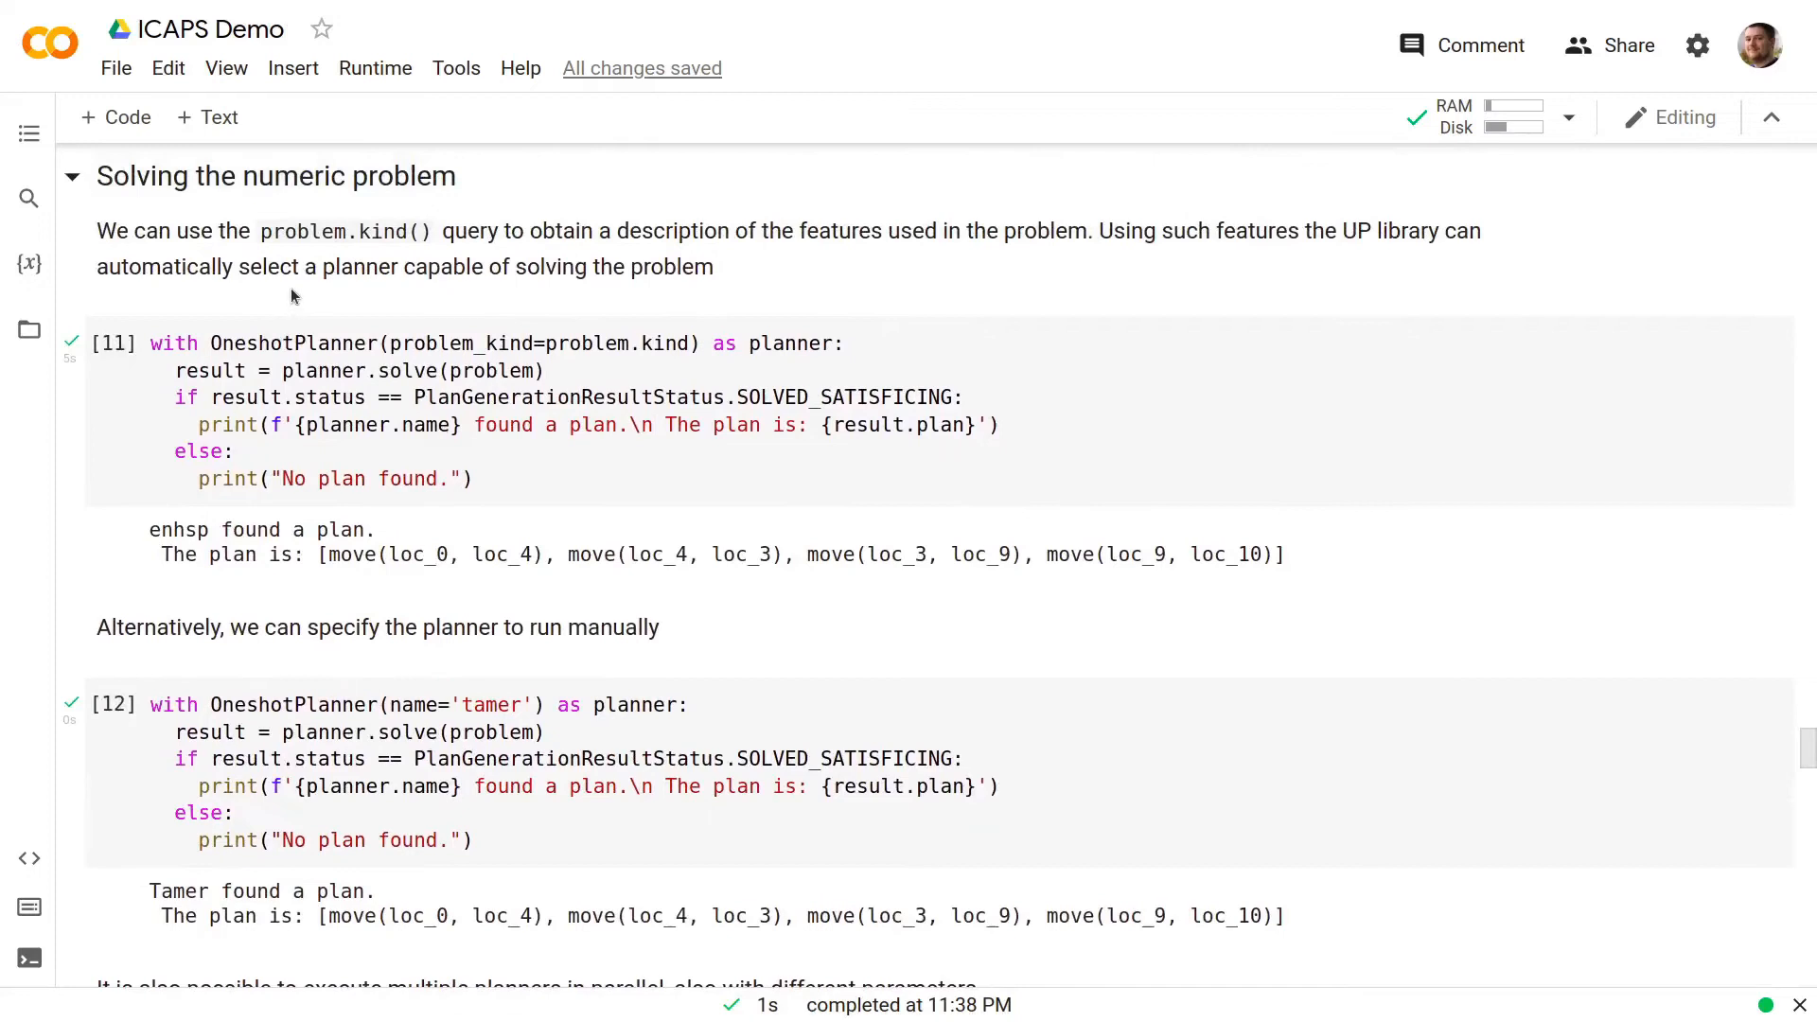
{"action": "mouse_move", "coordinate": [213, 260]}
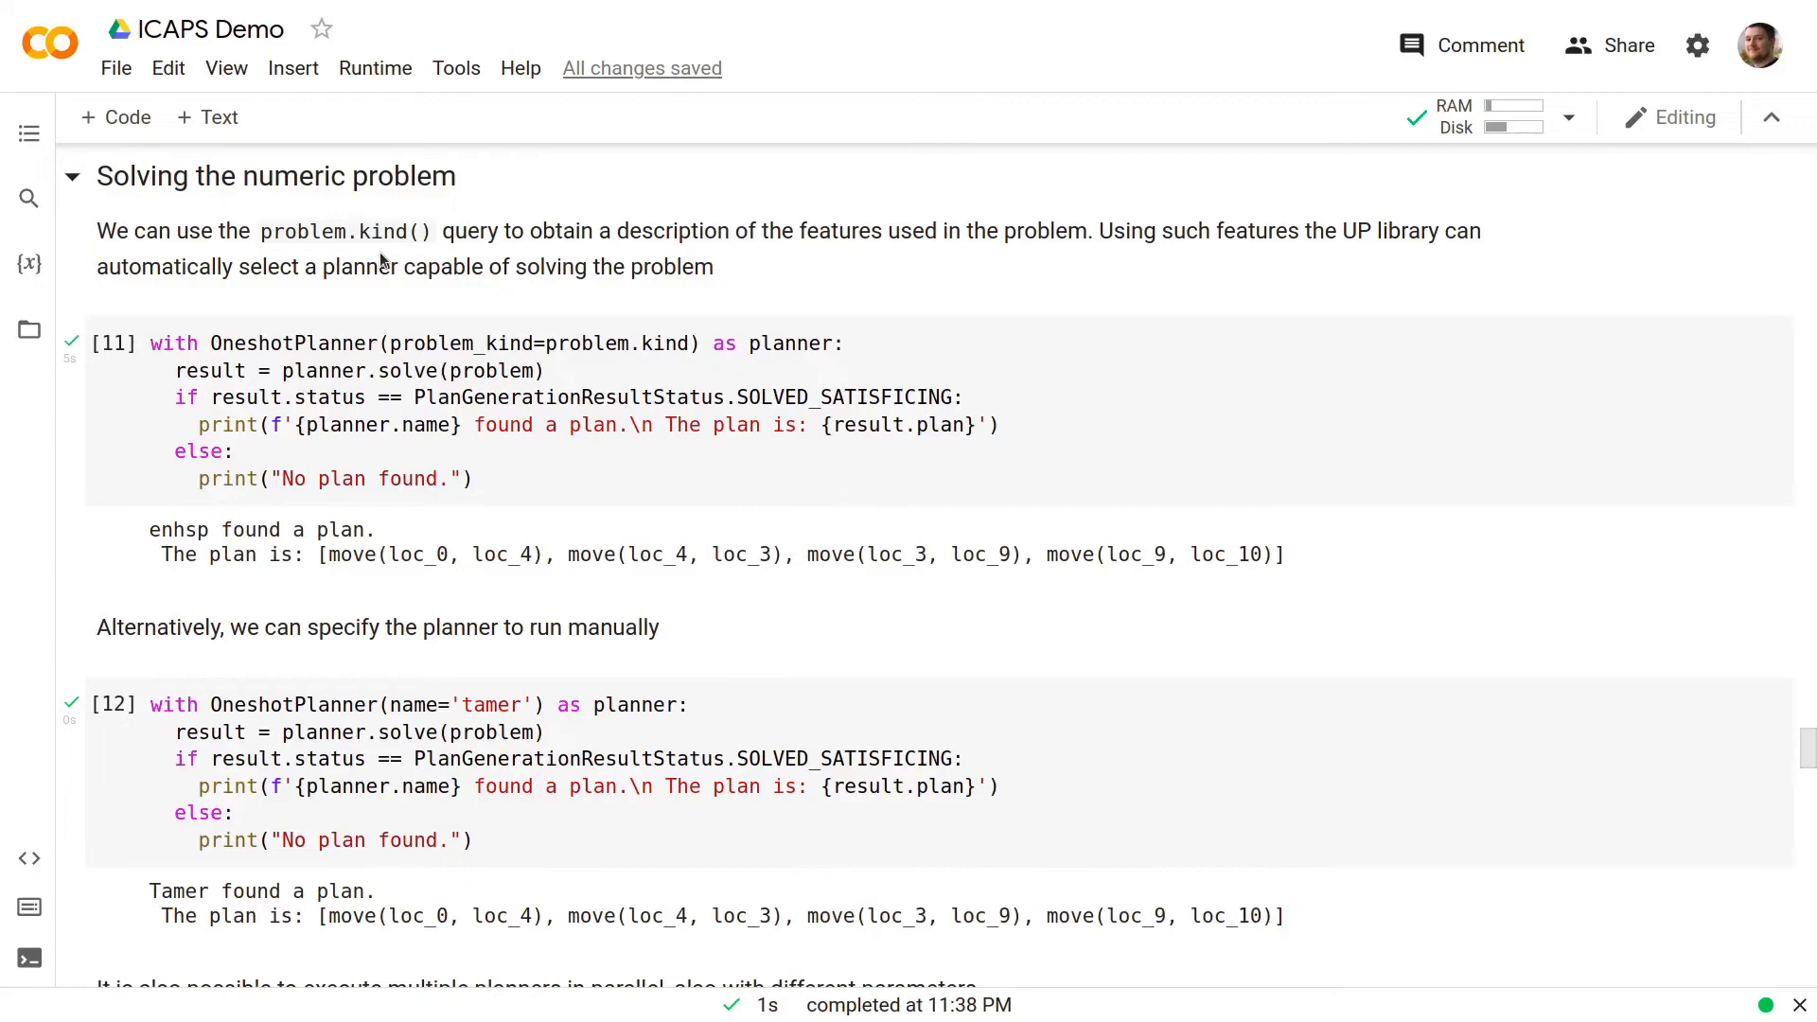
{"action": "mouse_move", "coordinate": [244, 278]}
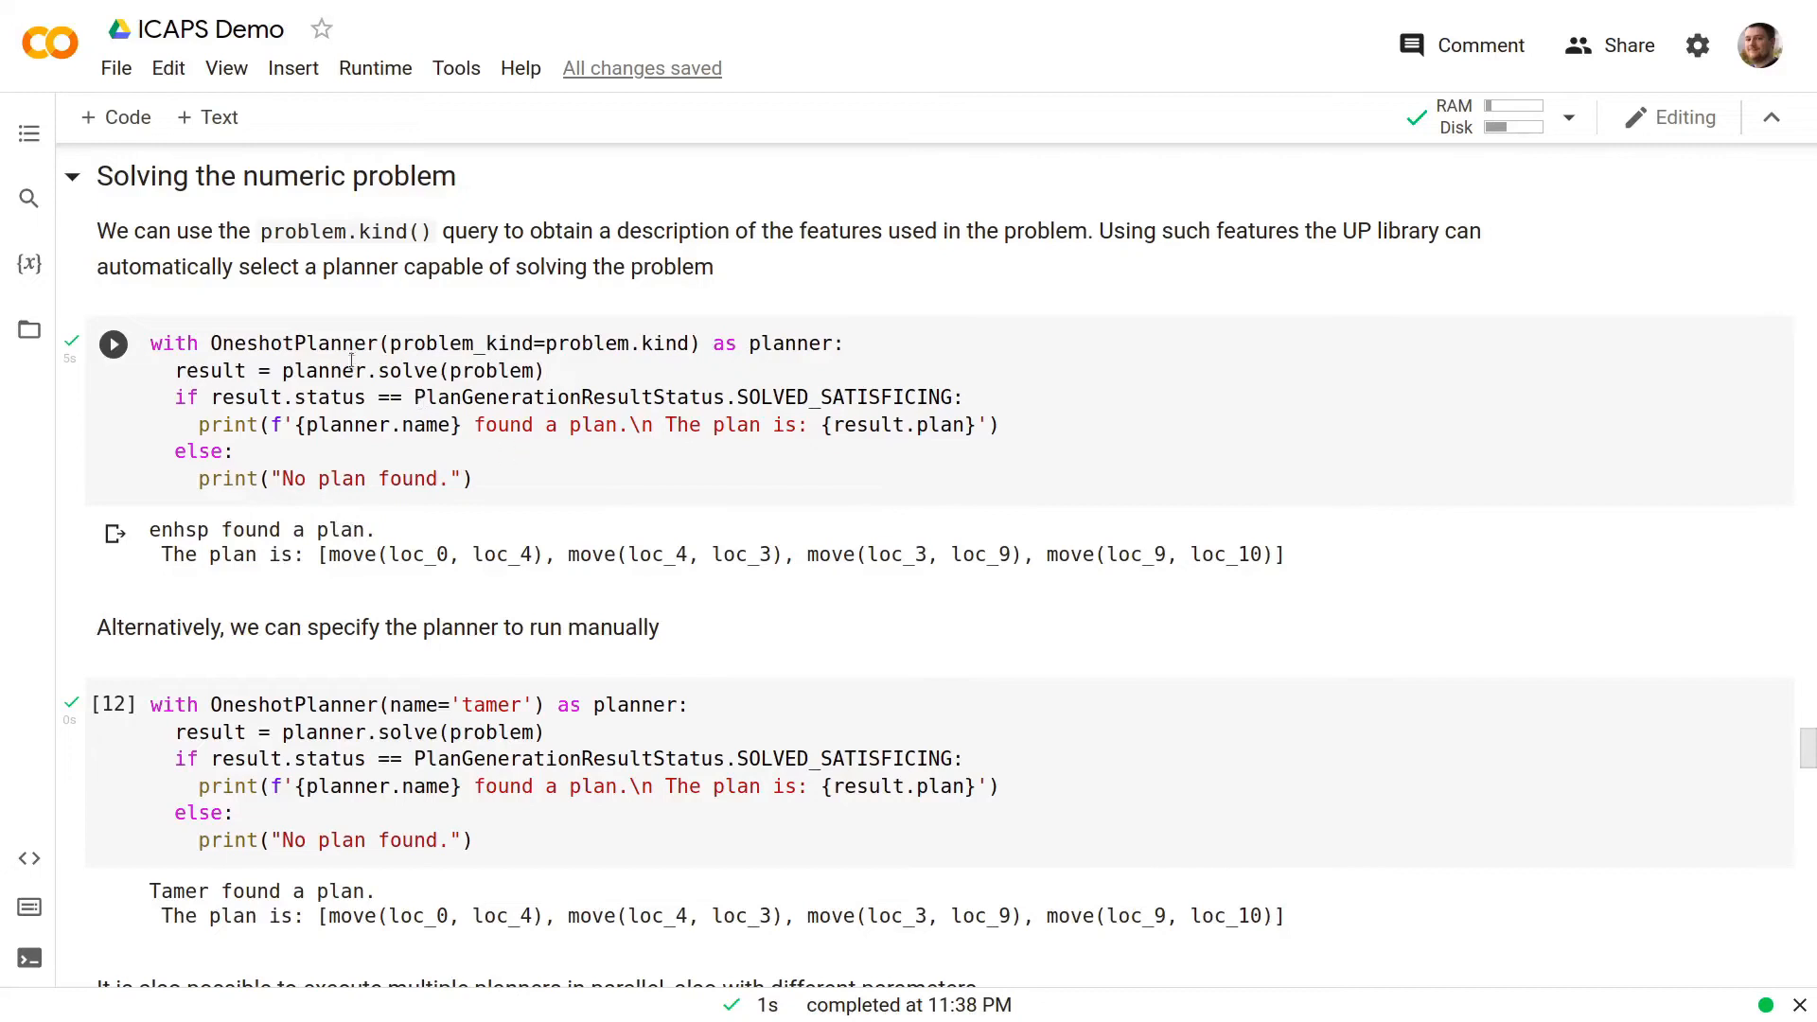
{"action": "scroll", "scroll_direction": "down", "scroll_amount": 3}
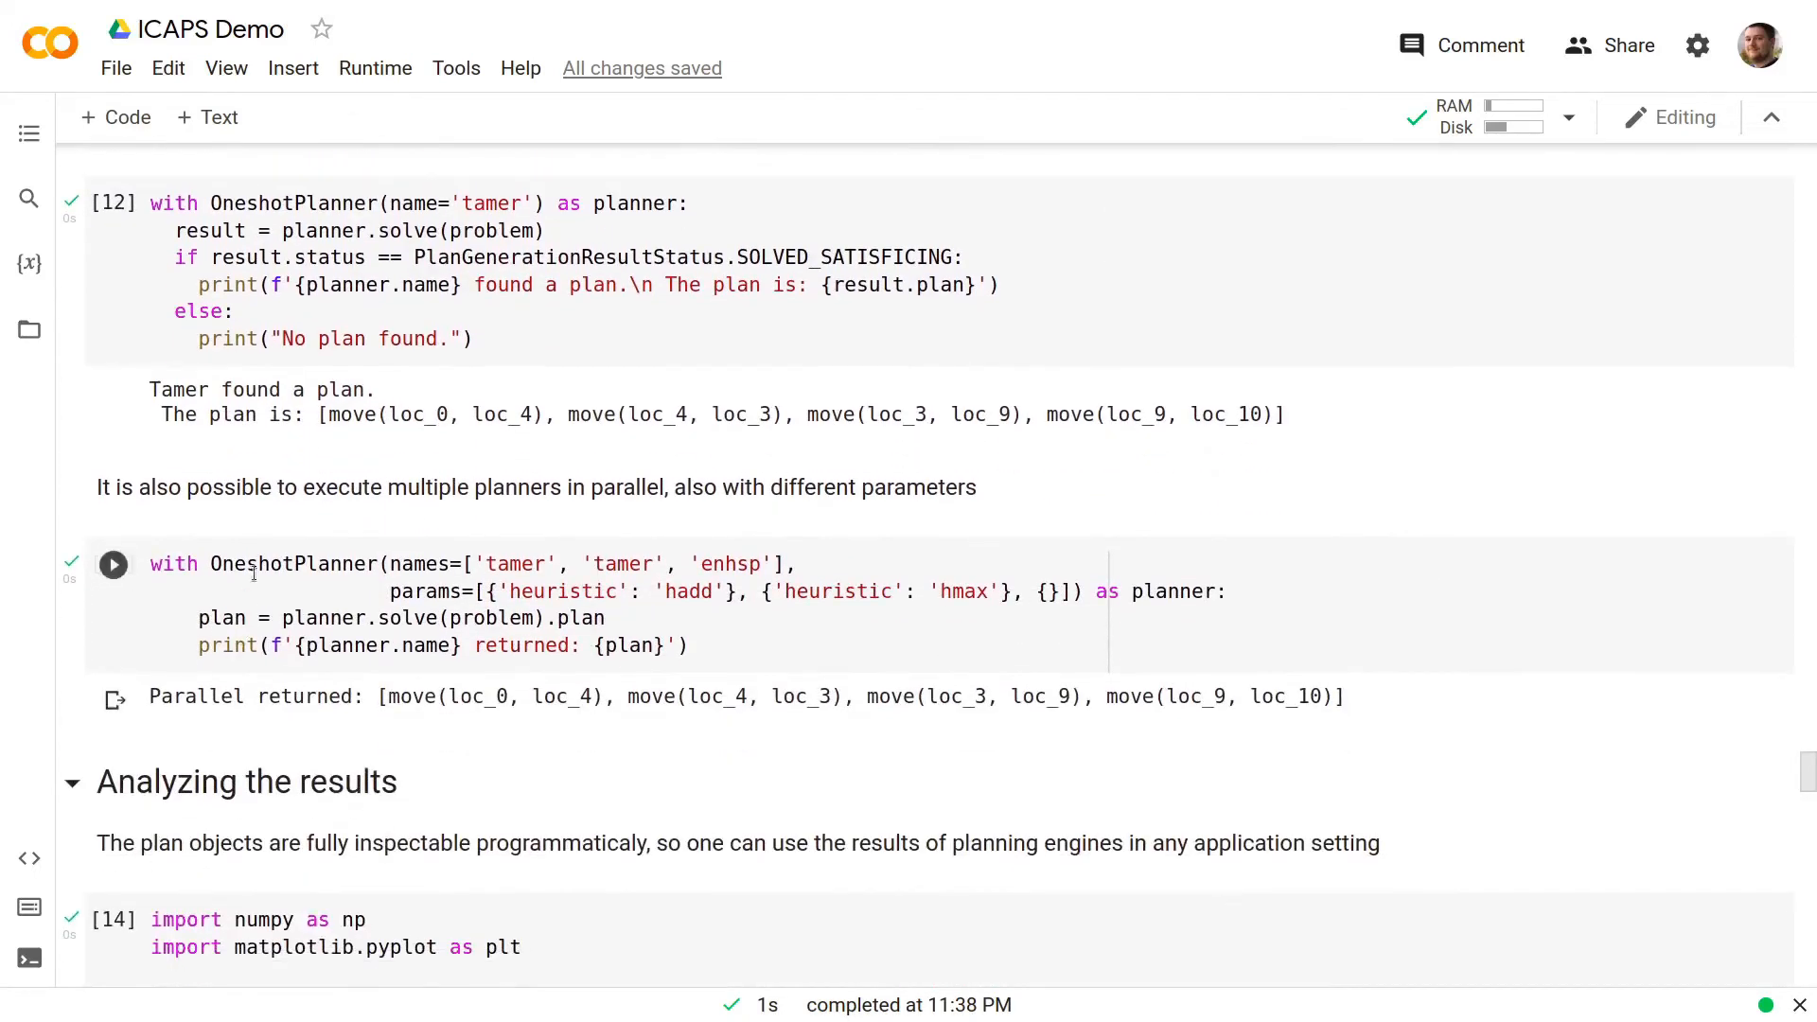
{"action": "left_click", "coordinate": [113, 564]}
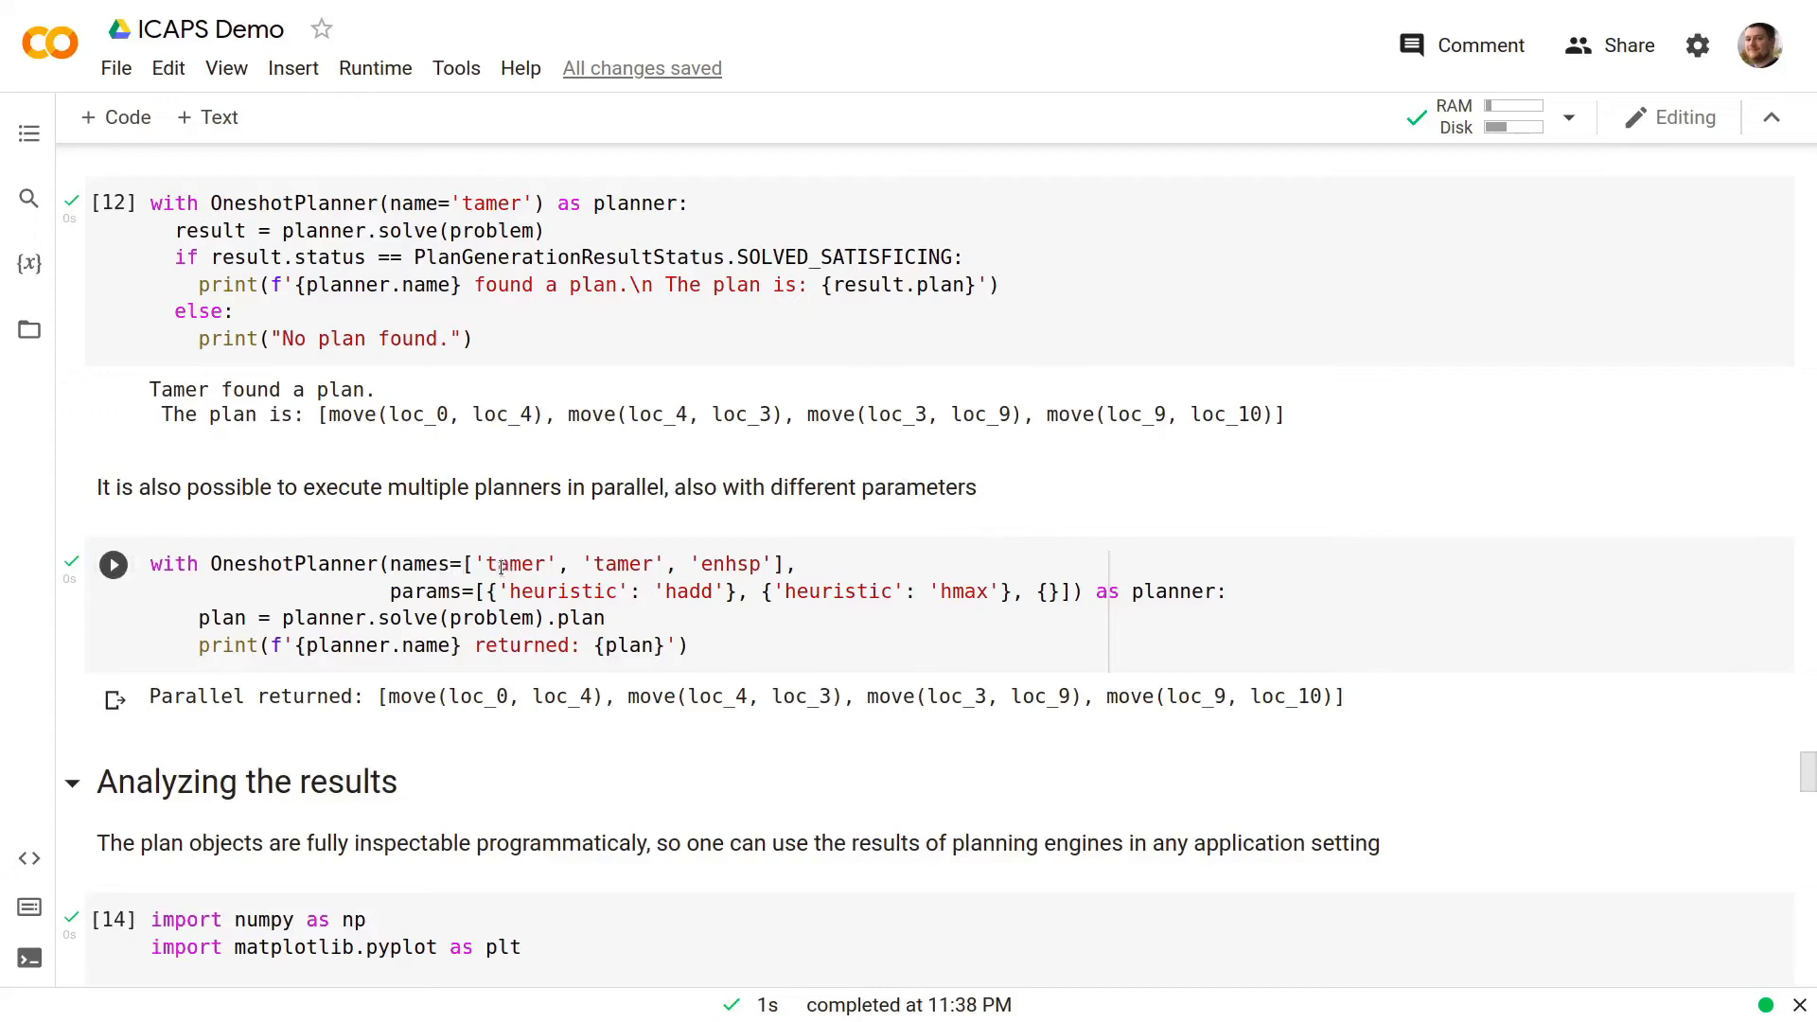
{"action": "mouse_move", "coordinate": [607, 561]}
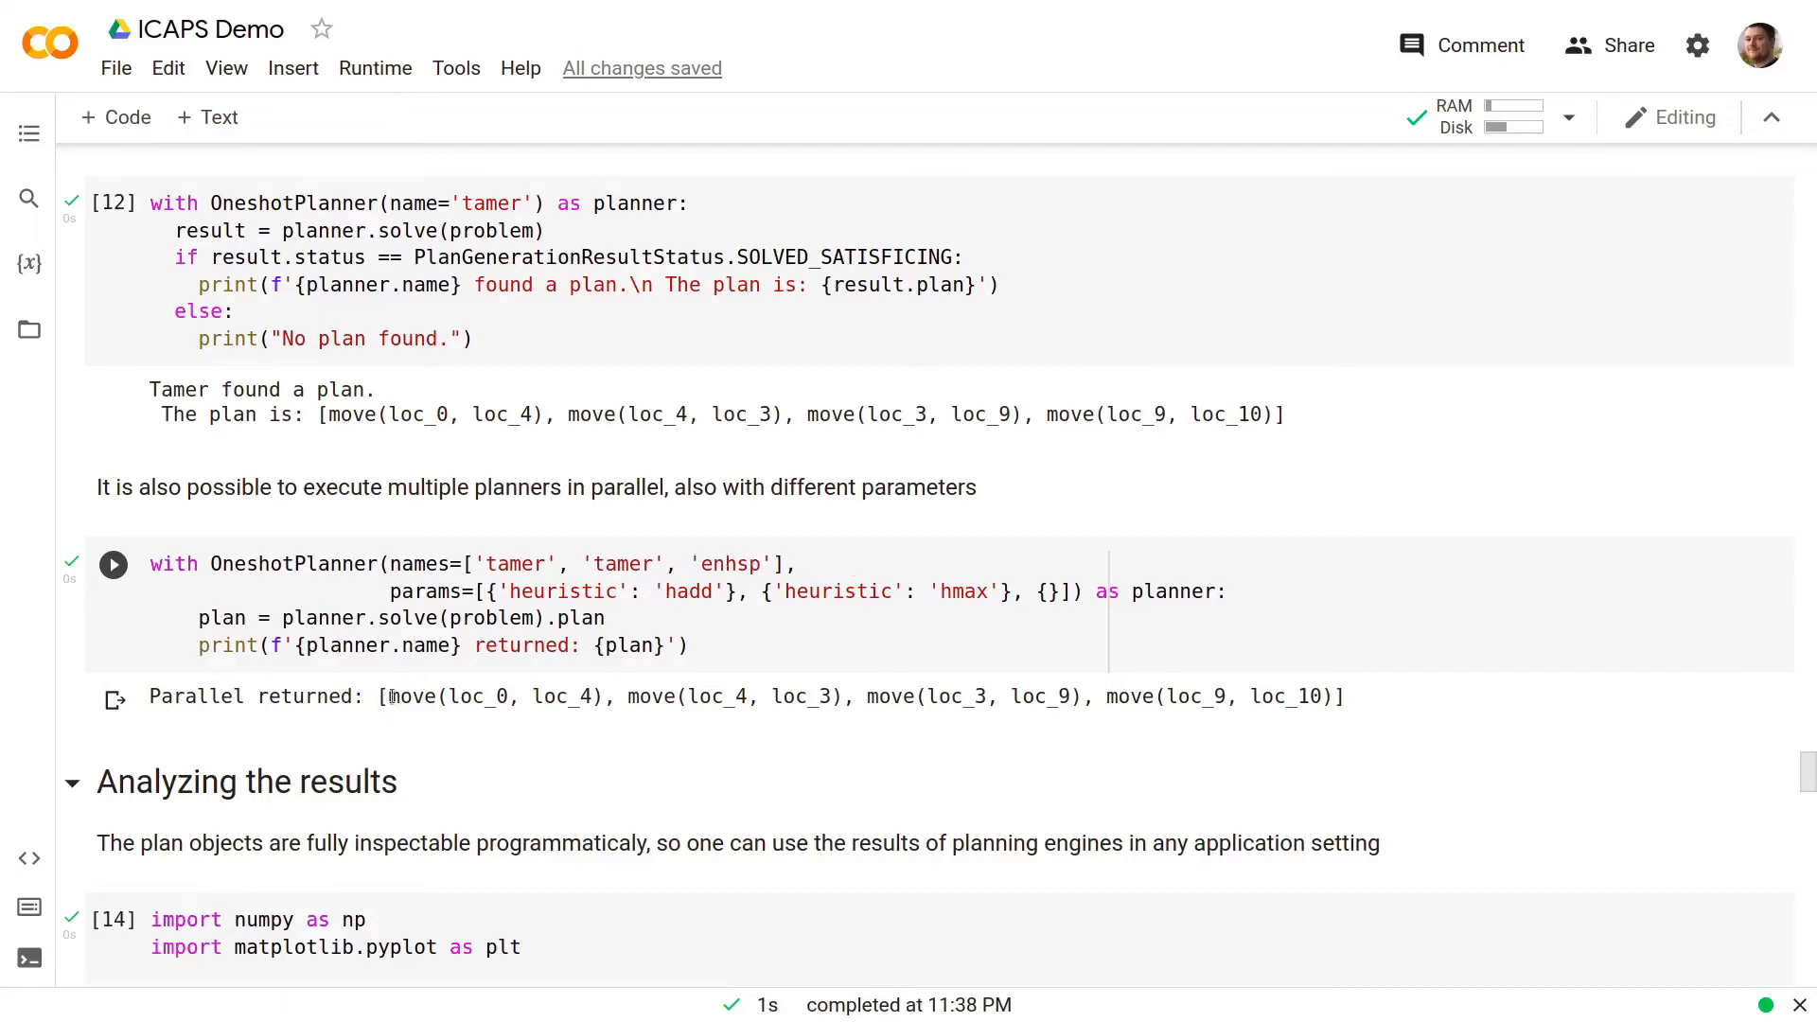
{"action": "left_click", "coordinate": [112, 564]}
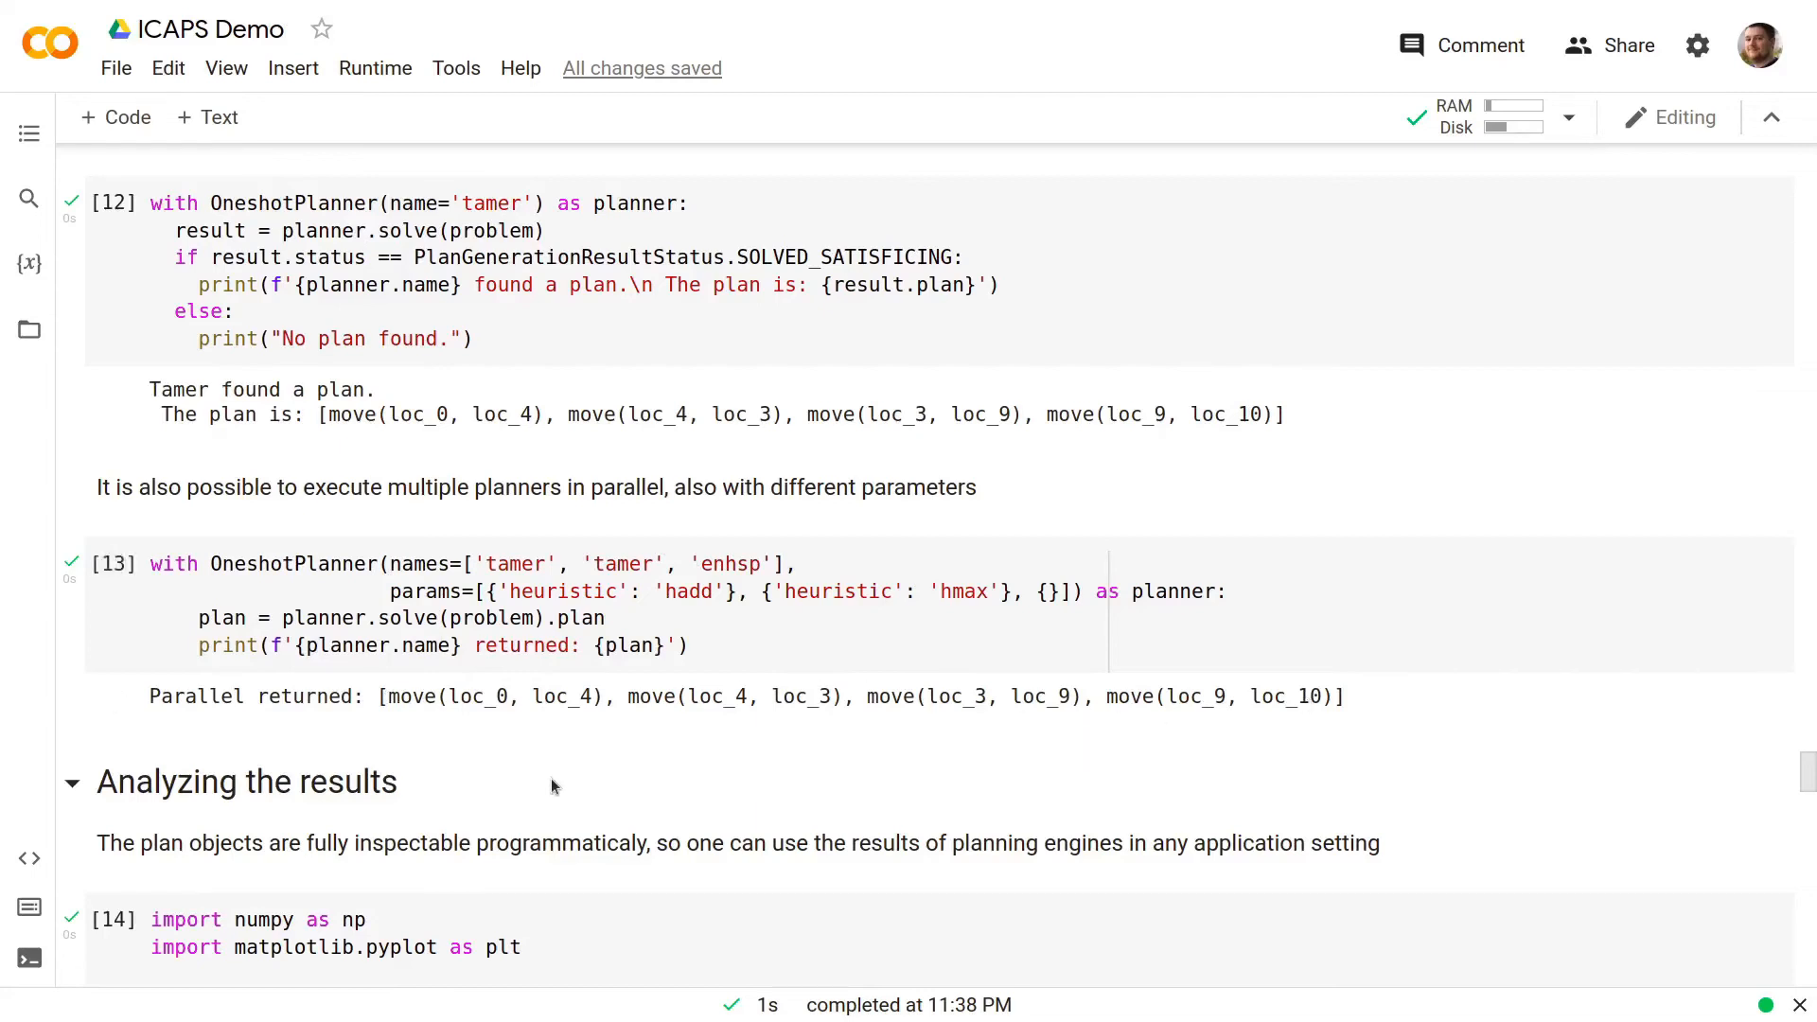
{"action": "scroll", "scroll_direction": "down", "scroll_amount": 3}
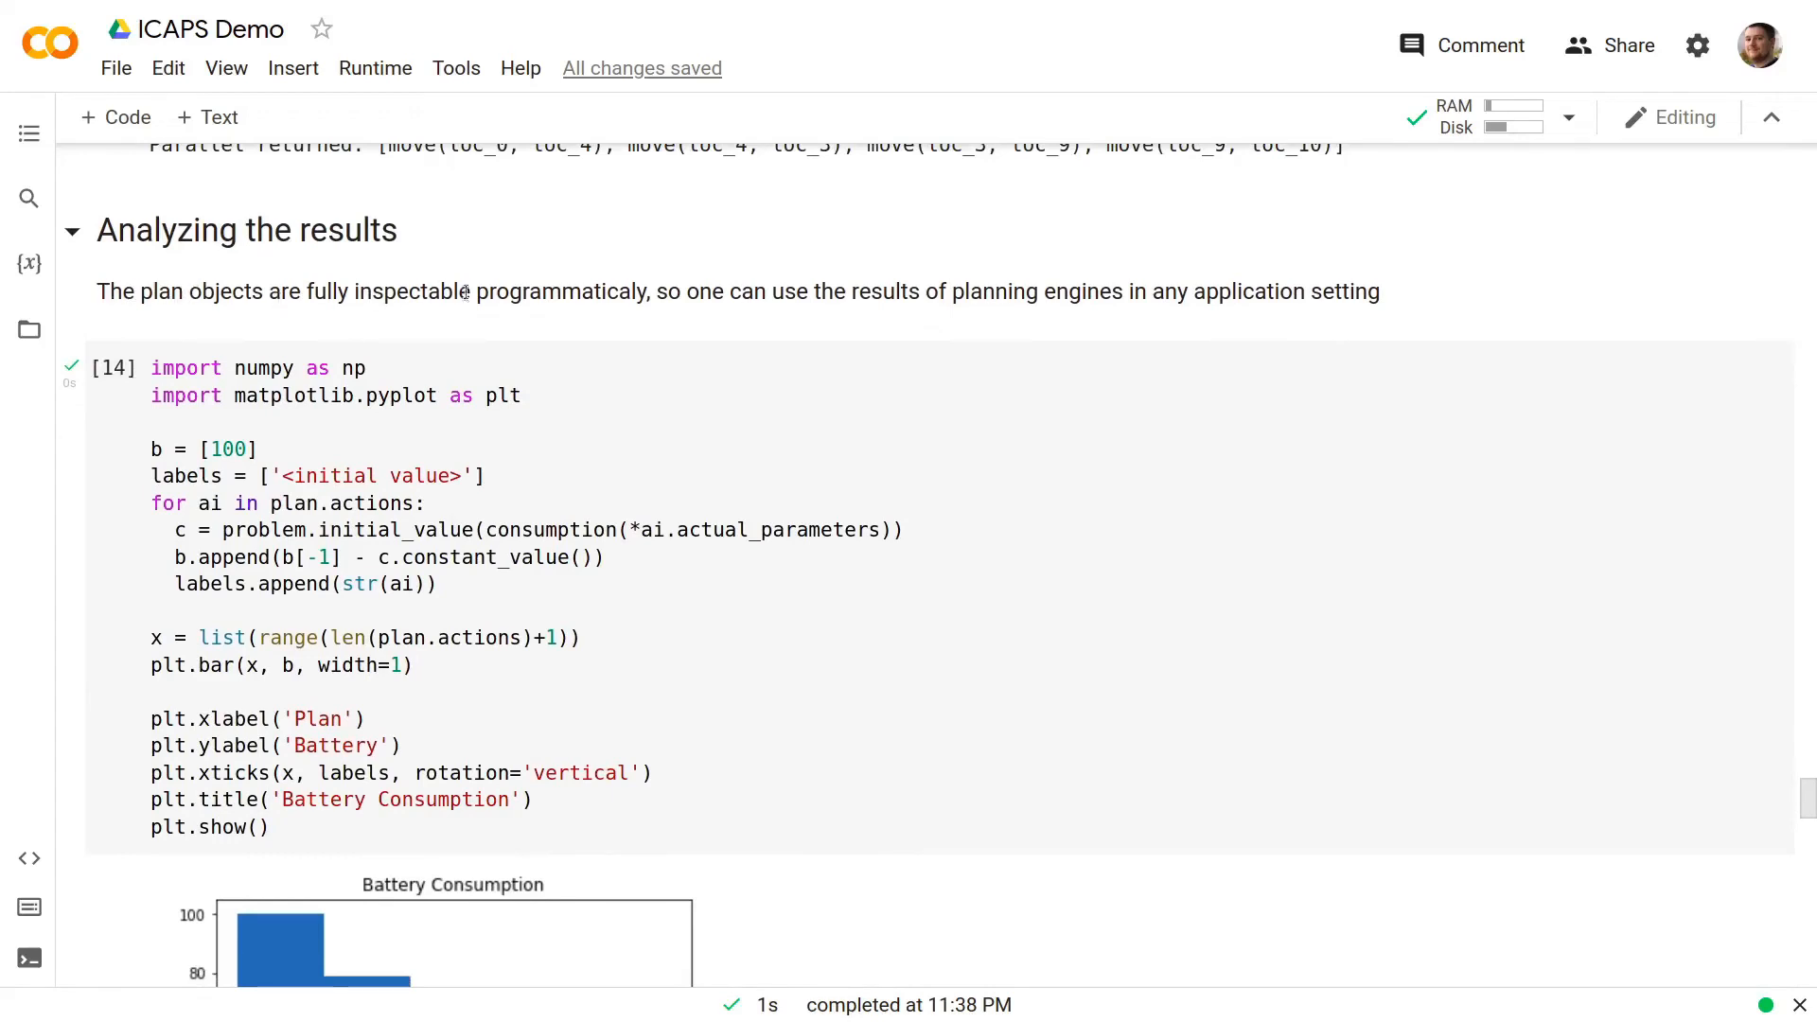
{"action": "mouse_move", "coordinate": [613, 319]}
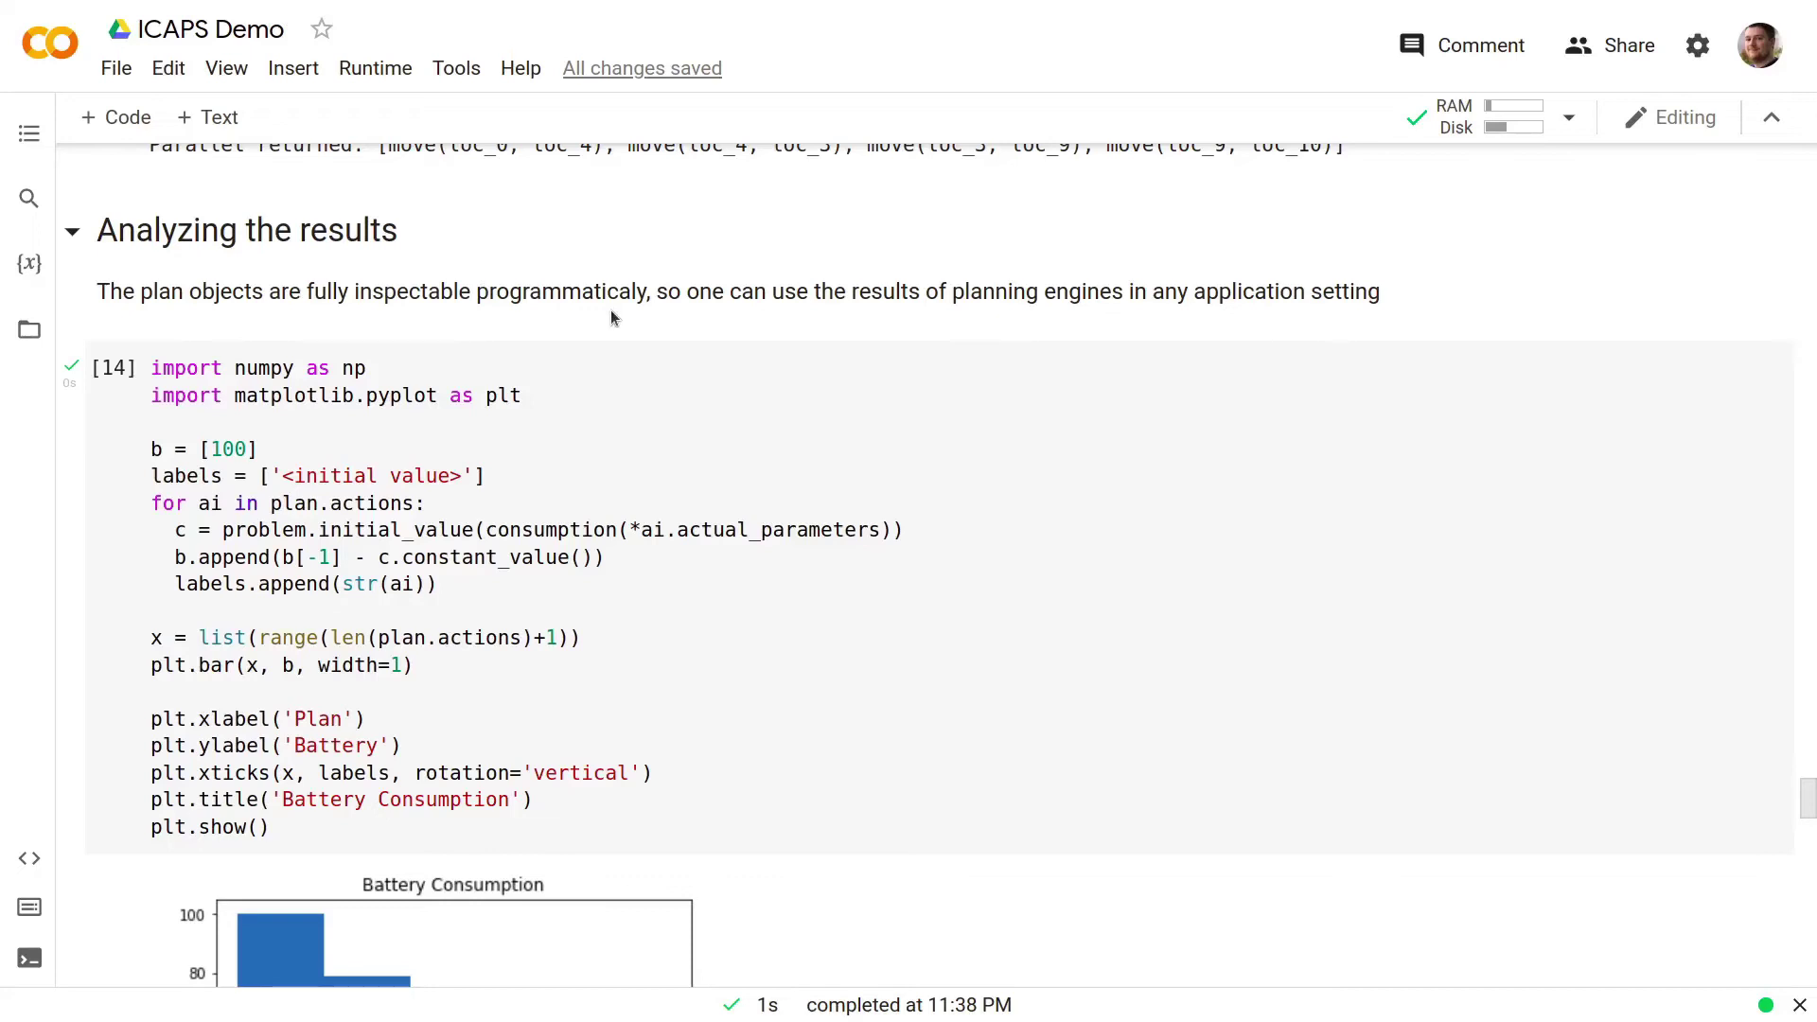
{"action": "mouse_move", "coordinate": [640, 626]}
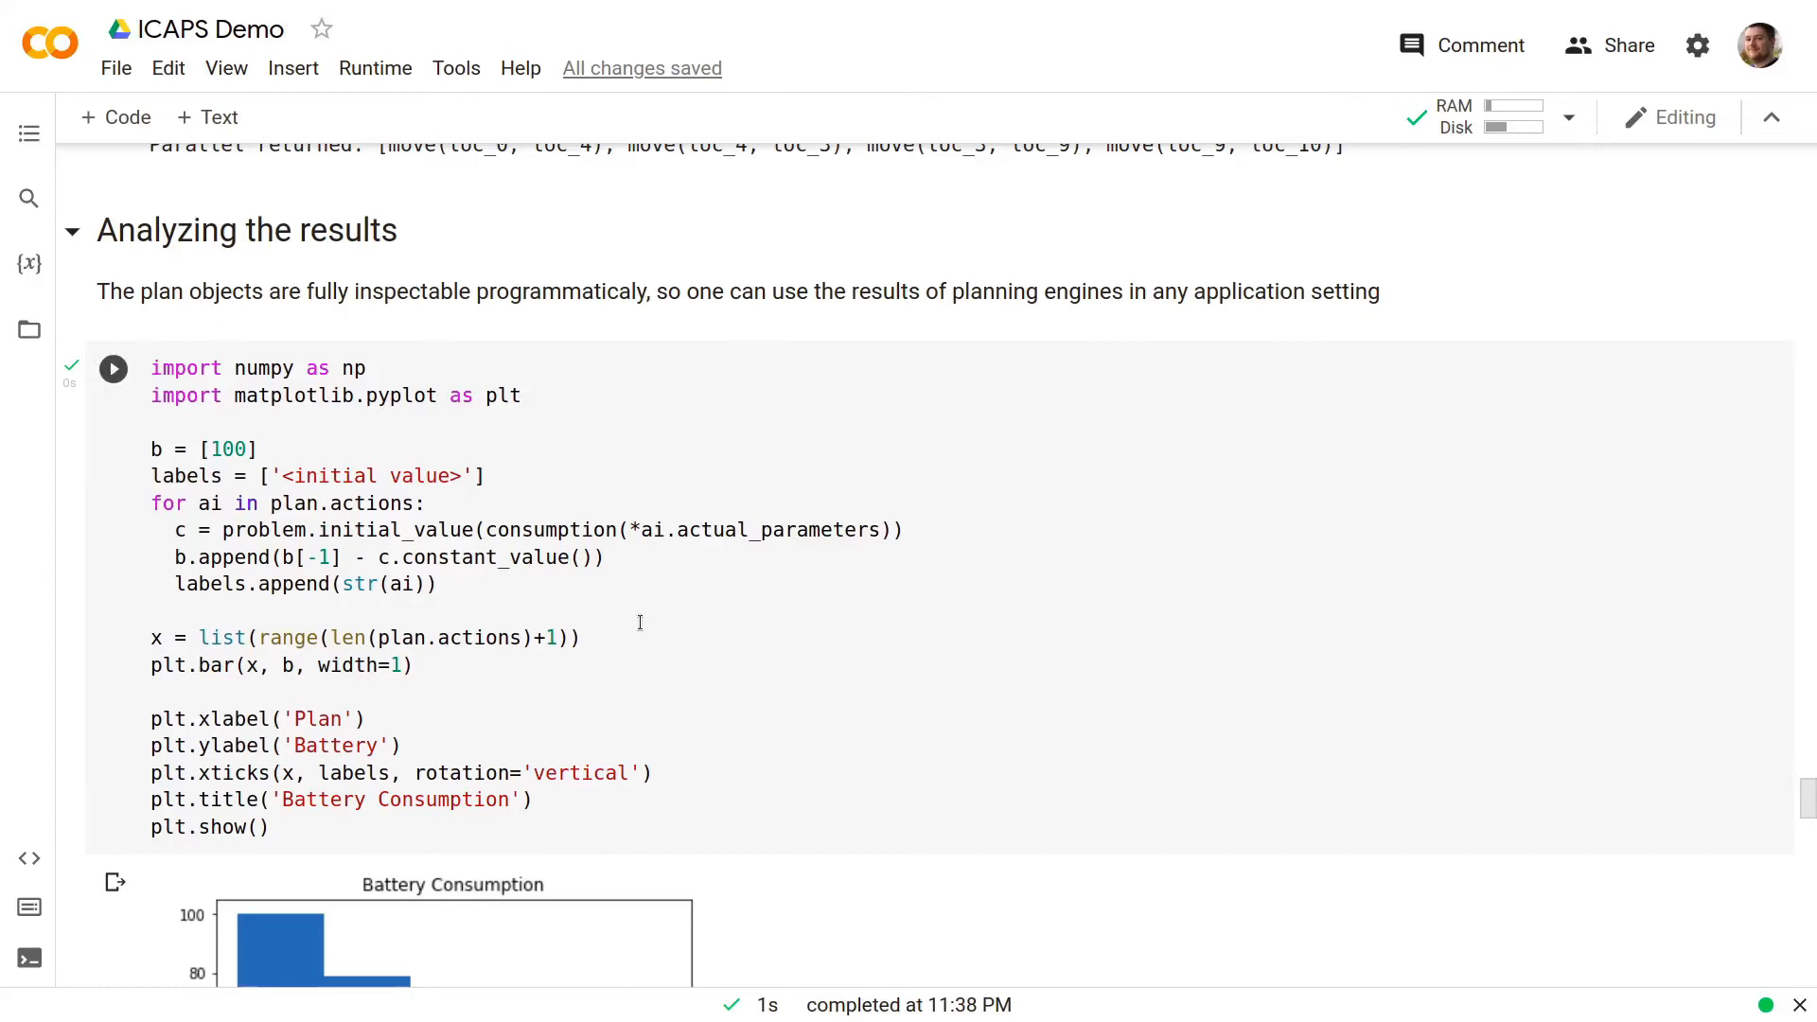
- Scroll down to the Battery Consumption chart falling from 100 over four moves
{"action": "scroll", "scroll_direction": "down", "scroll_amount": 3}
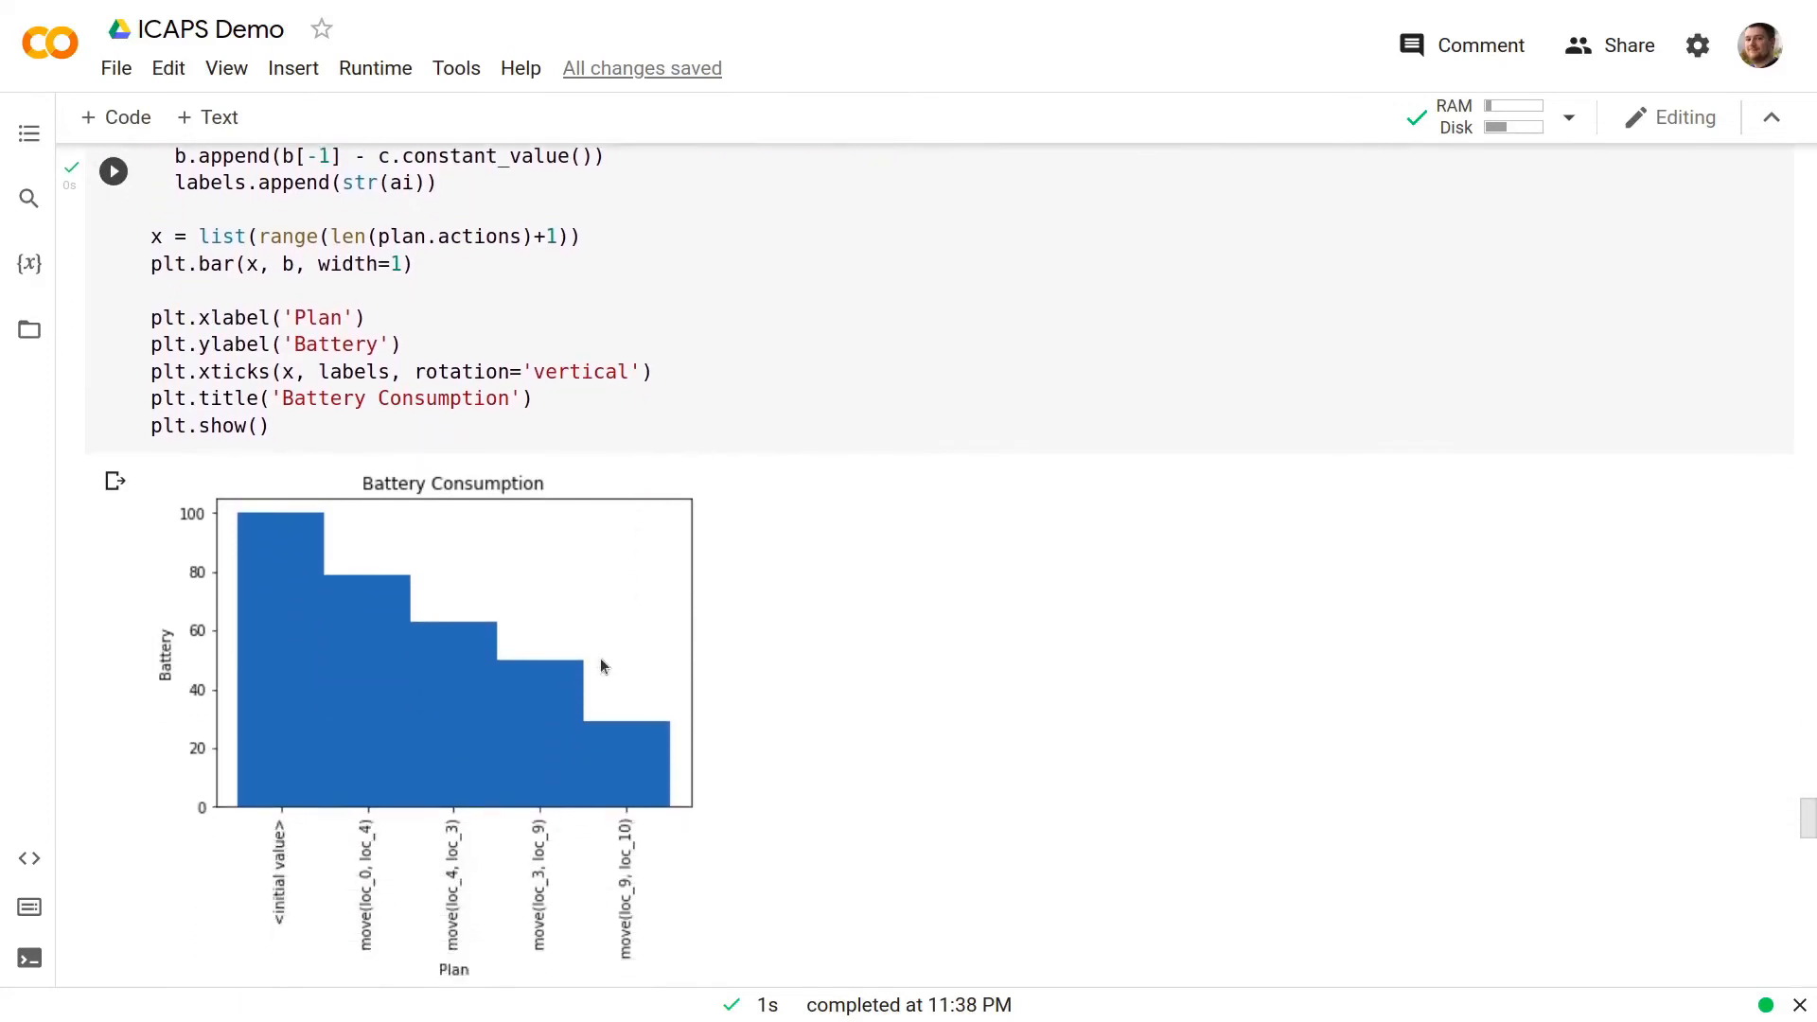
{"action": "mouse_move", "coordinate": [418, 844]}
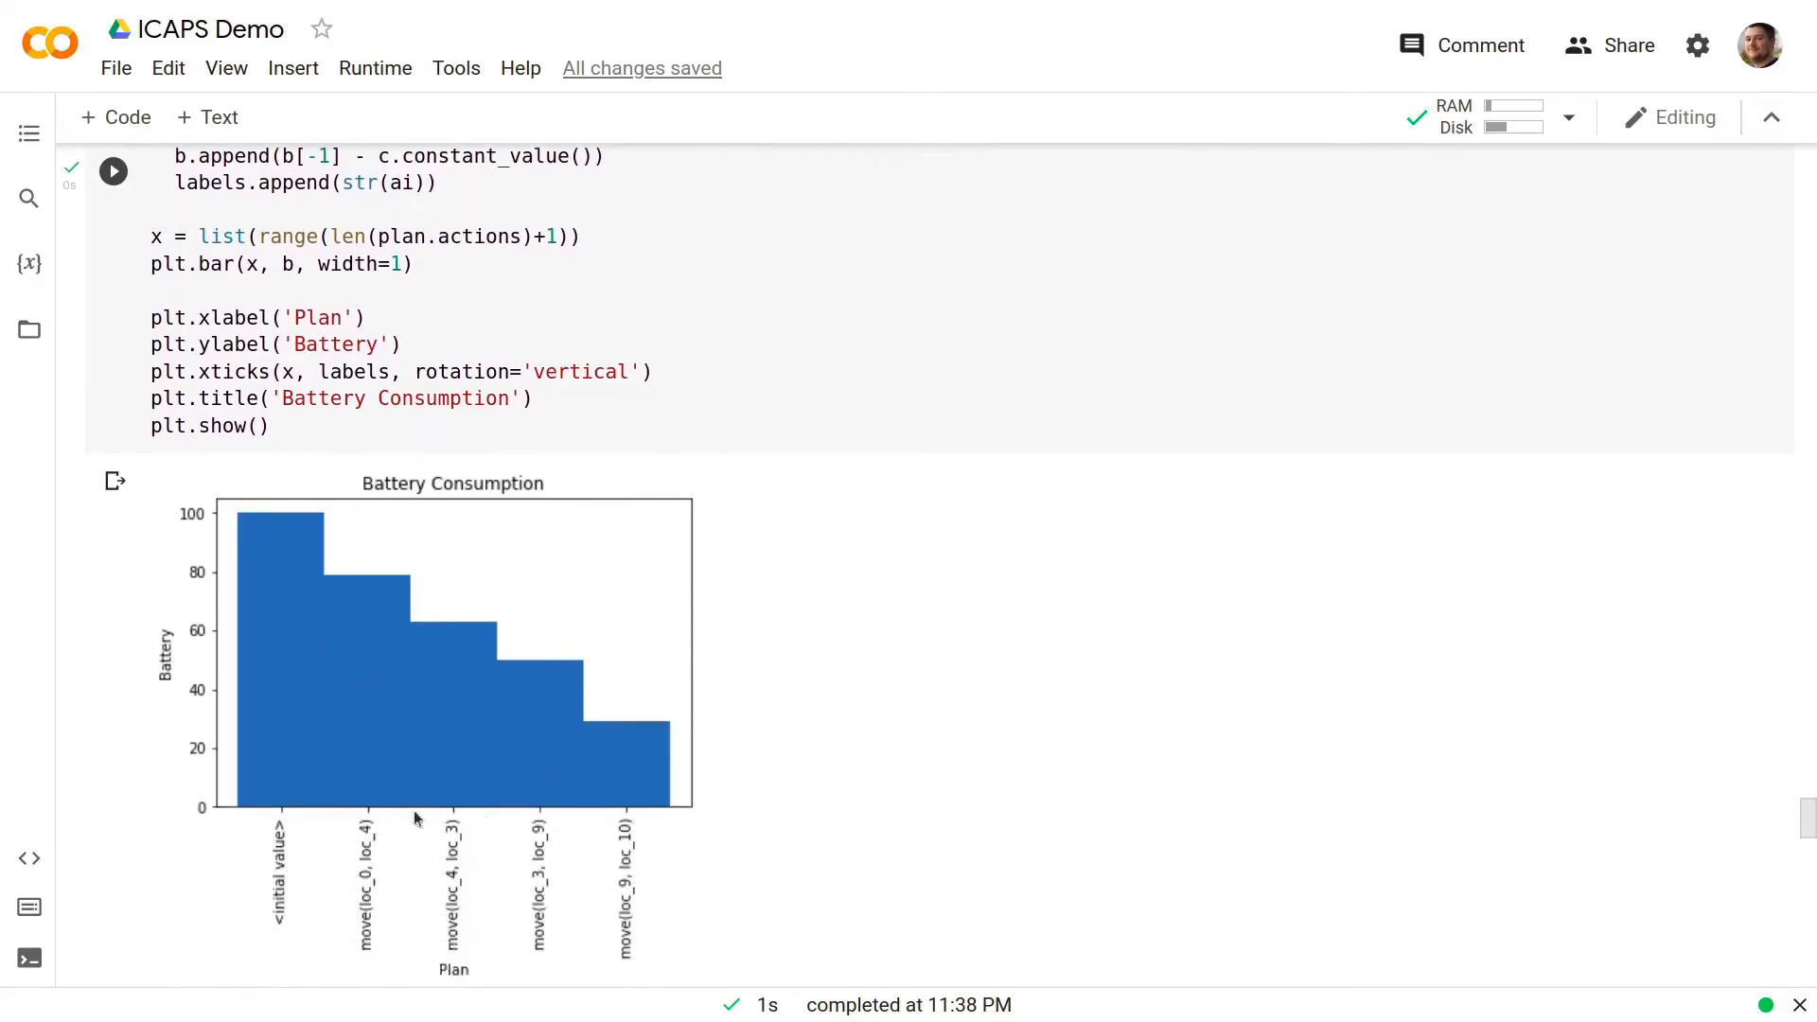
{"action": "scroll", "scroll_direction": "down", "scroll_amount": 3}
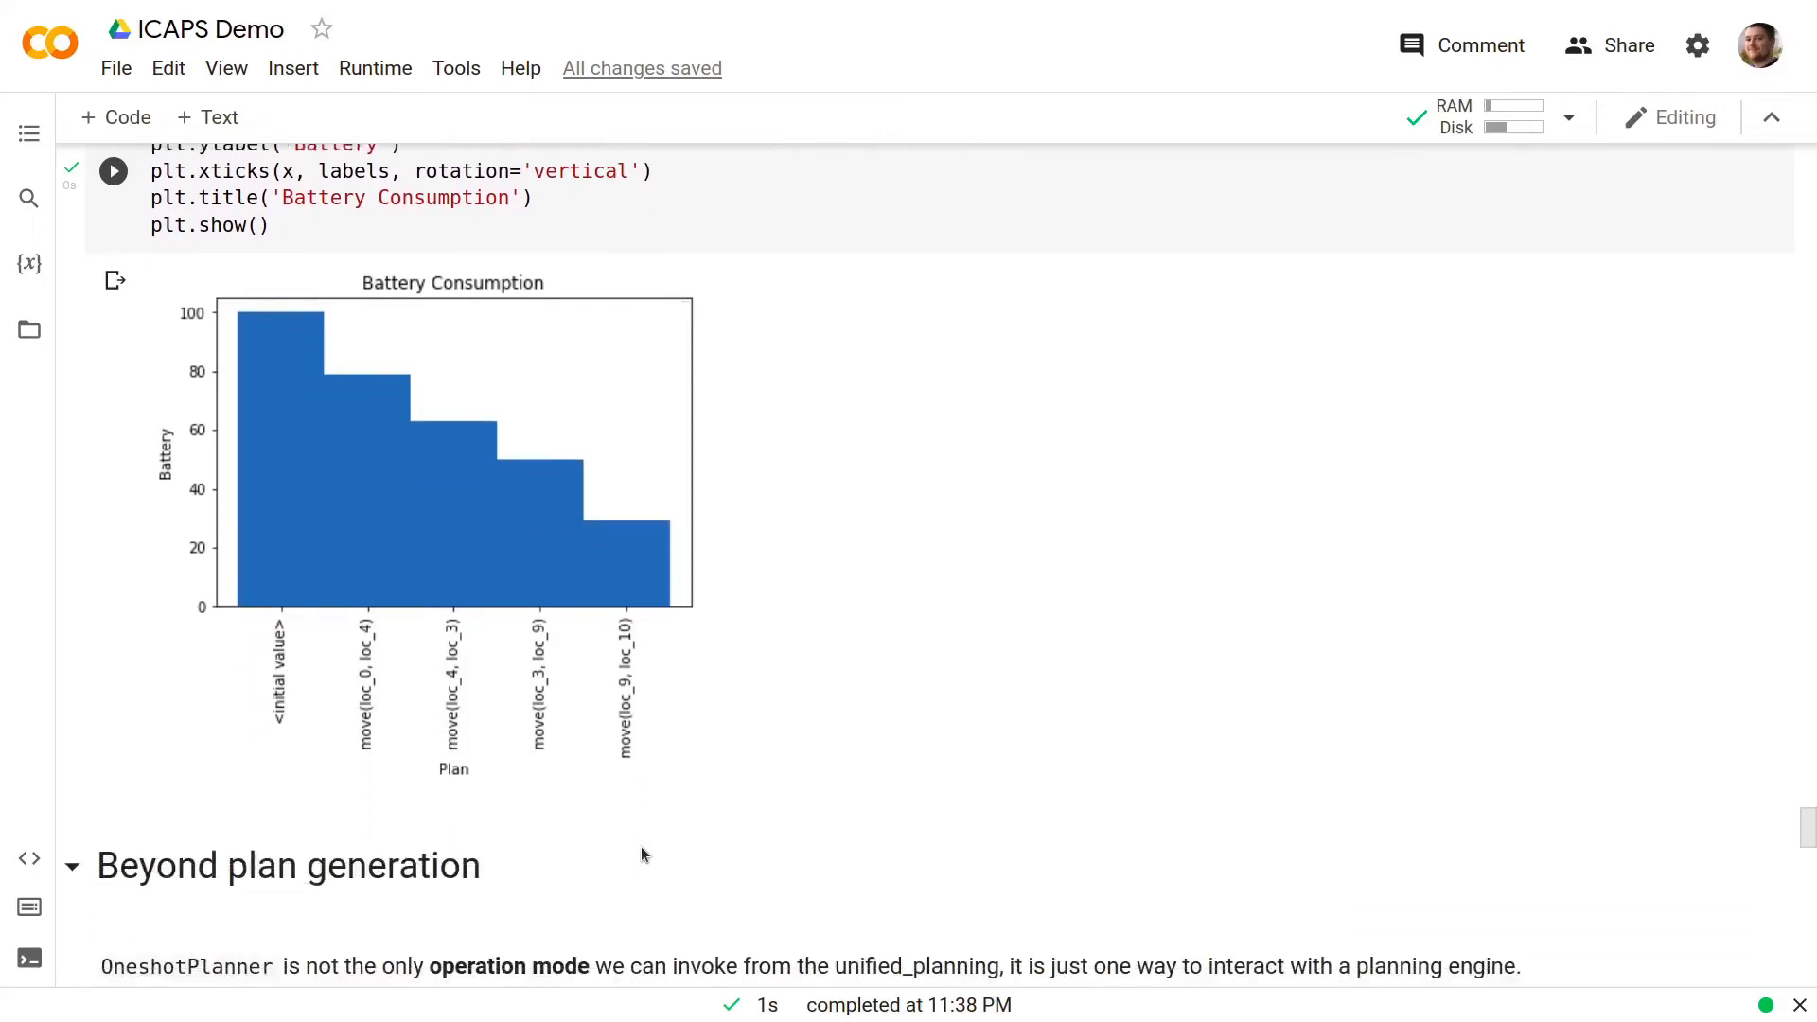
- Scroll to the PlanValidator cell printing 'The plan is valid'
{"action": "scroll", "scroll_direction": "down", "scroll_amount": 3}
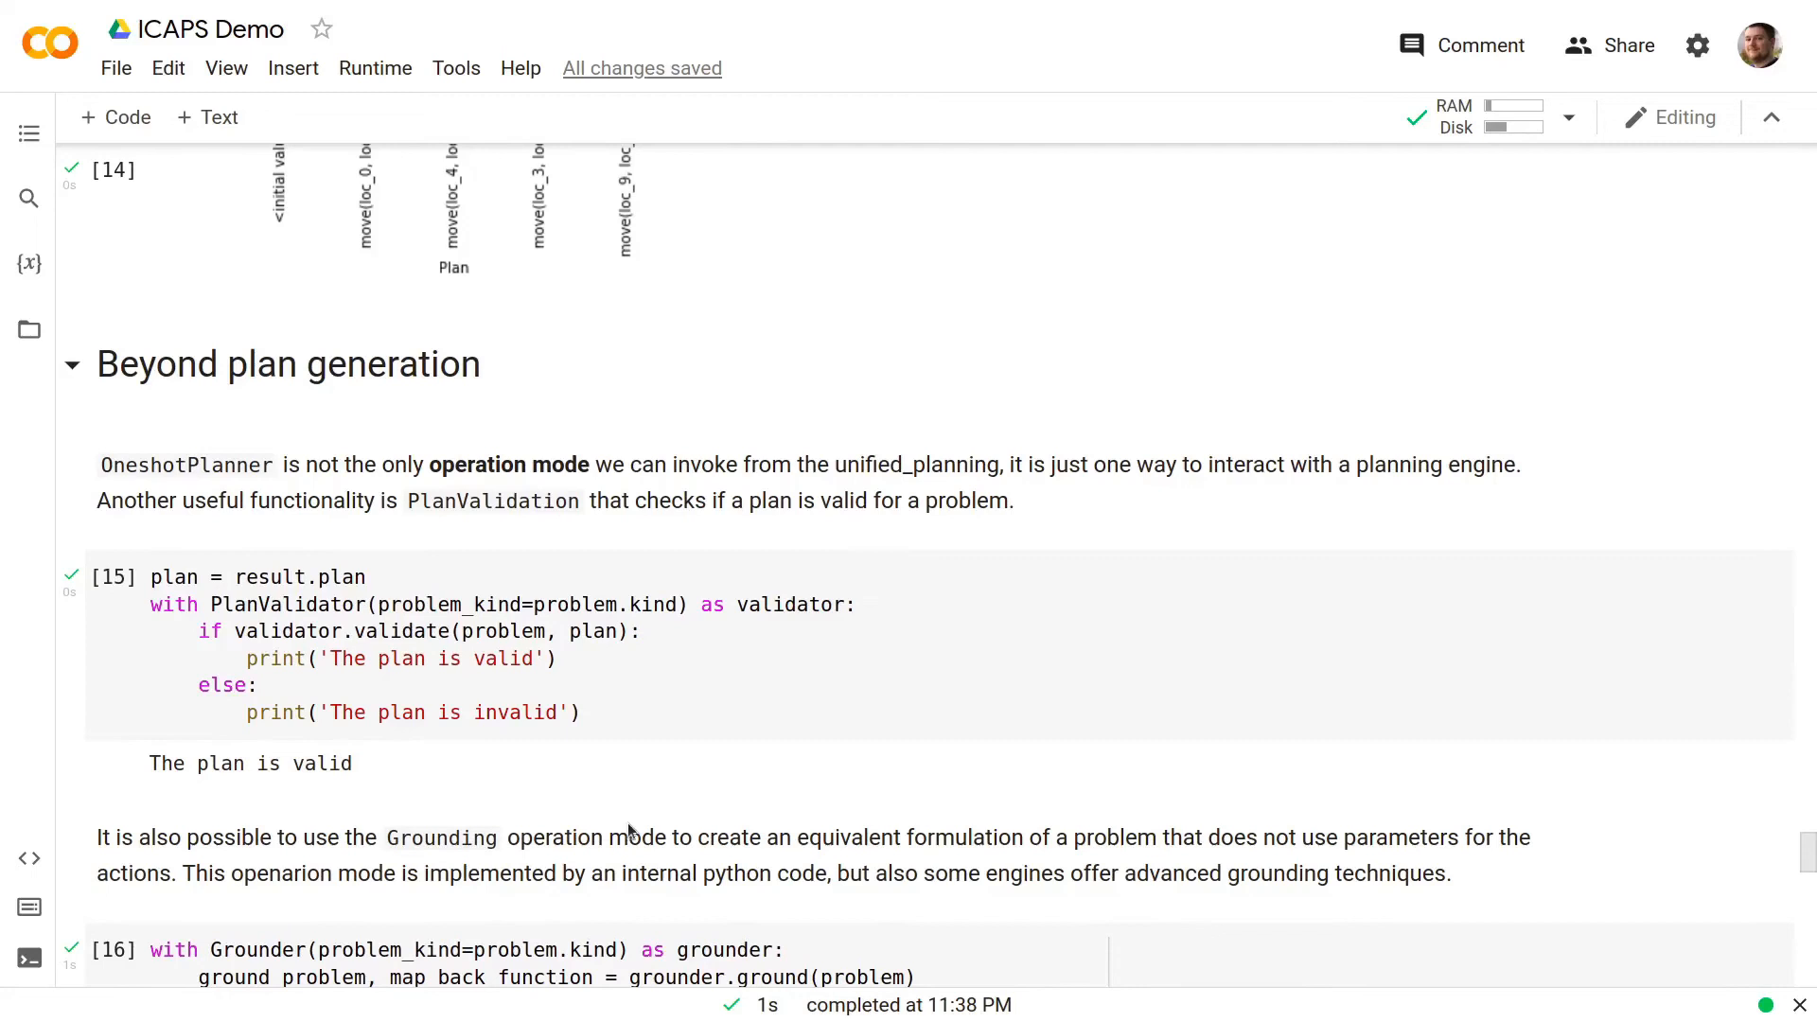
{"action": "mouse_move", "coordinate": [629, 821]}
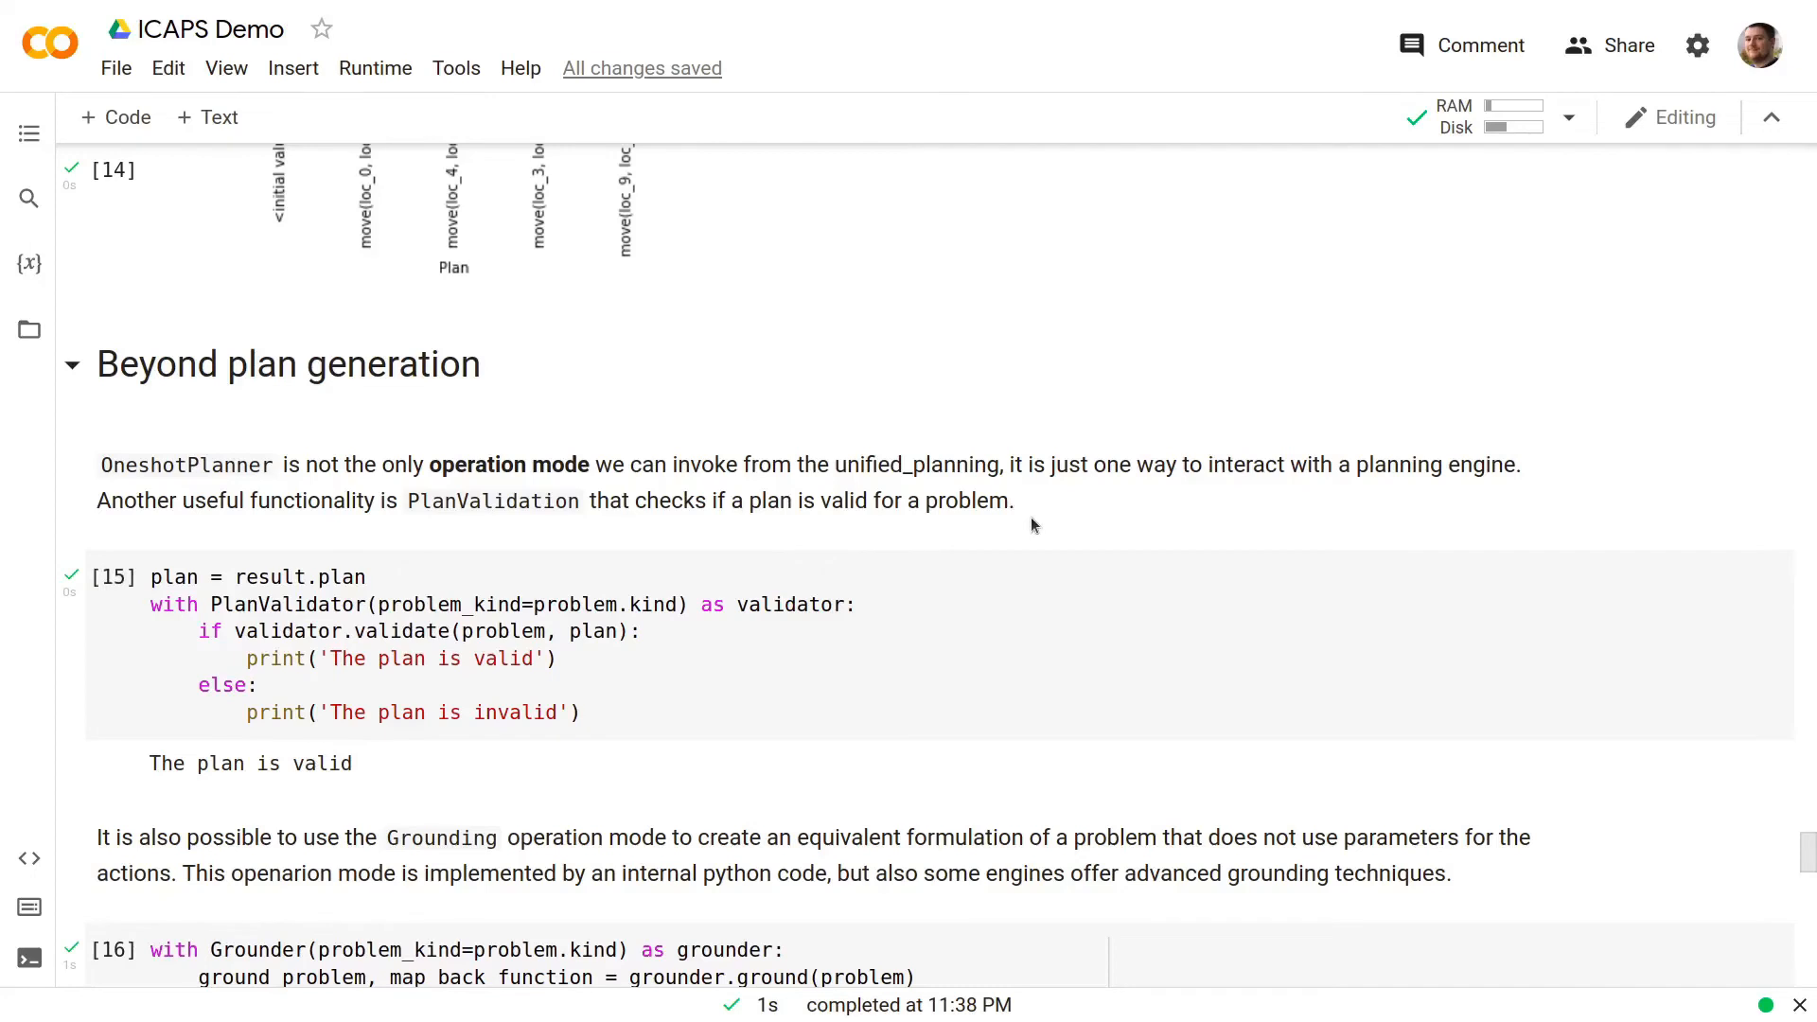
{"action": "mouse_move", "coordinate": [163, 523]}
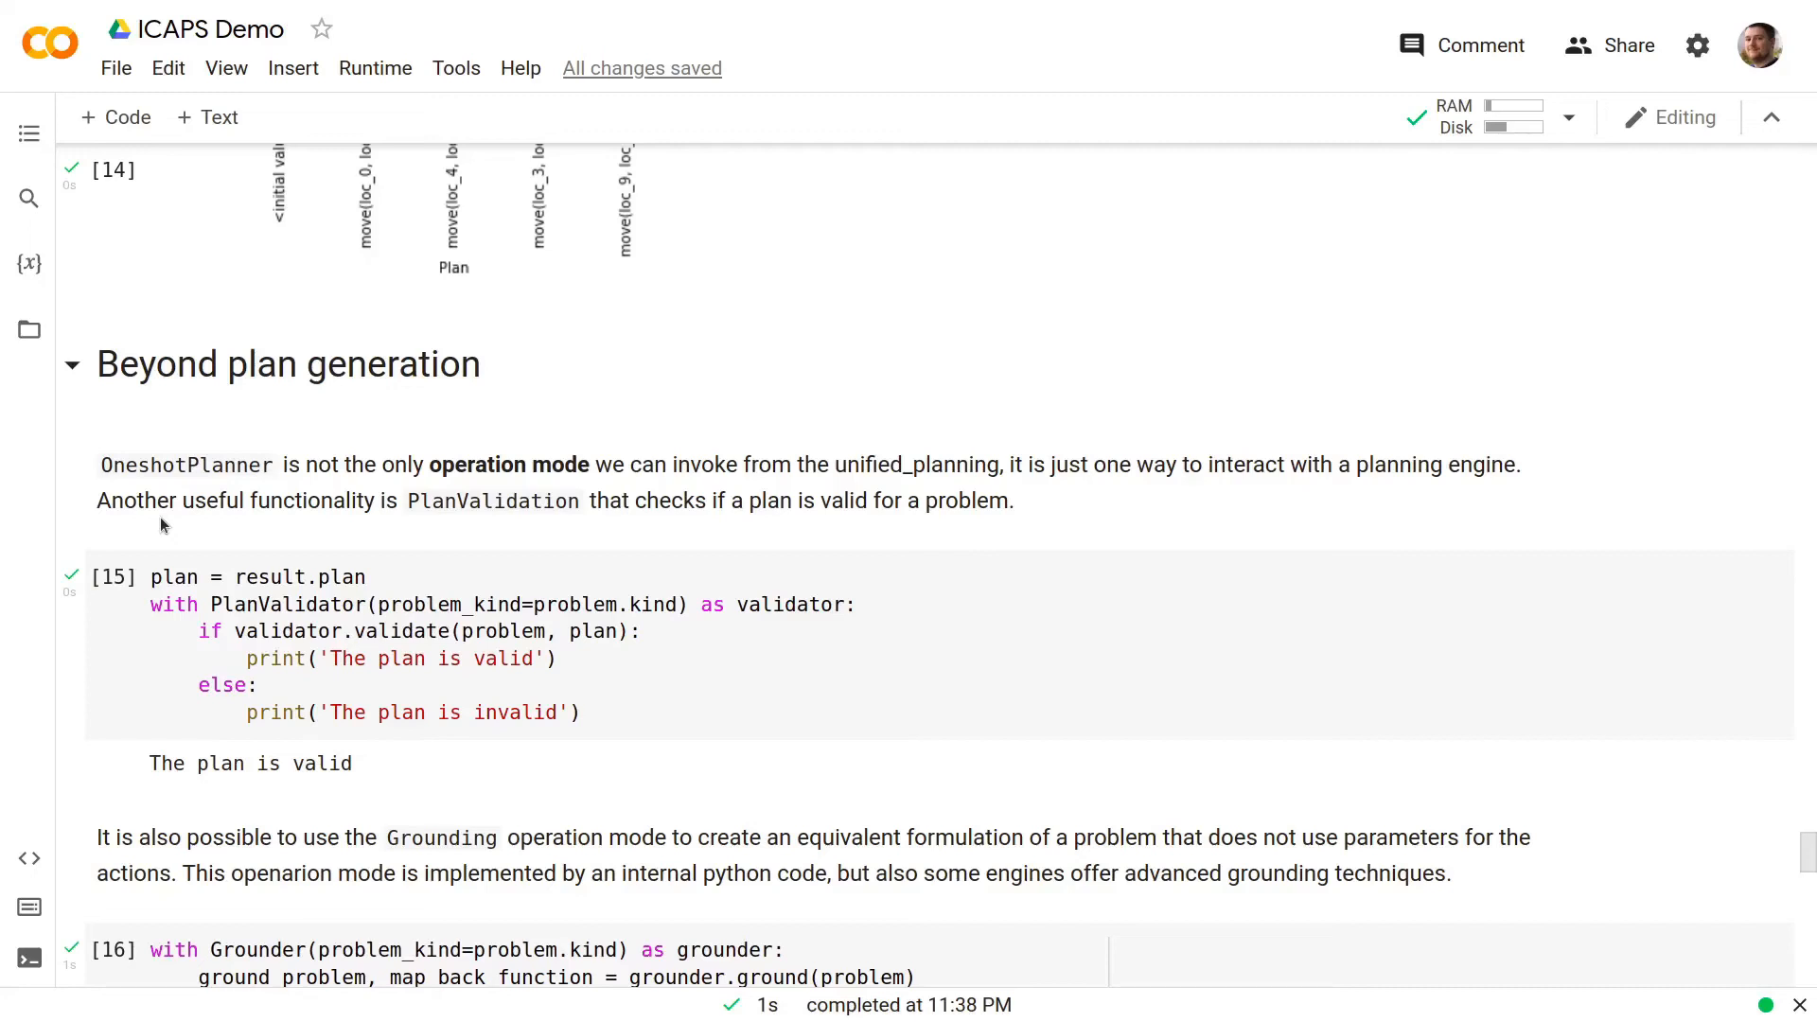
{"action": "scroll", "scroll_direction": "down", "scroll_amount": 3}
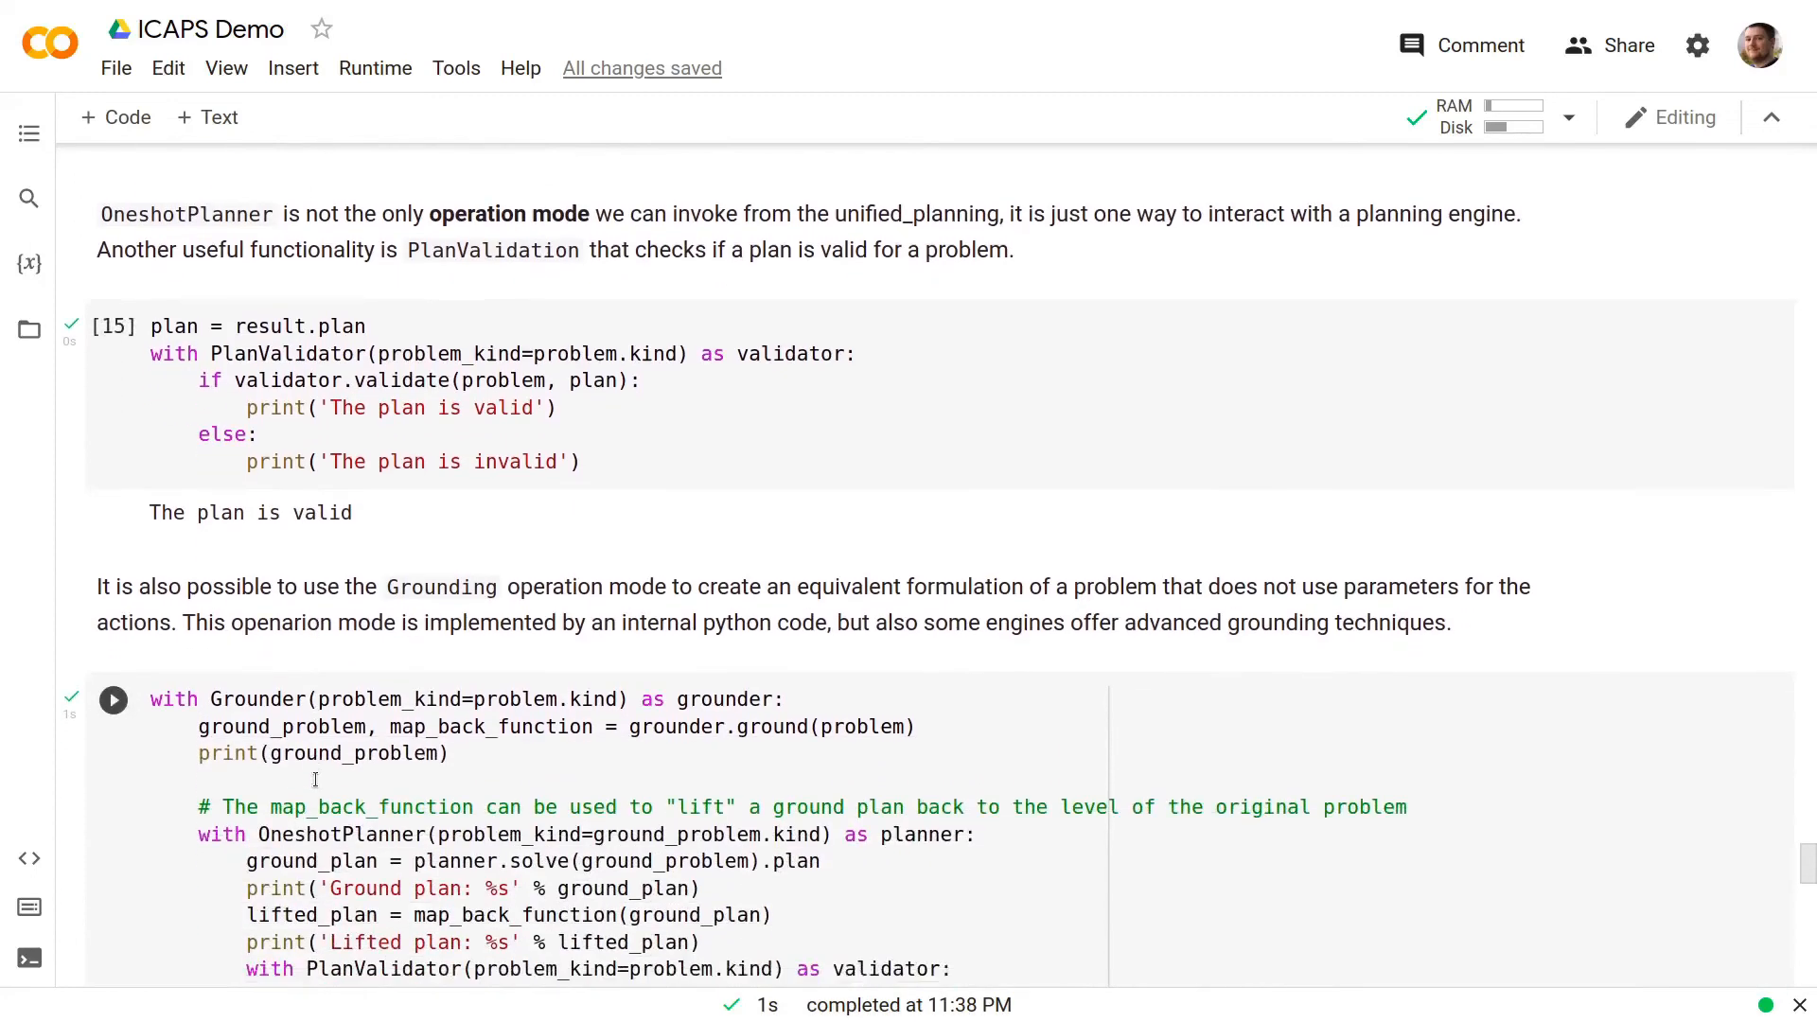
- Scroll through the Grounder output to the goals and four-move ground plan to loc_10
{"action": "scroll", "scroll_direction": "down", "scroll_amount": 3}
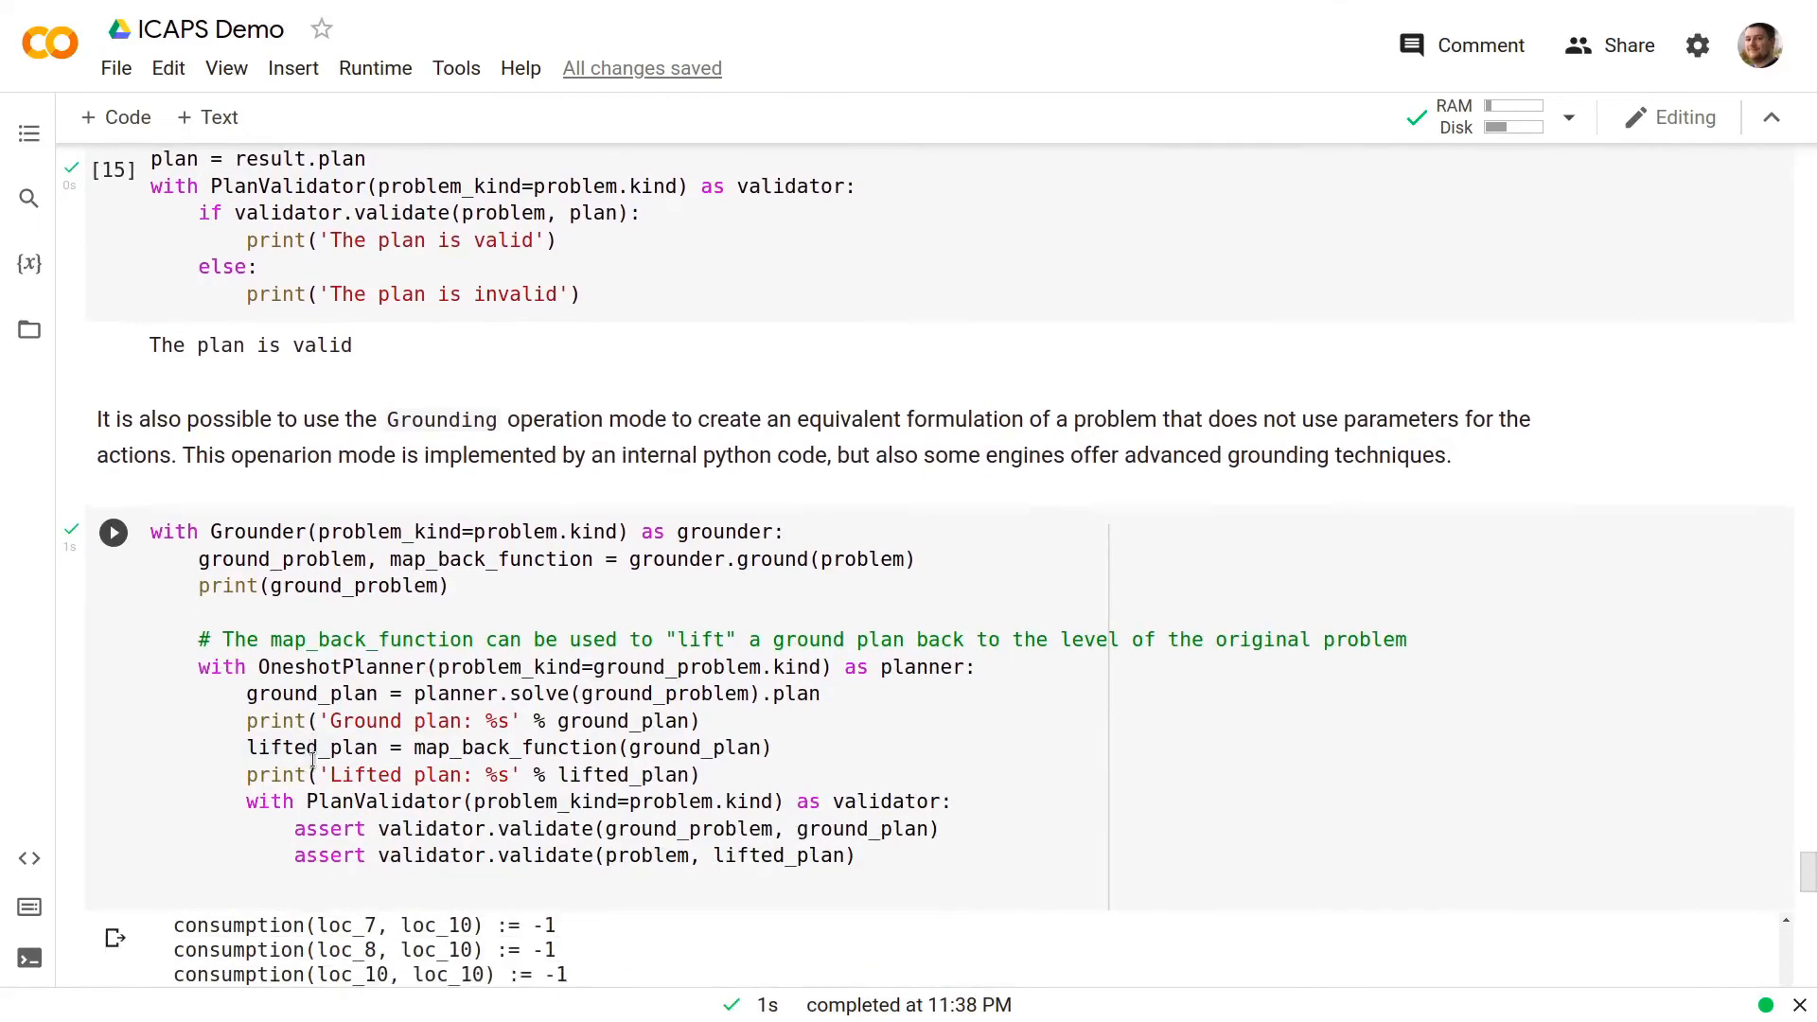
{"action": "scroll", "scroll_direction": "down", "scroll_amount": 3}
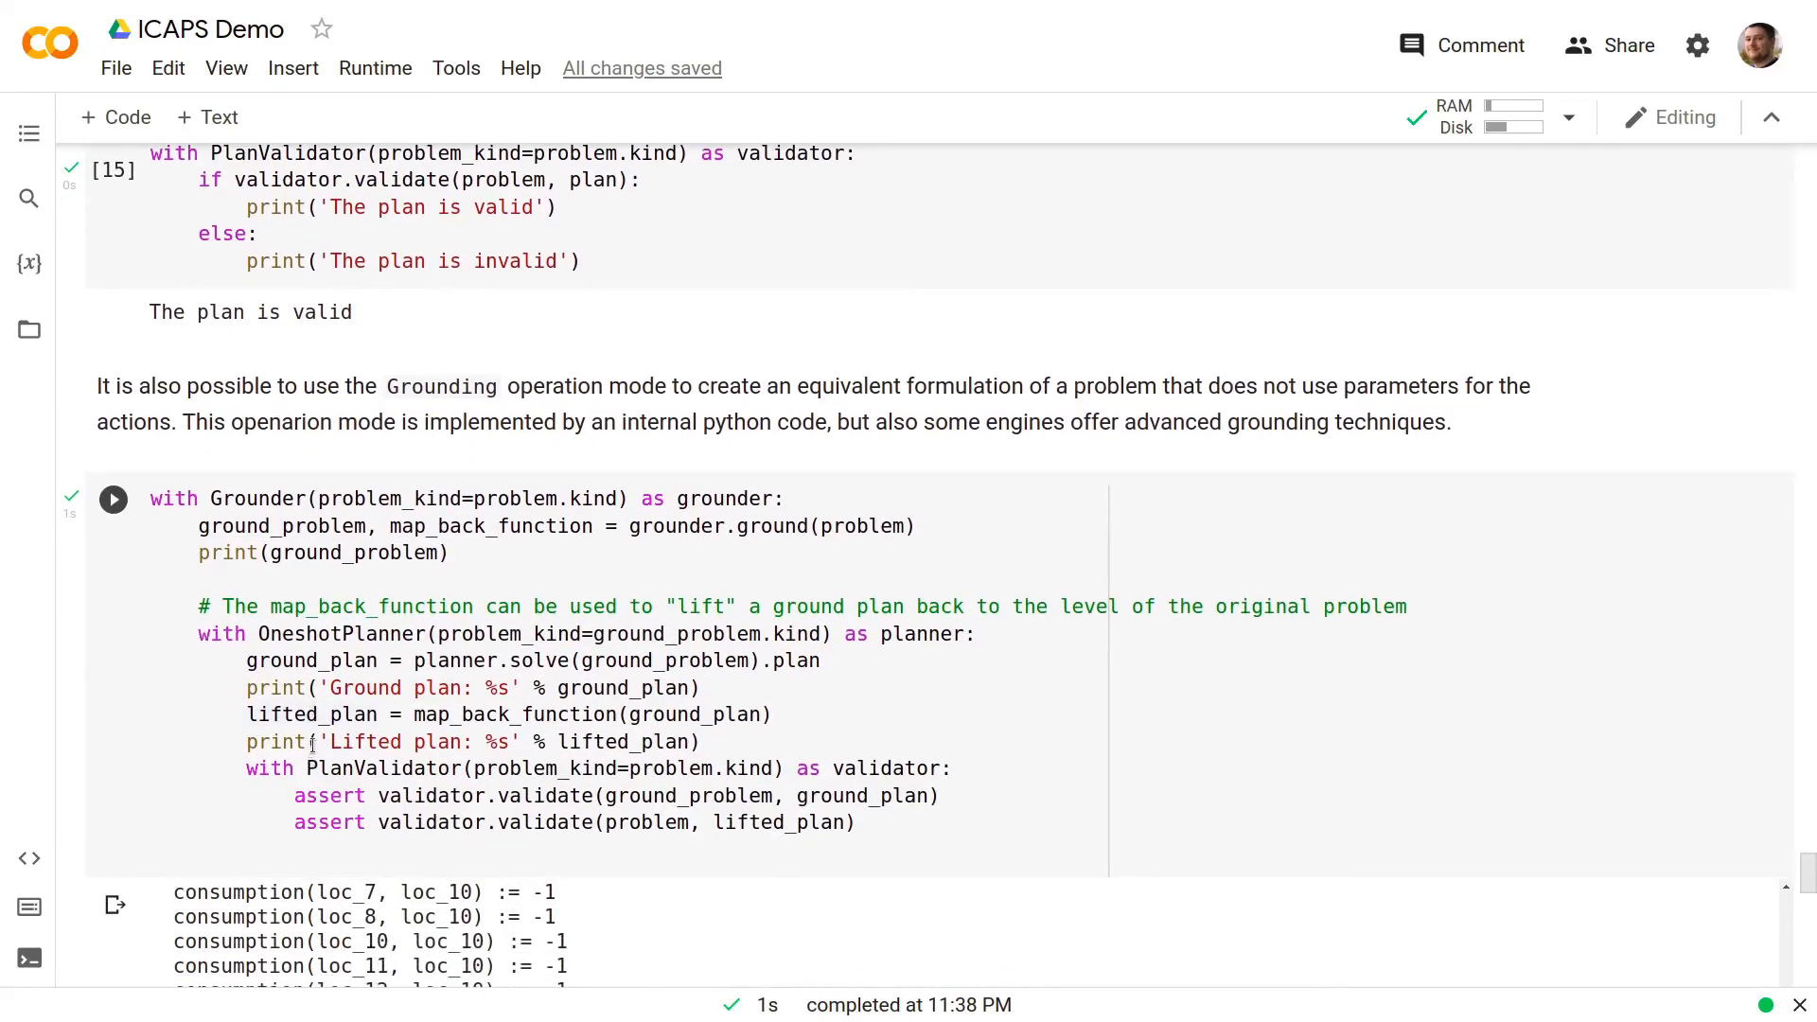
{"action": "mouse_move", "coordinate": [322, 739]}
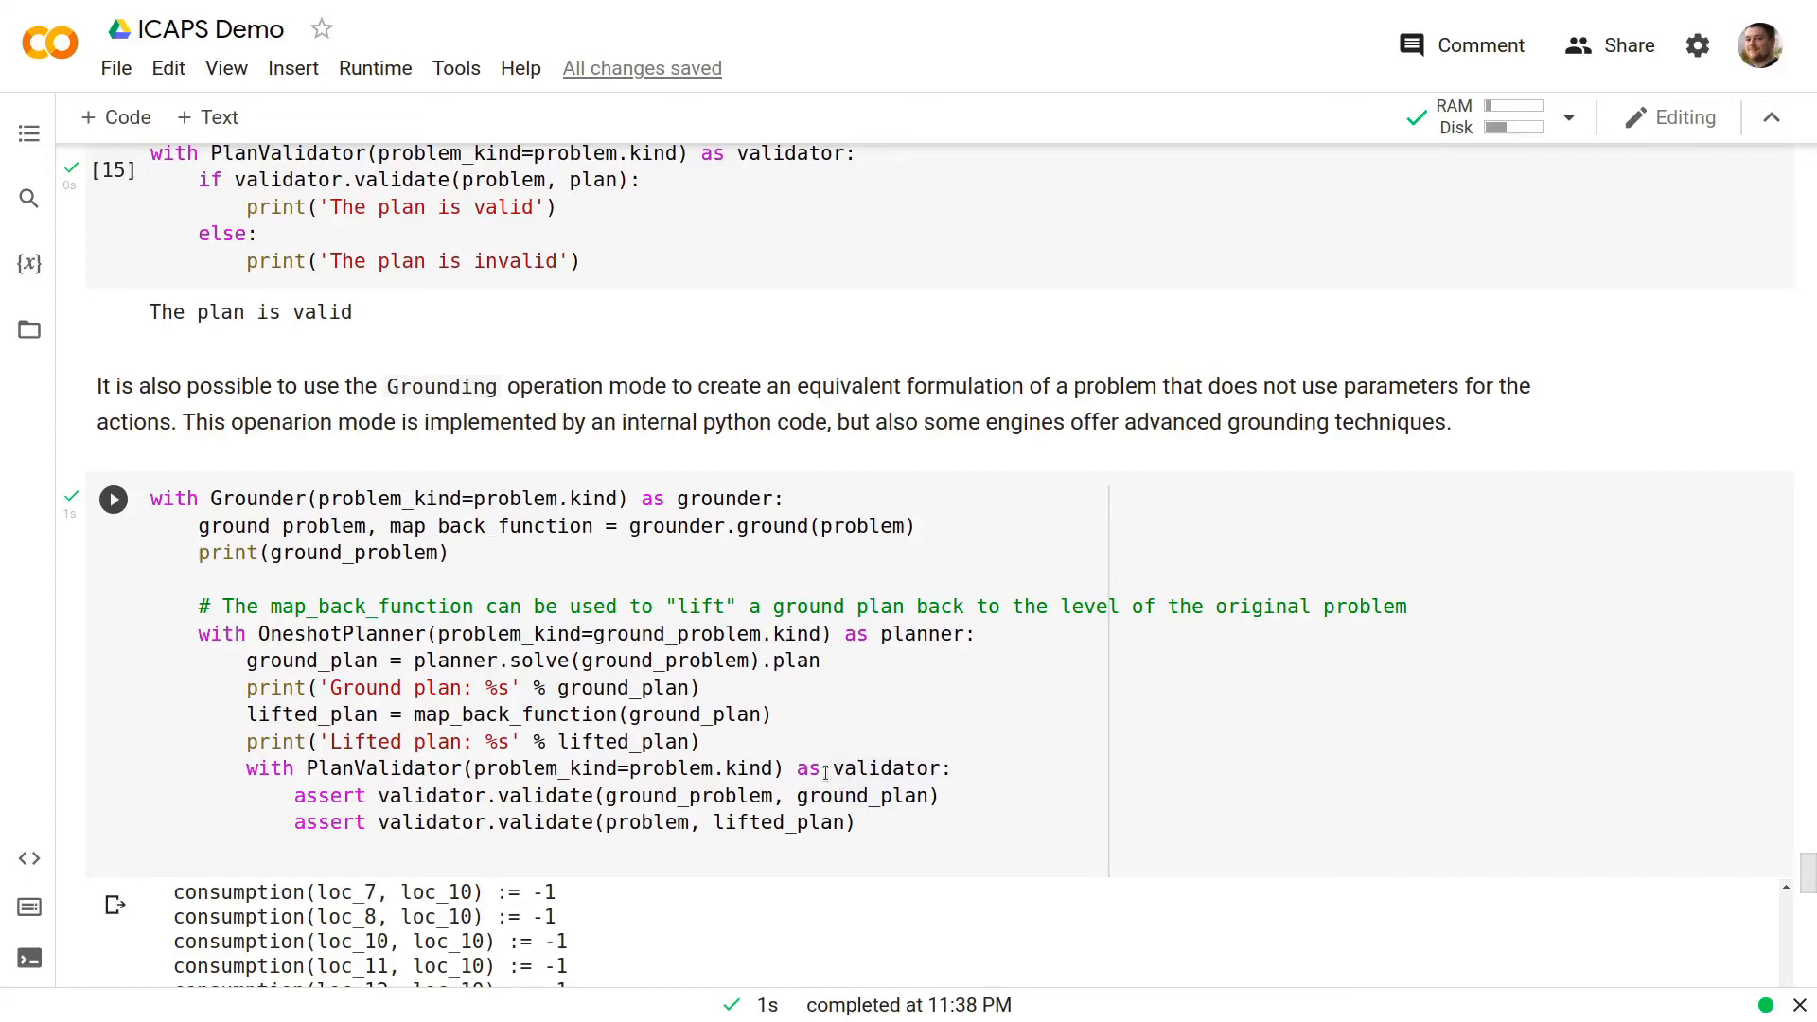
{"action": "scroll", "scroll_direction": "down", "scroll_amount": 3}
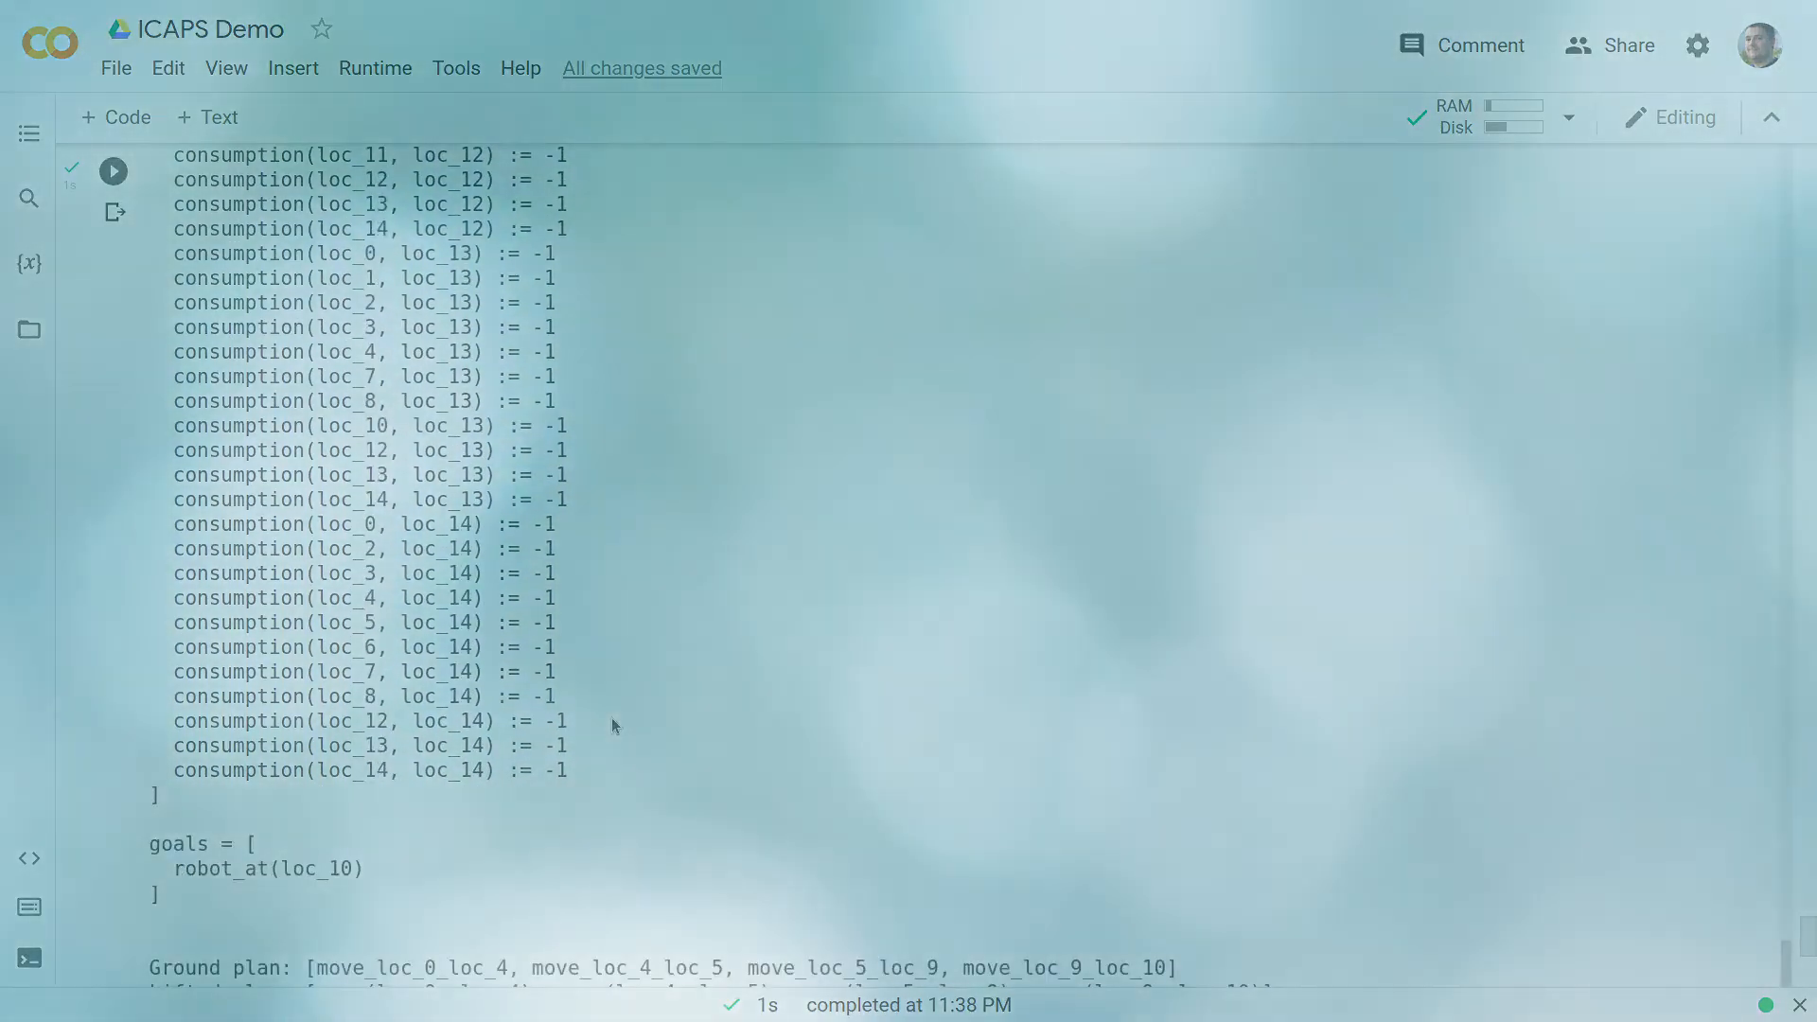